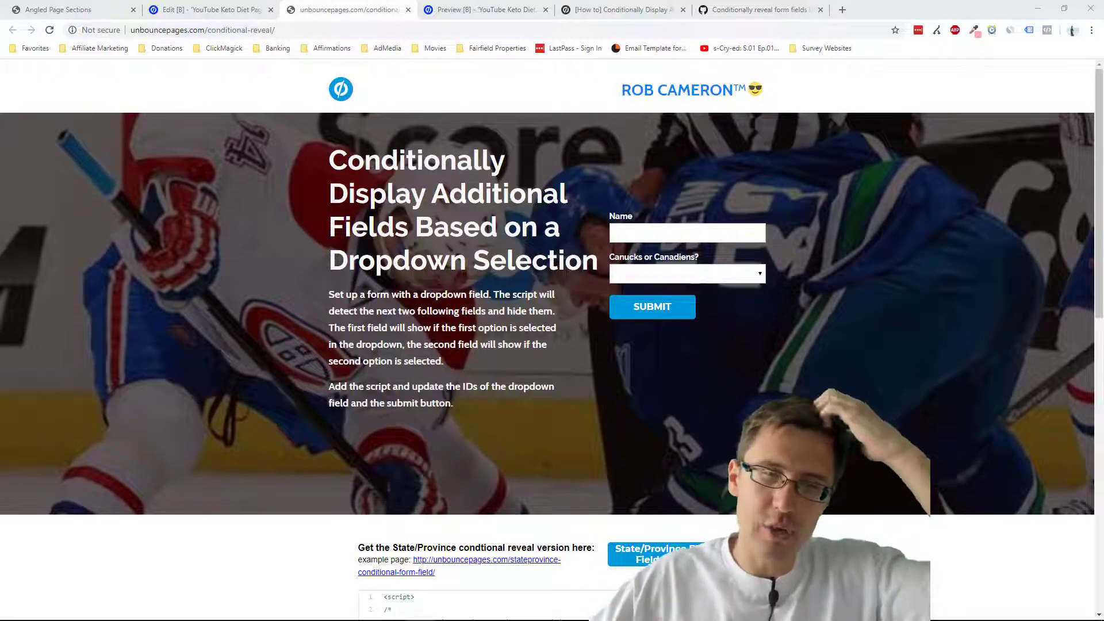
mouse_move(633, 274)
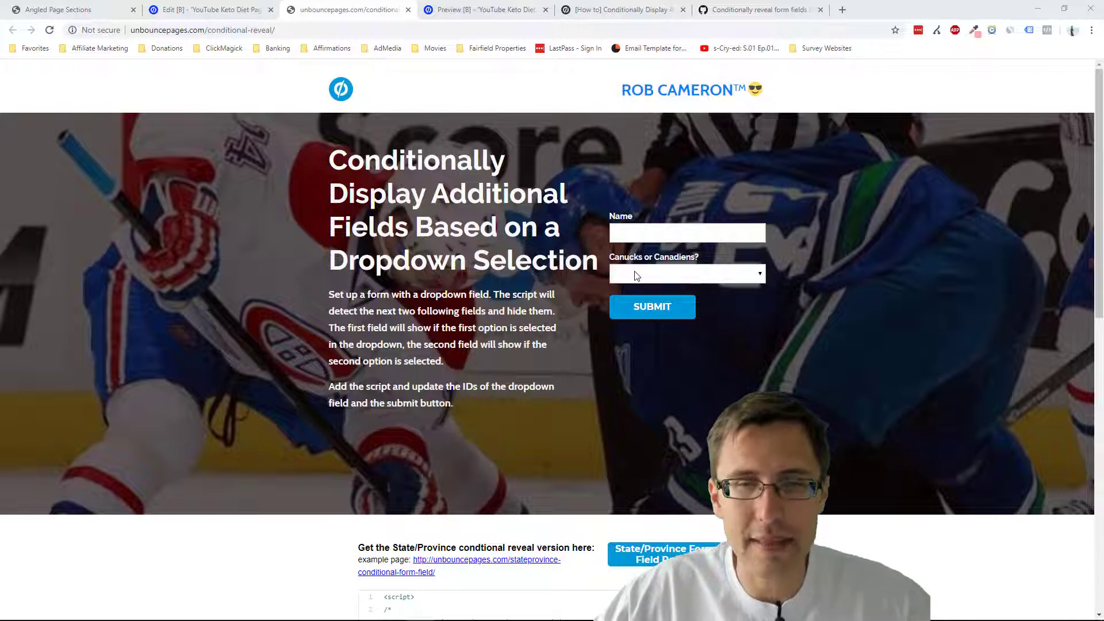
Step: On the demo form, choose Canucks, then Canadiens, to swap the follow-up question field
click(686, 273)
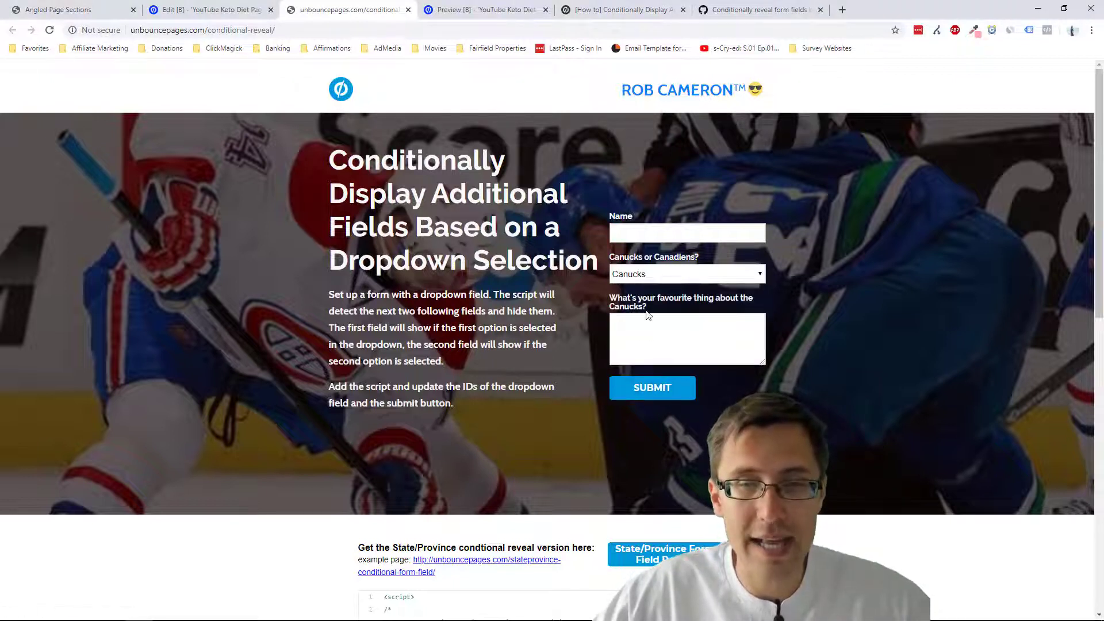
click(686, 274)
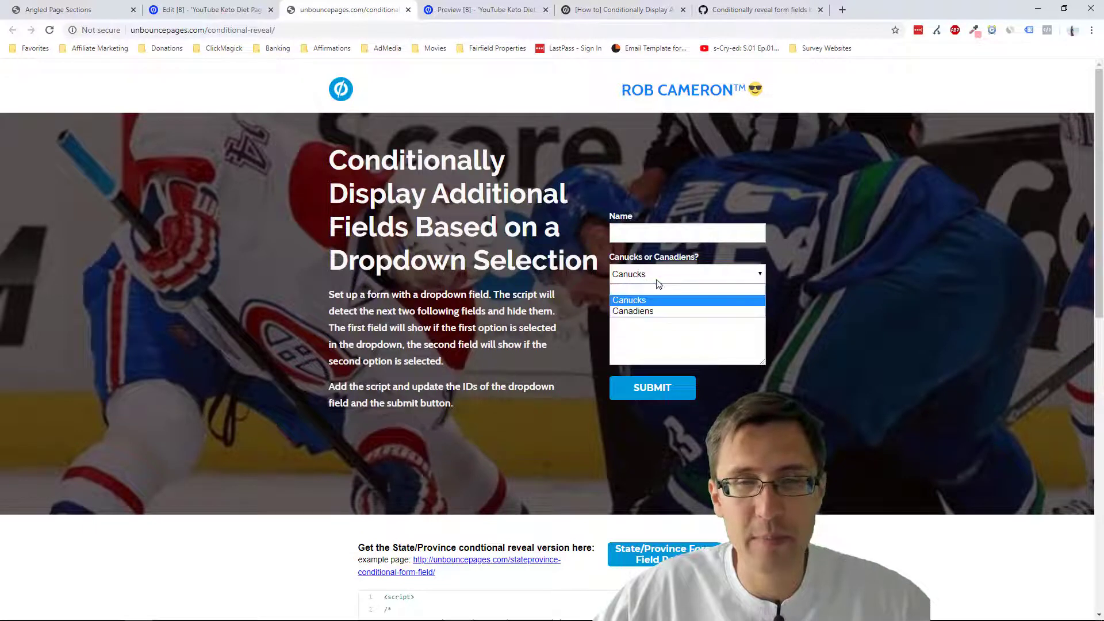
click(633, 310)
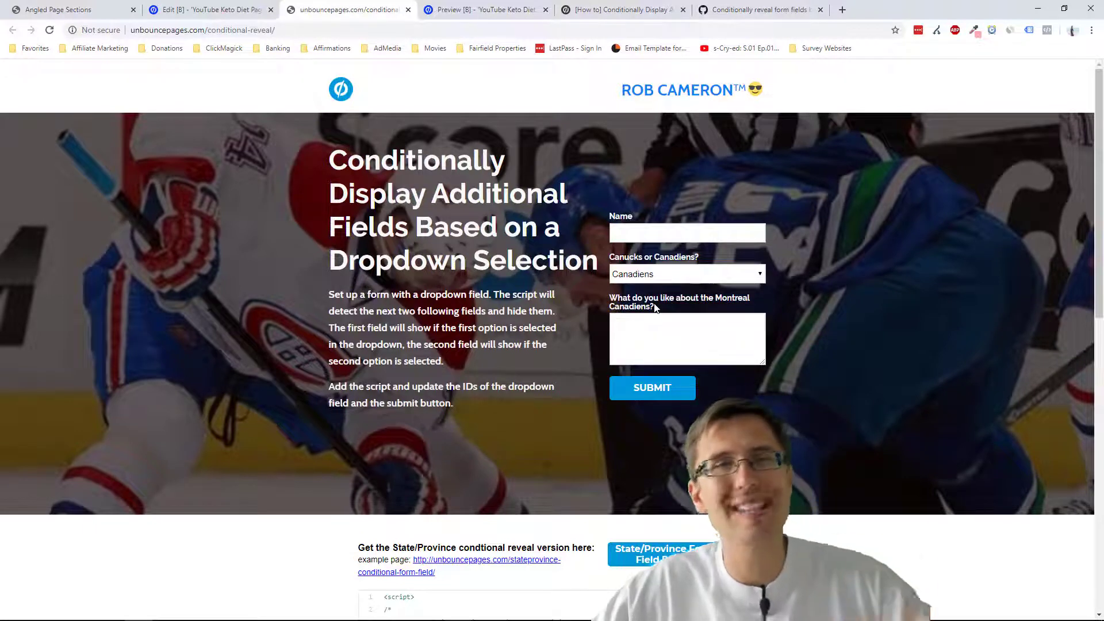
mouse_move(632, 317)
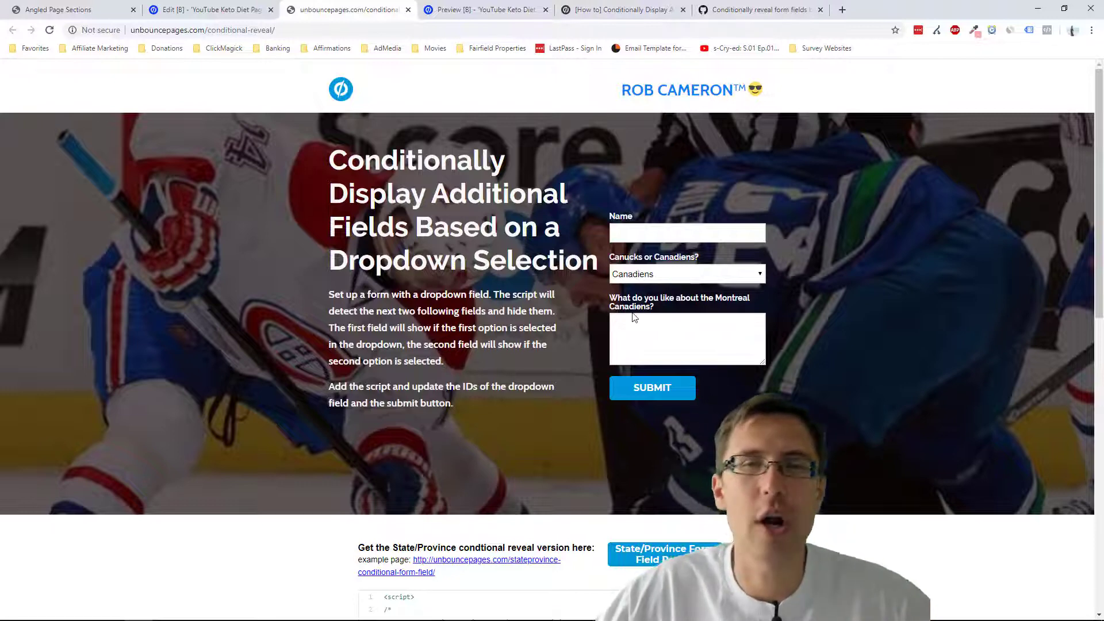
Step: On the keto diet preview, try Hockey, Baseball, then blank in the sports dropdown
click(483, 9)
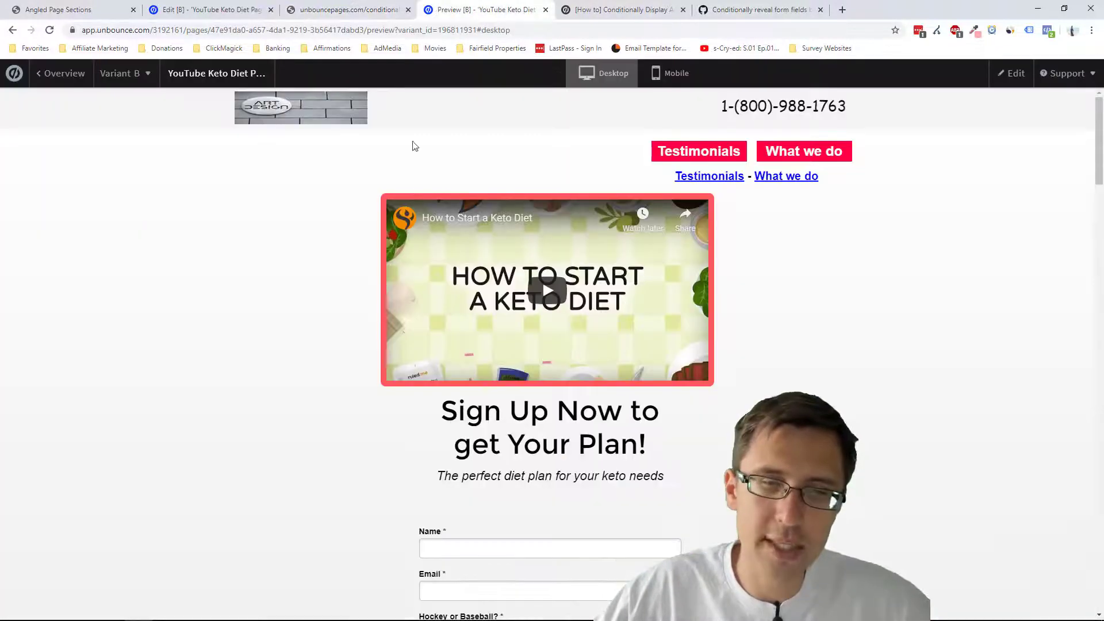
scroll(down, 3)
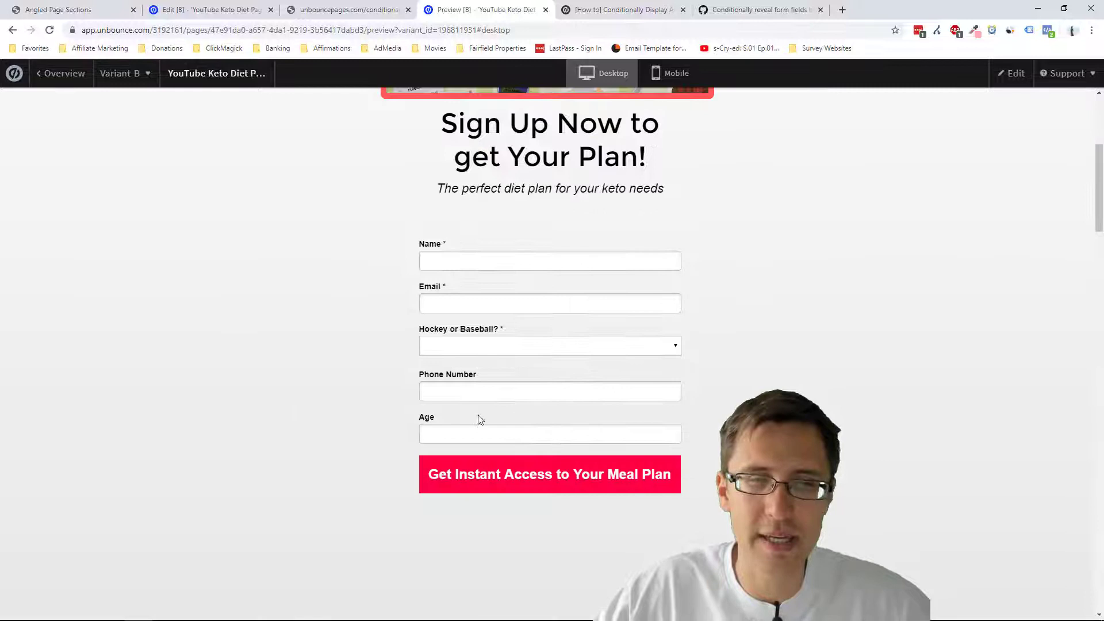
mouse_move(474, 358)
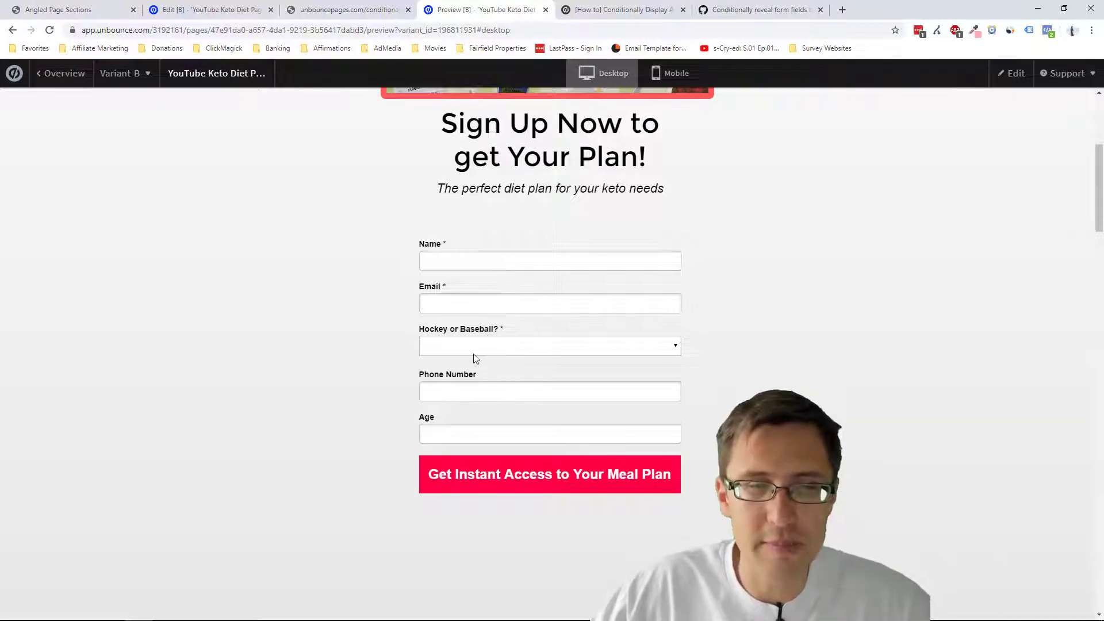
click(549, 345)
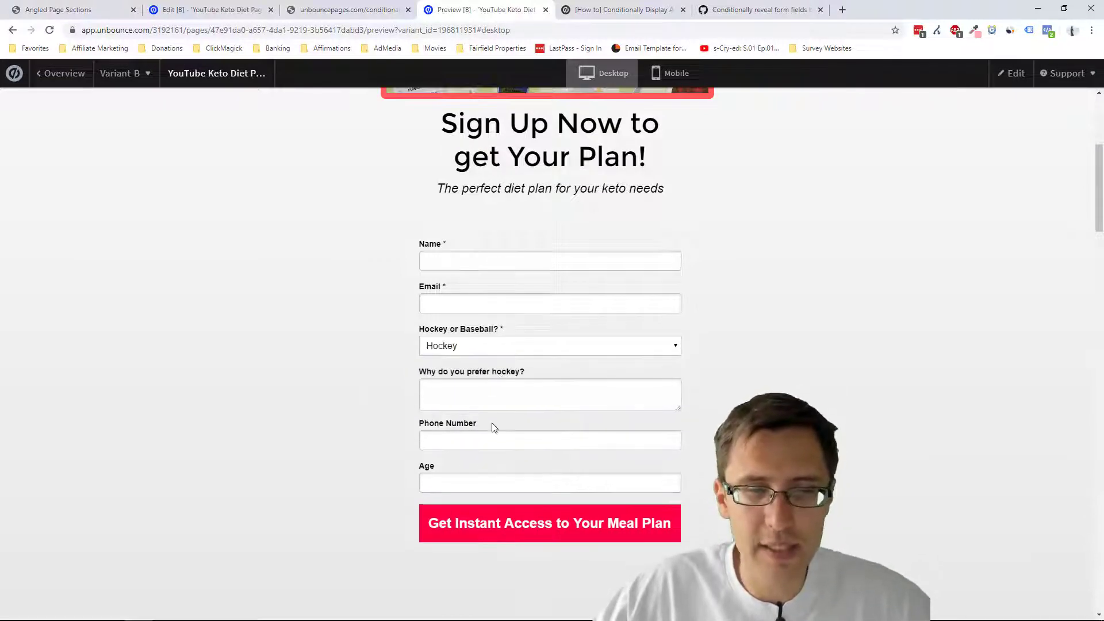
click(549, 345)
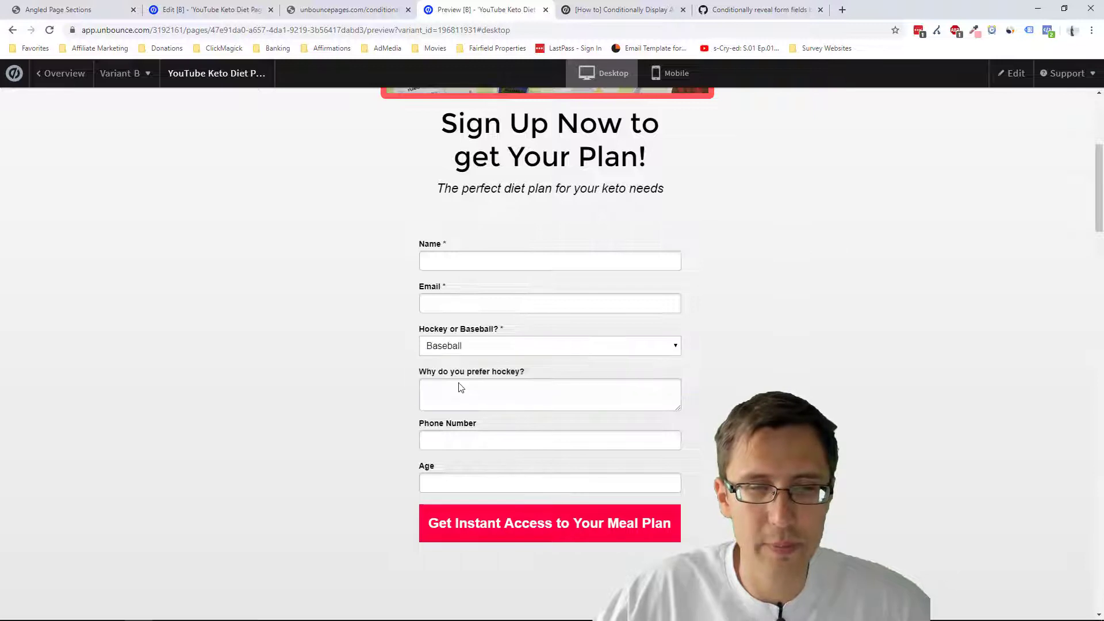
click(549, 345)
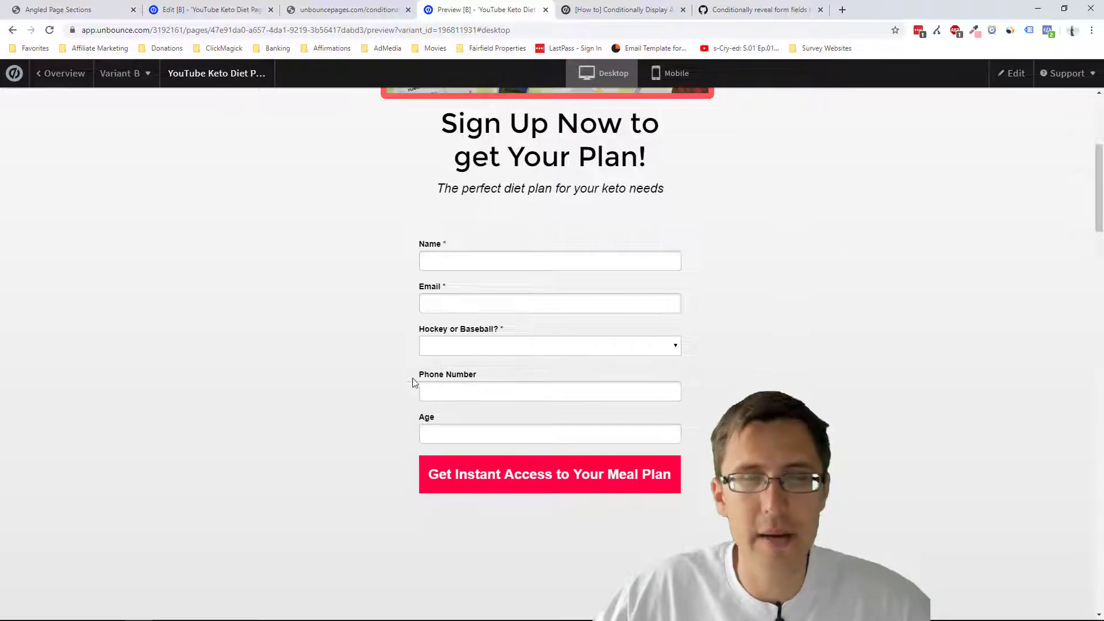
scroll(up, 3)
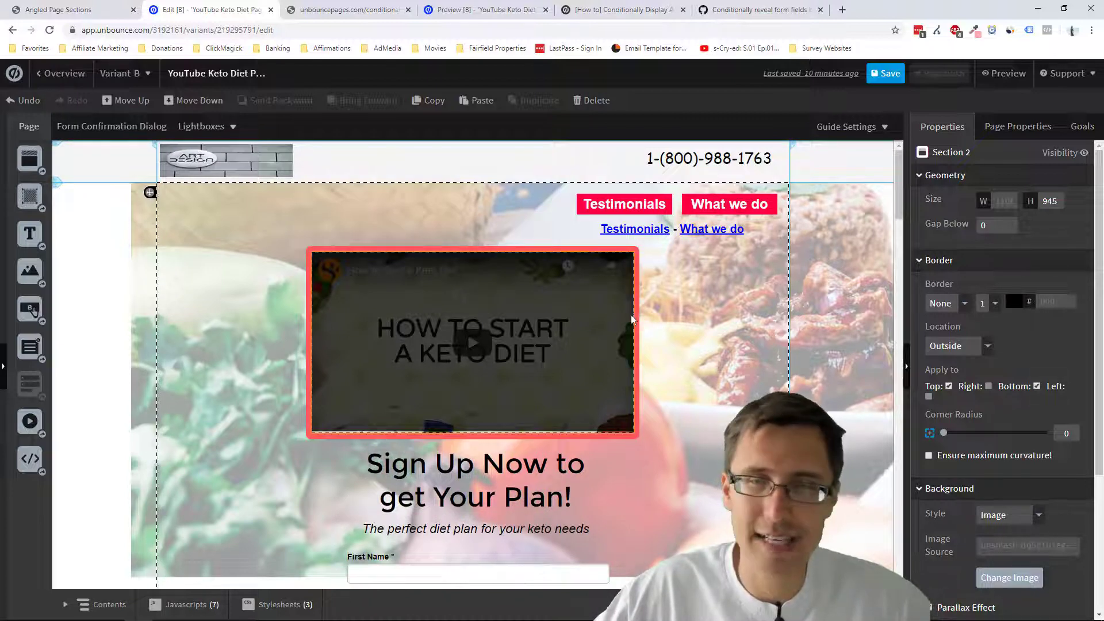
Step: Save the keto diet page in the Unbounce editor
scroll(down, 3)
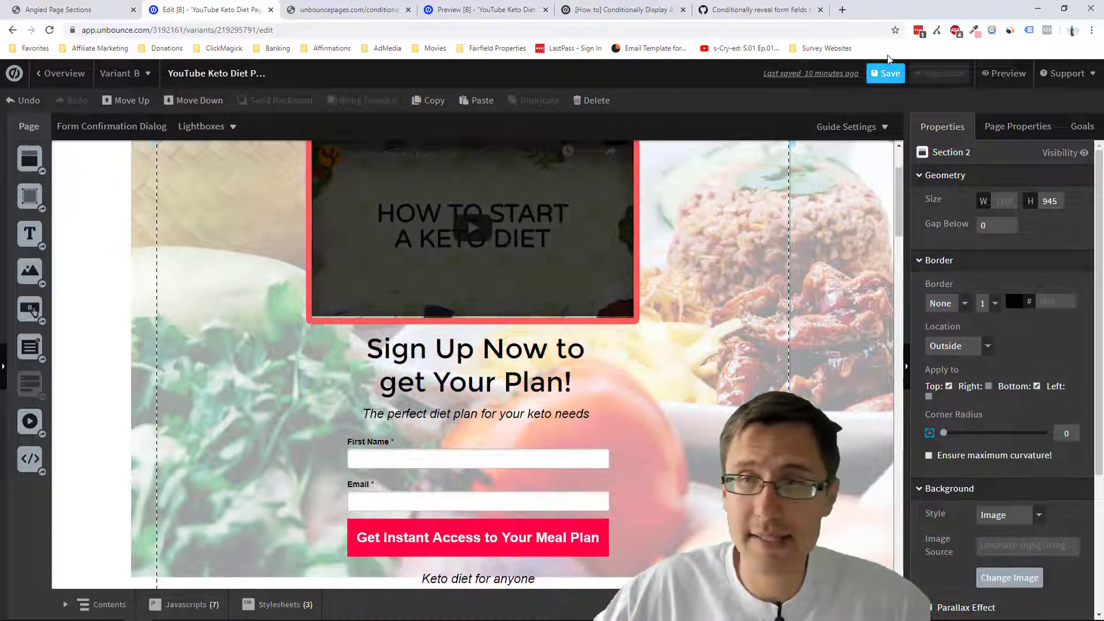
click(885, 73)
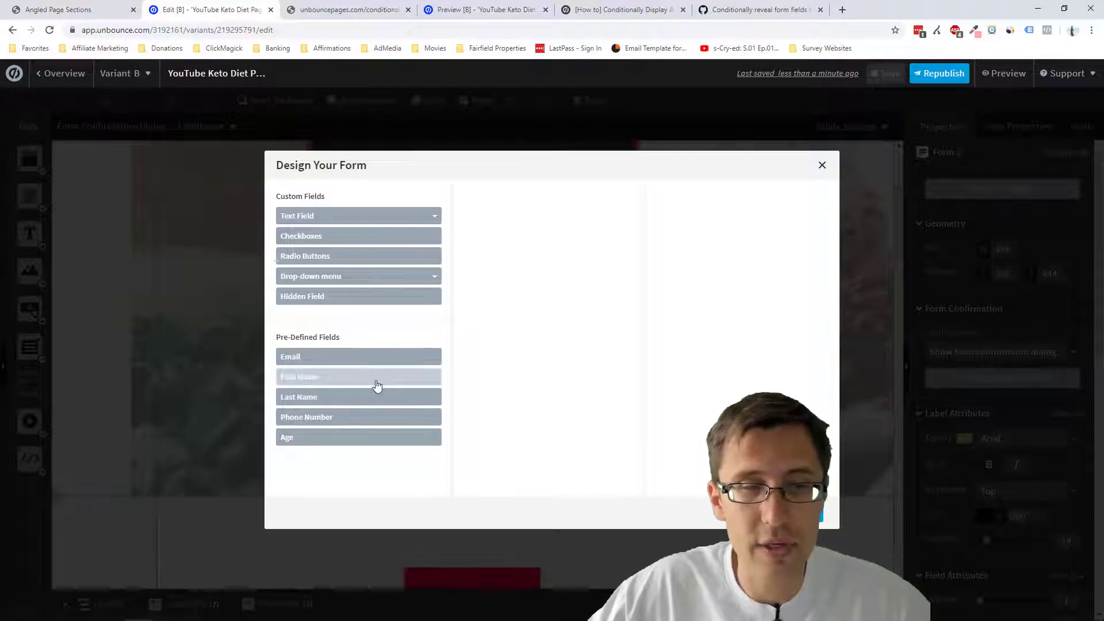
Step: Add First Name and Email fields to the form, marking both as required
click(358, 376)
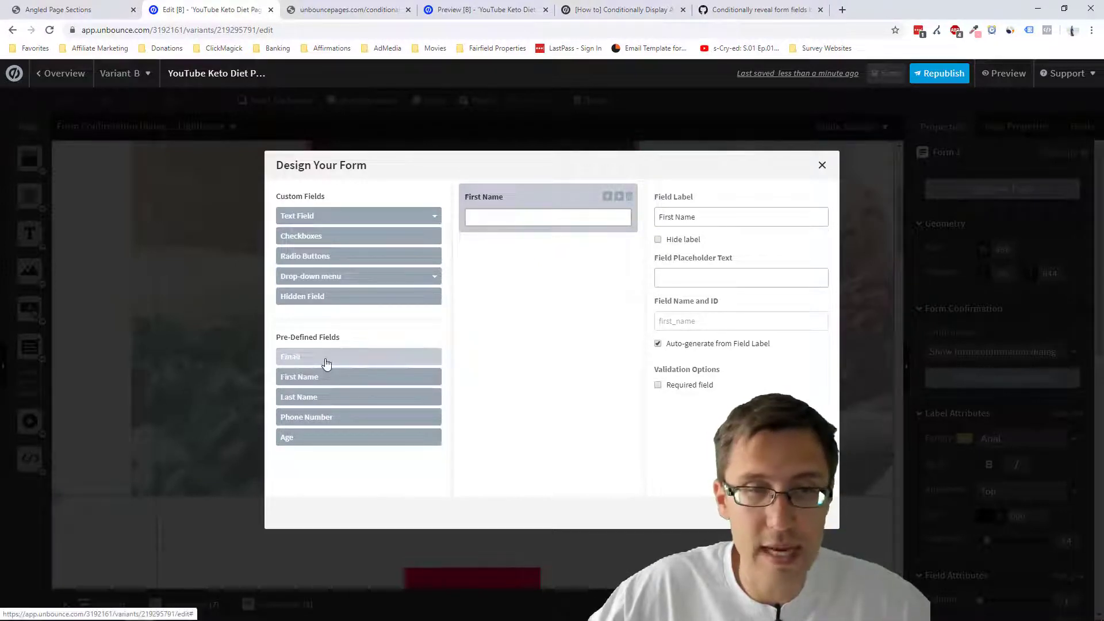
click(359, 355)
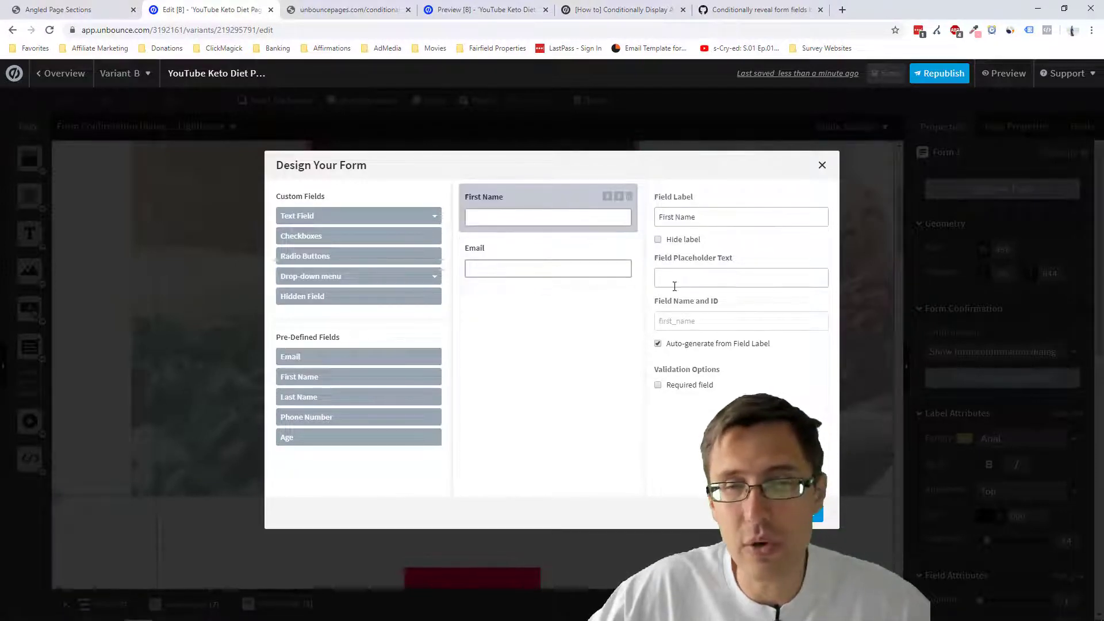
click(547, 268)
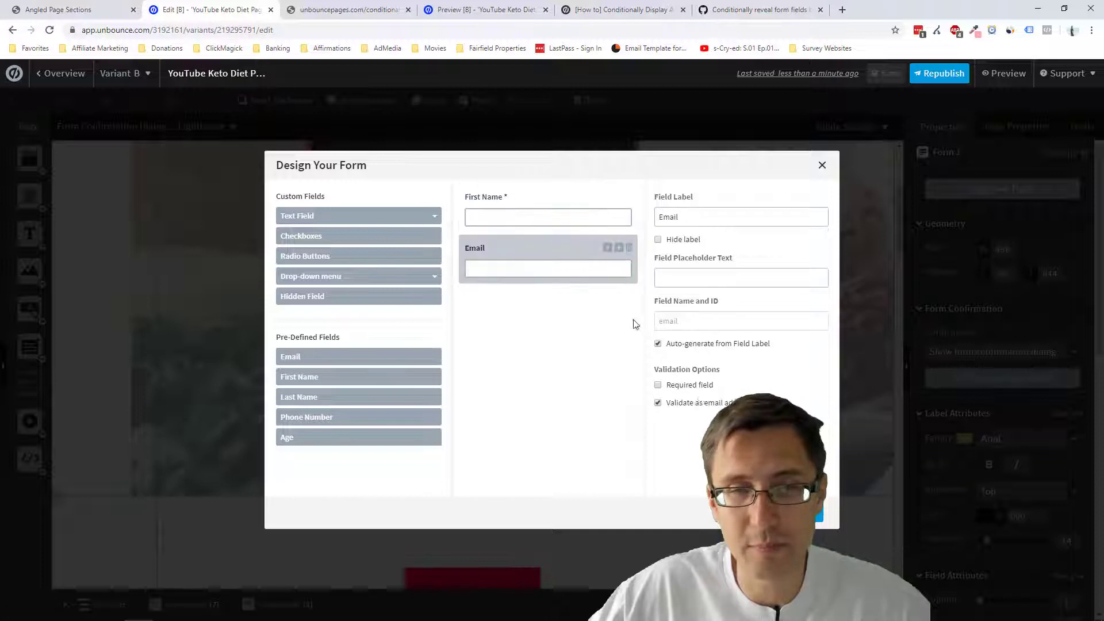
click(658, 385)
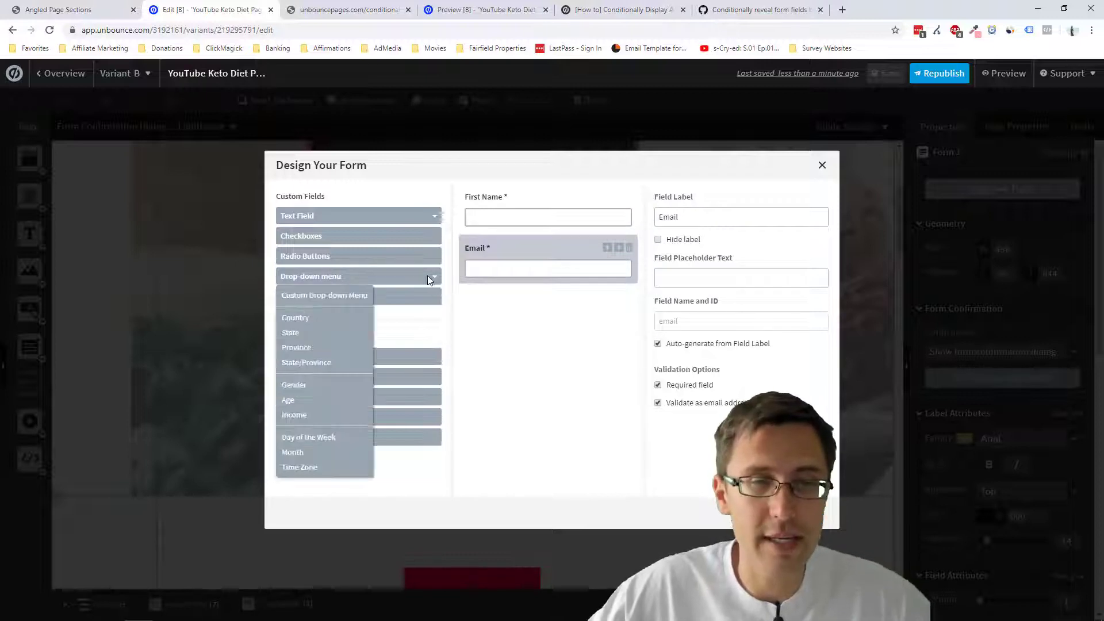
mouse_move(317, 303)
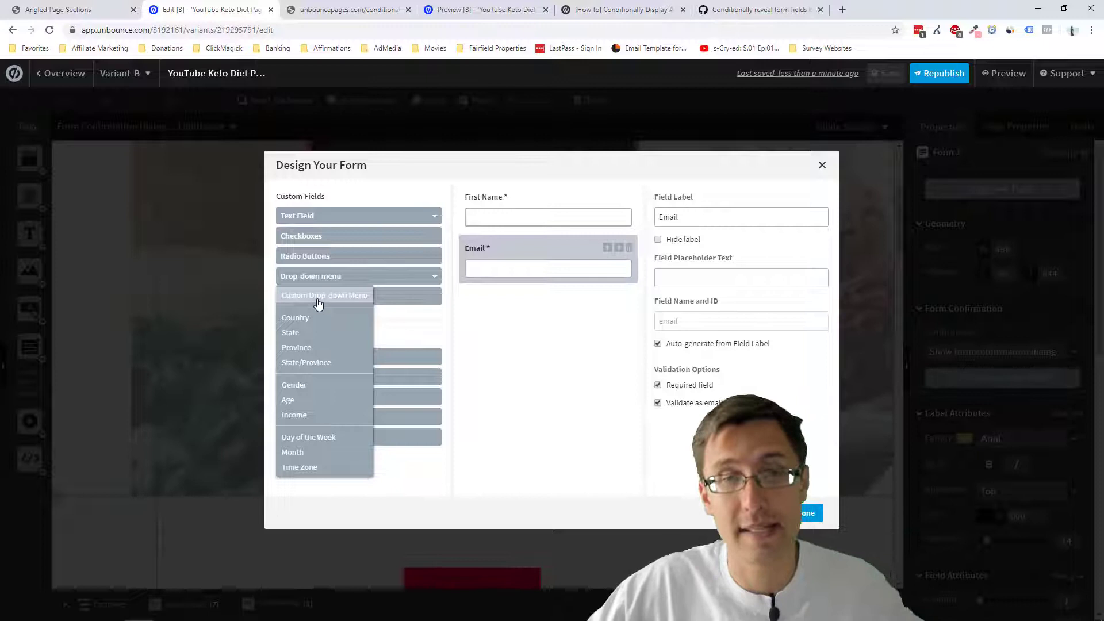
mouse_move(327, 331)
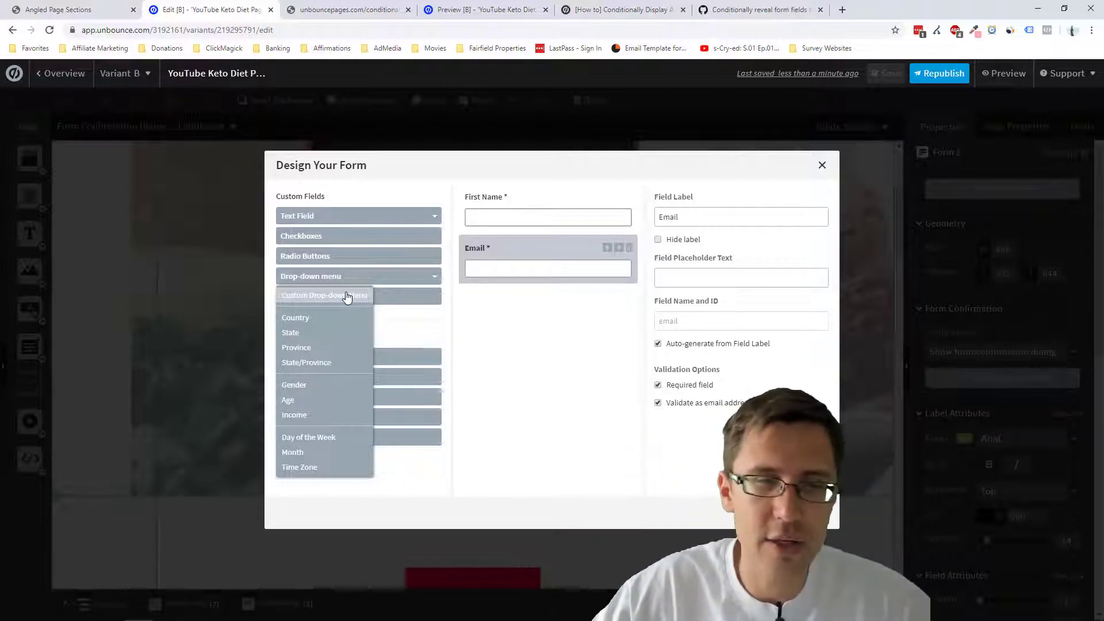
mouse_move(335, 323)
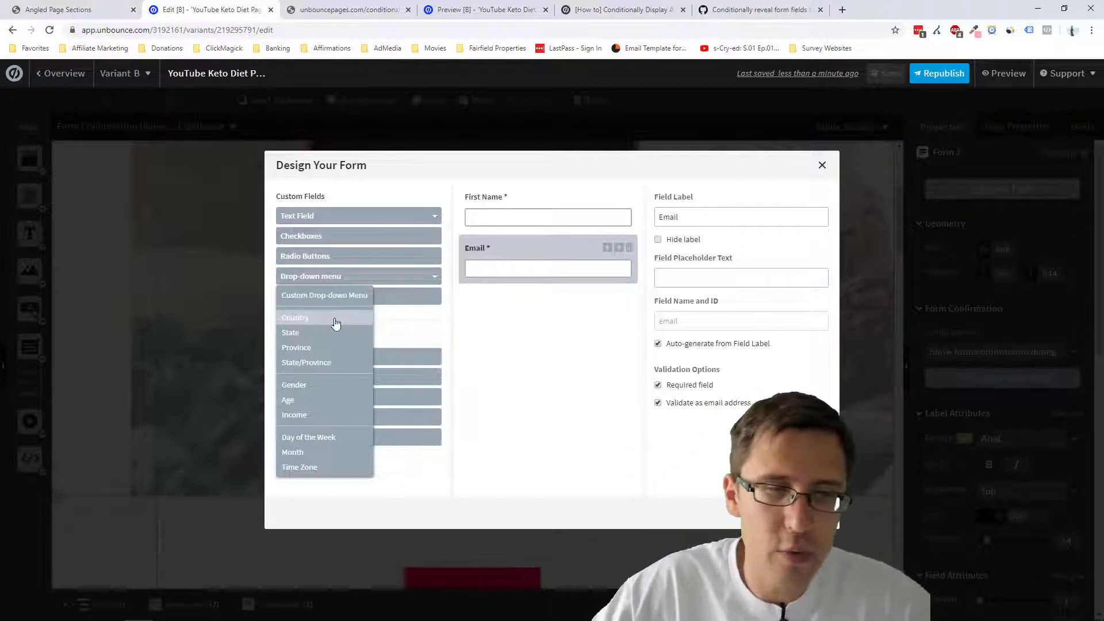
mouse_move(338, 395)
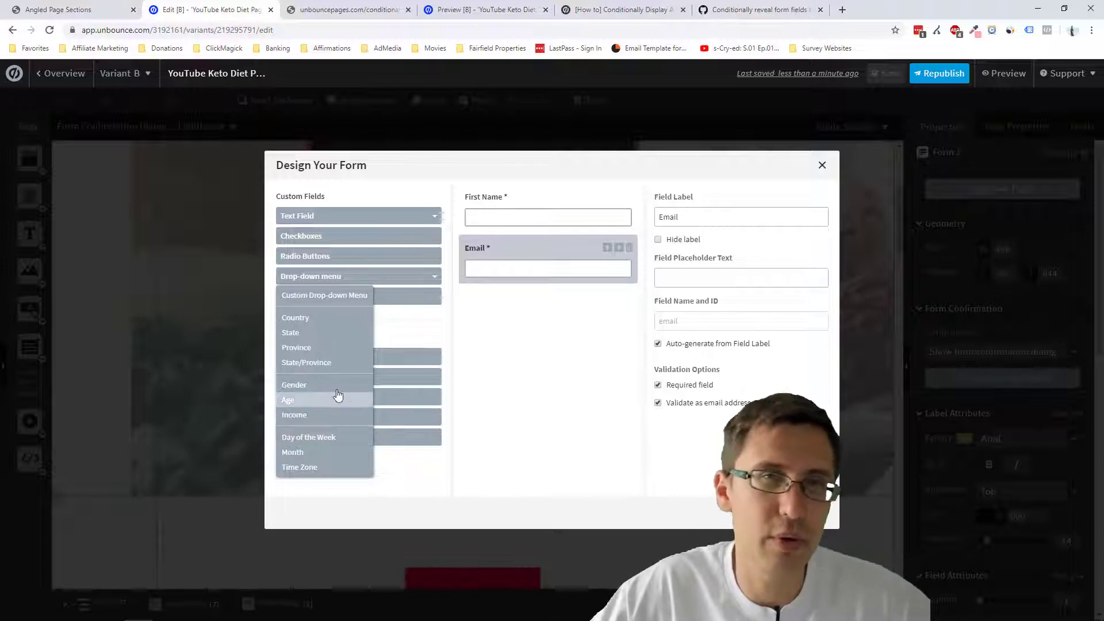
Step: Add a custom drop-down labelled 'What type of food do you like?' without auto-generated field ID
click(324, 295)
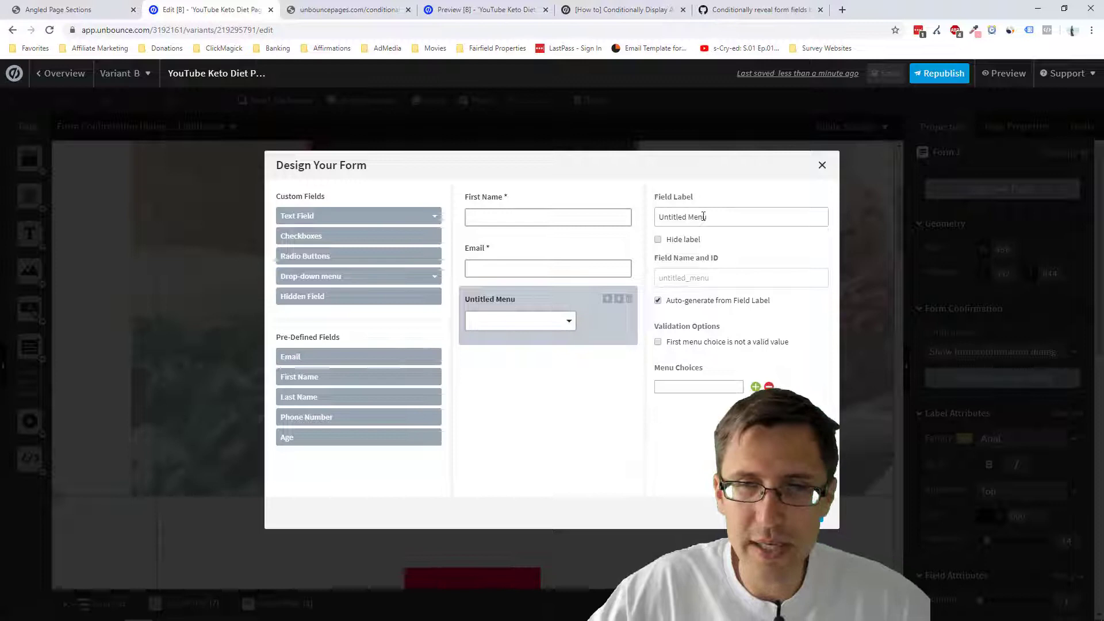
triple_click(740, 216)
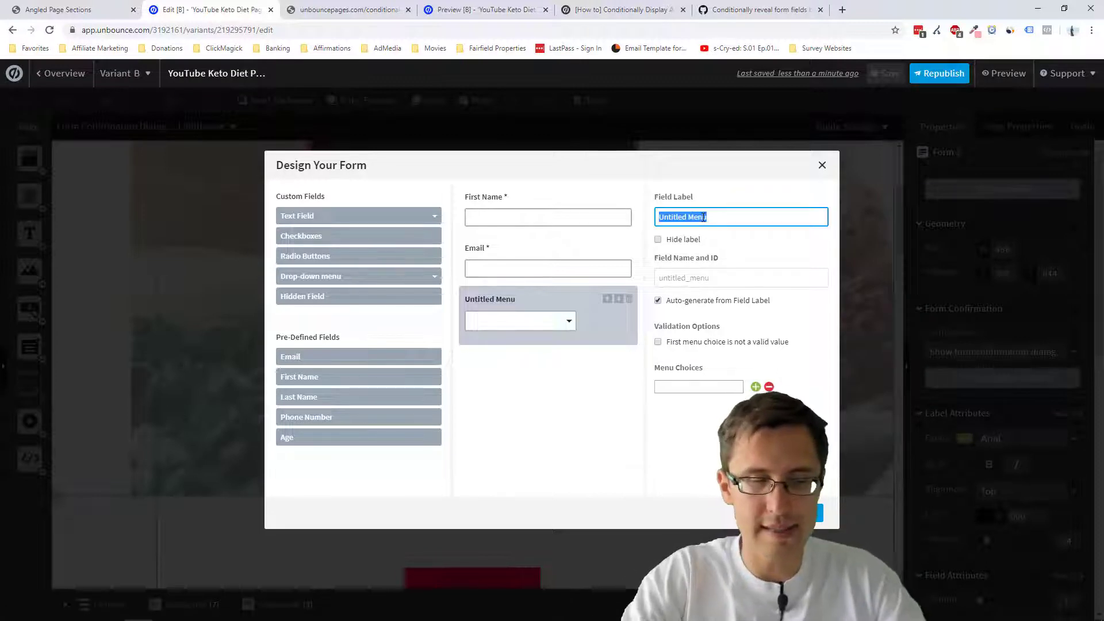
text(What type of)
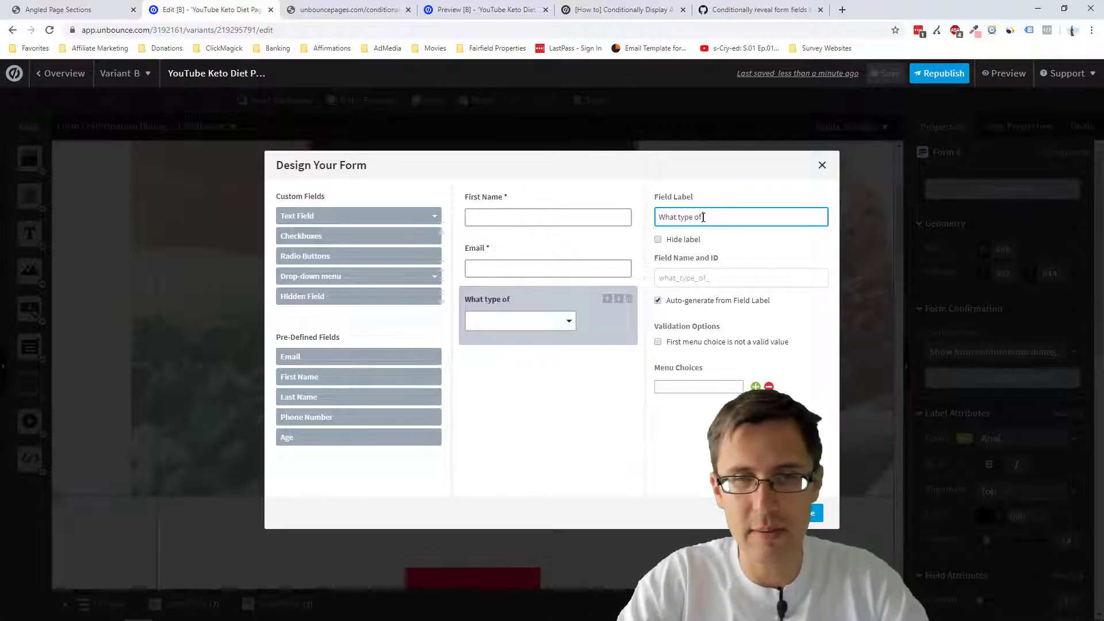
text(food do you like?)
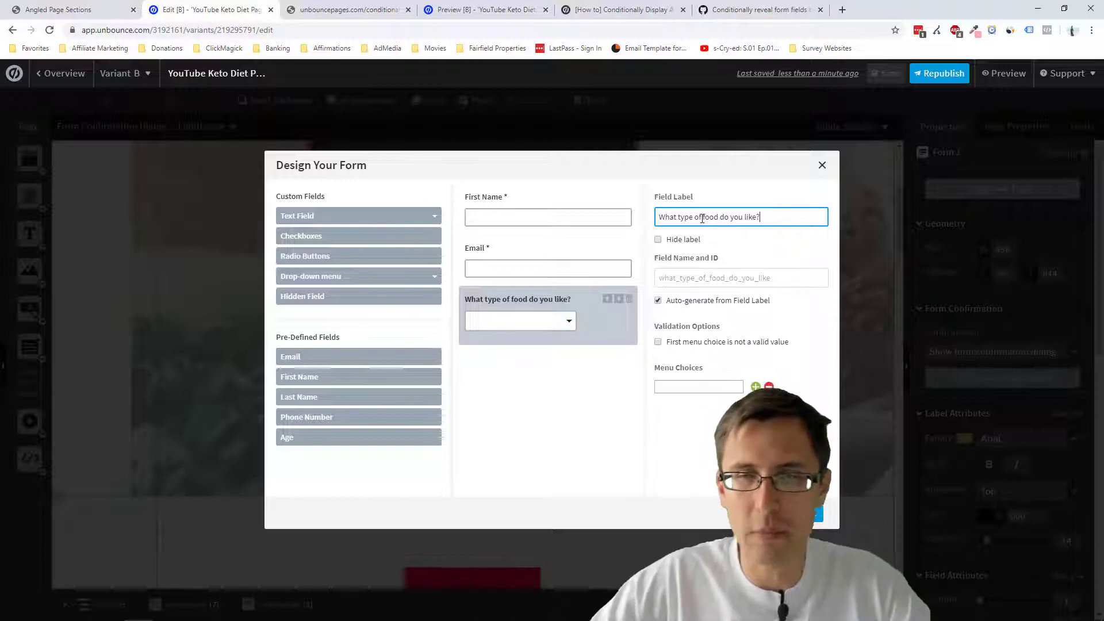
mouse_move(686, 276)
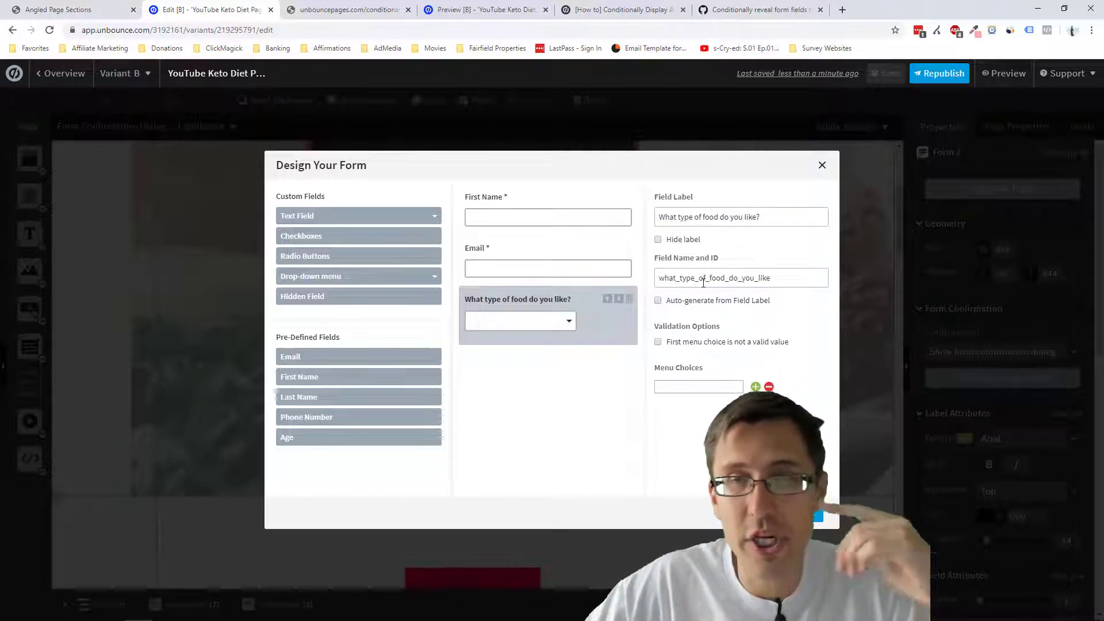
mouse_move(614, 322)
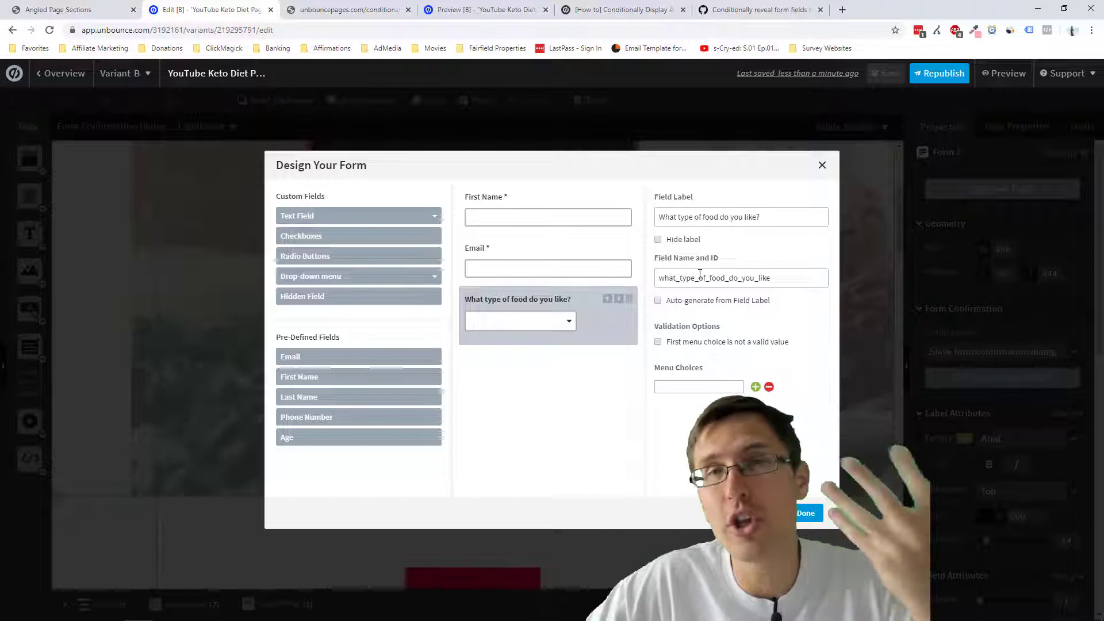
click(659, 300)
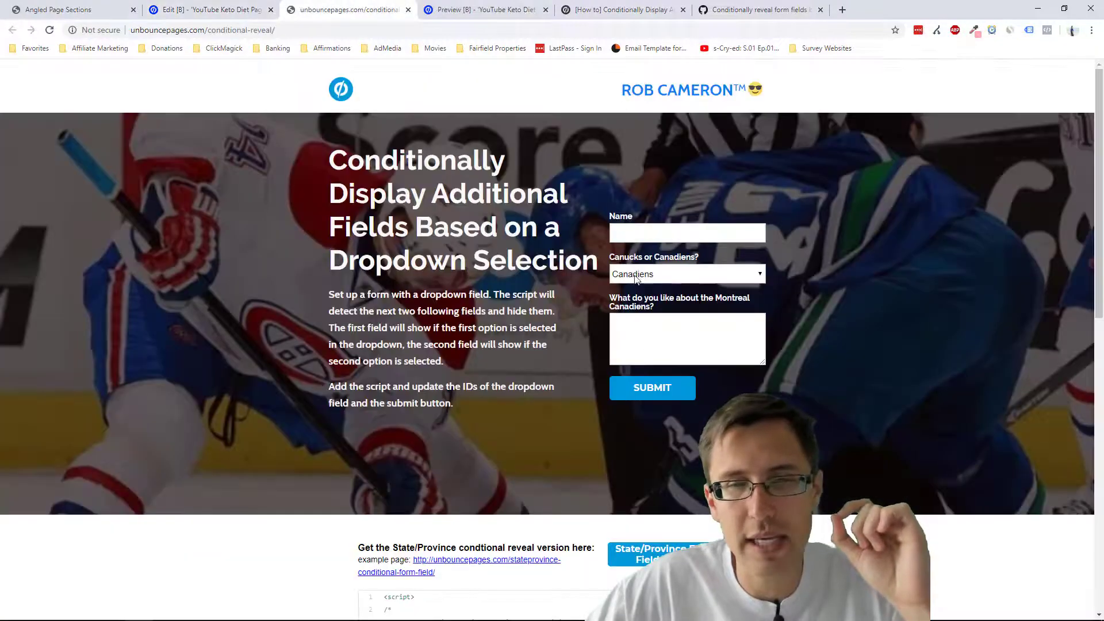
Step: Reset the demo team dropdown and choose Canucks to reveal its follow-up field
click(686, 274)
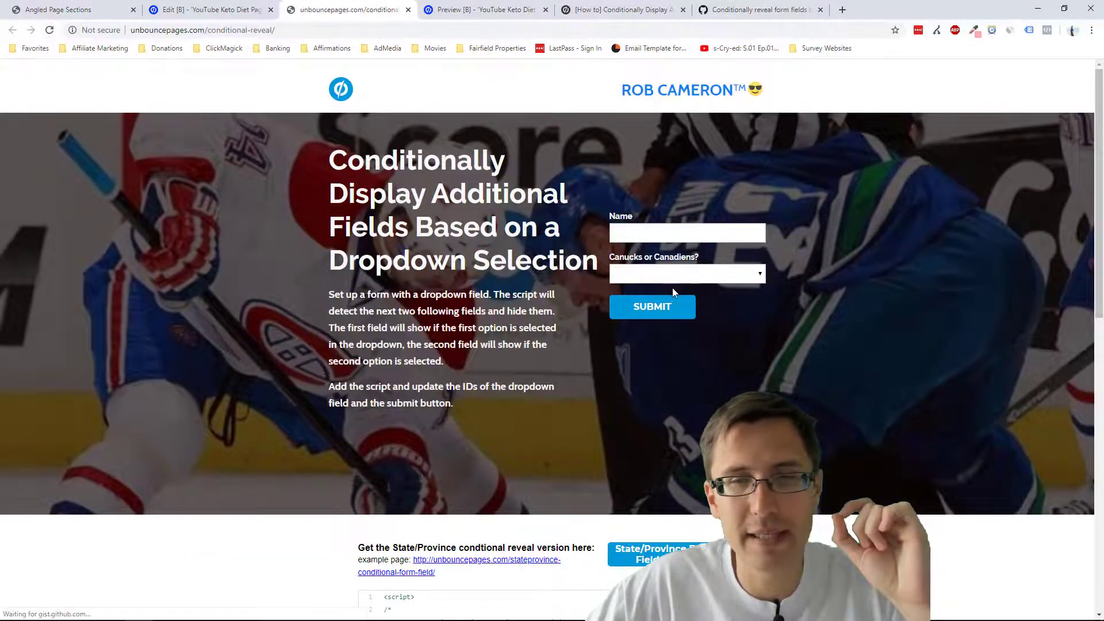
click(686, 274)
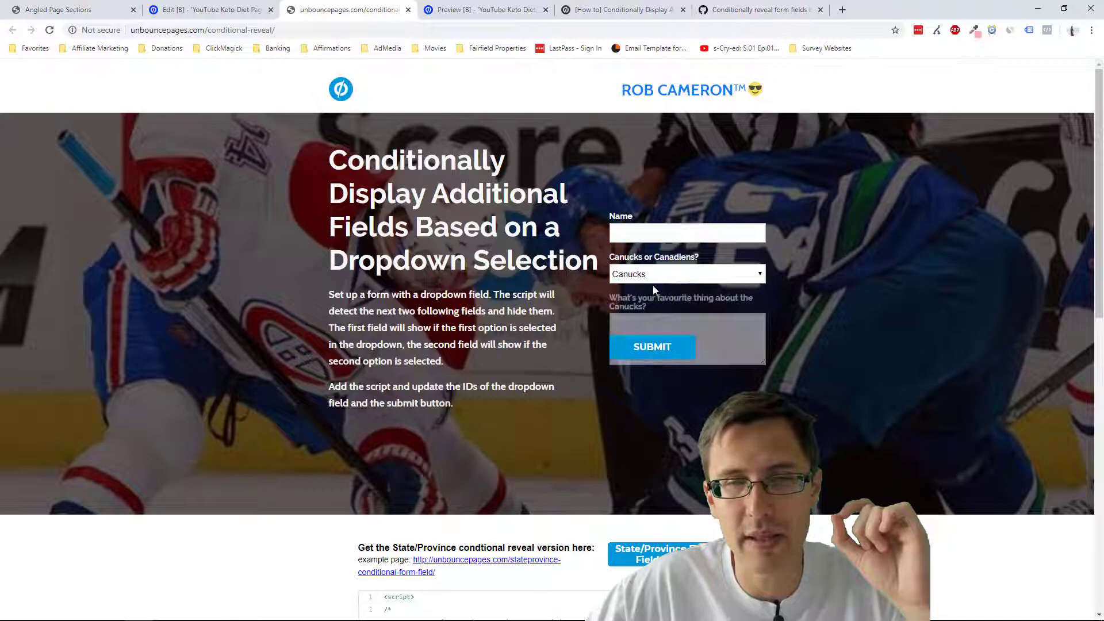
click(207, 9)
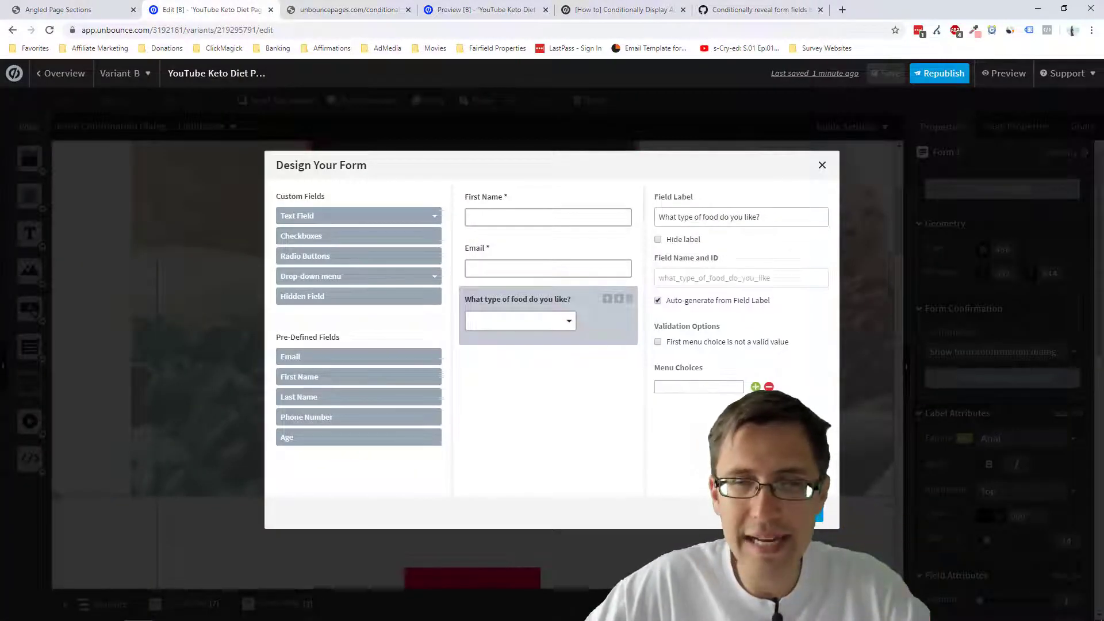
Step: Treat the blank first choice as invalid, add Pizza, Hamburger and Broccoli, and finish
click(657, 342)
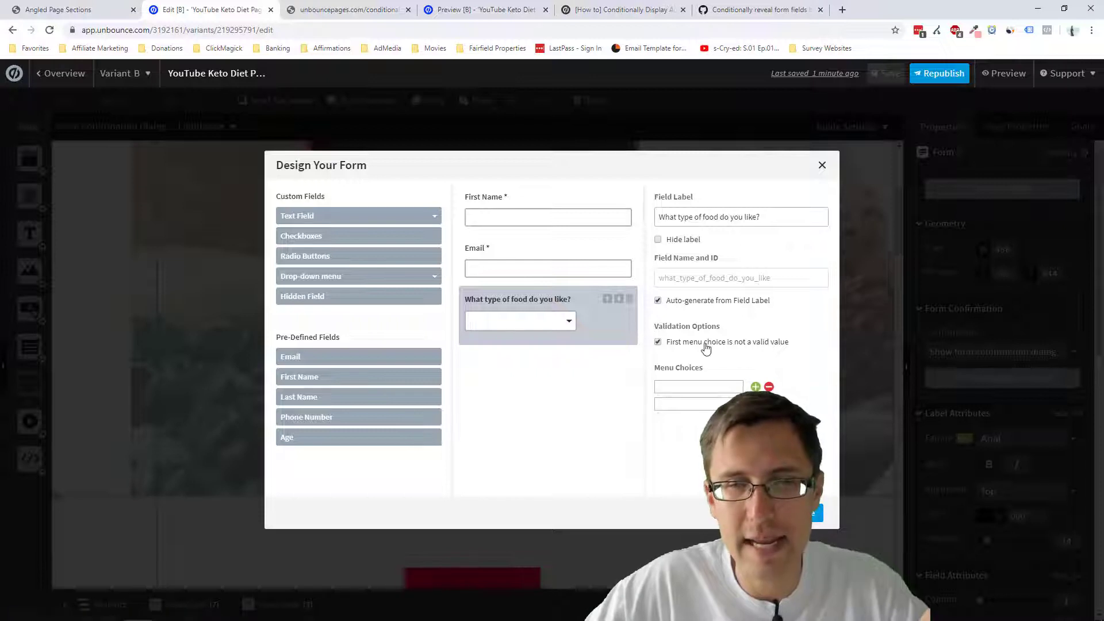
click(683, 403)
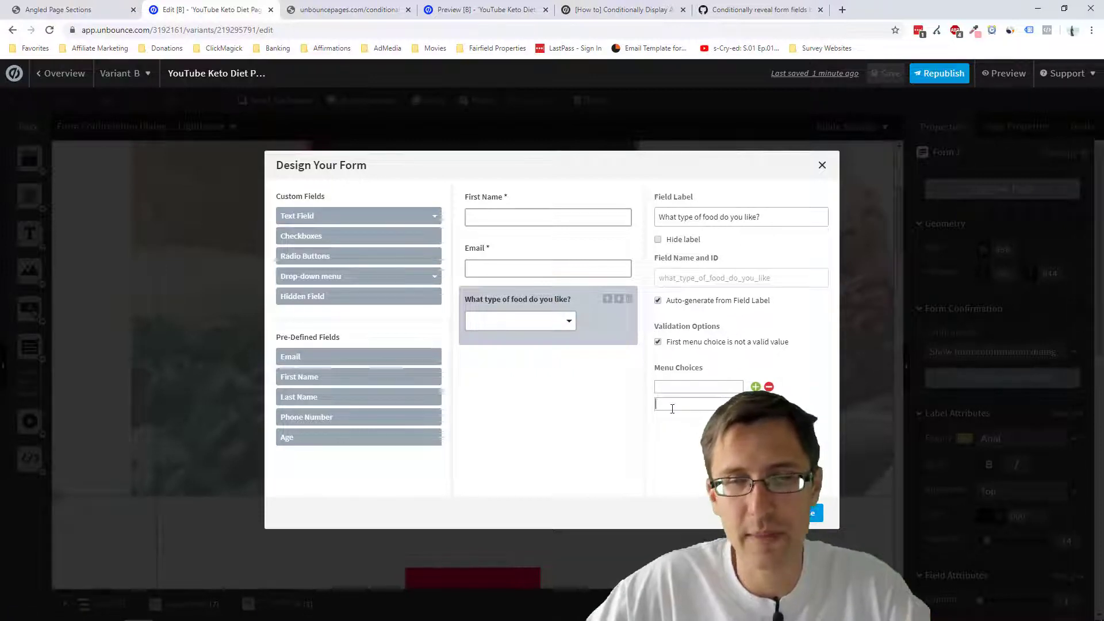
text(Pizza)
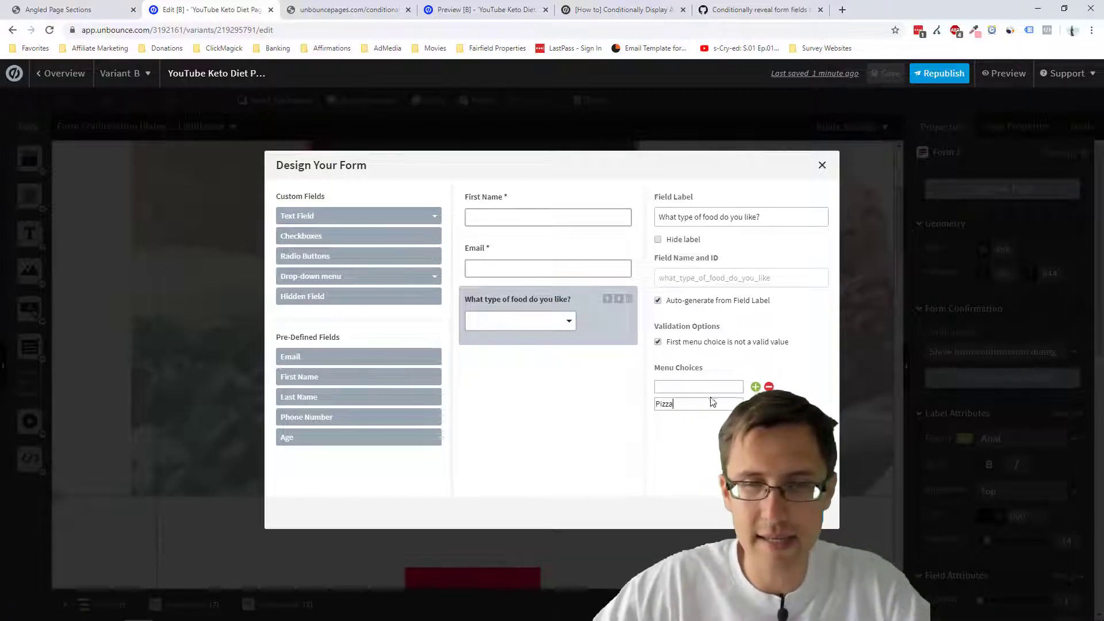
text(ha)
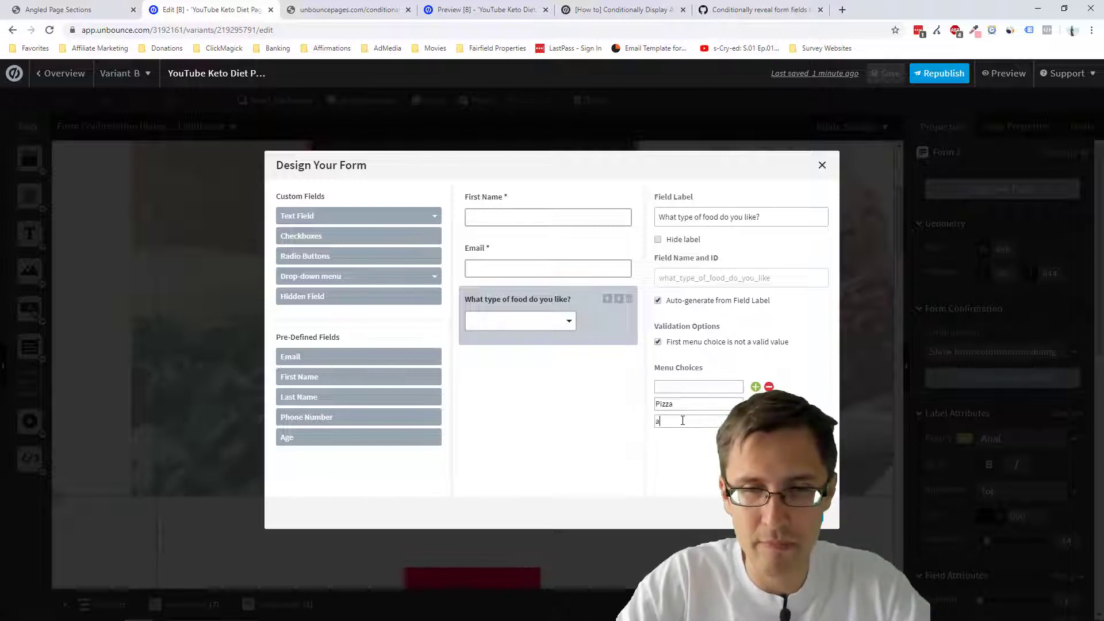
text(Ha)
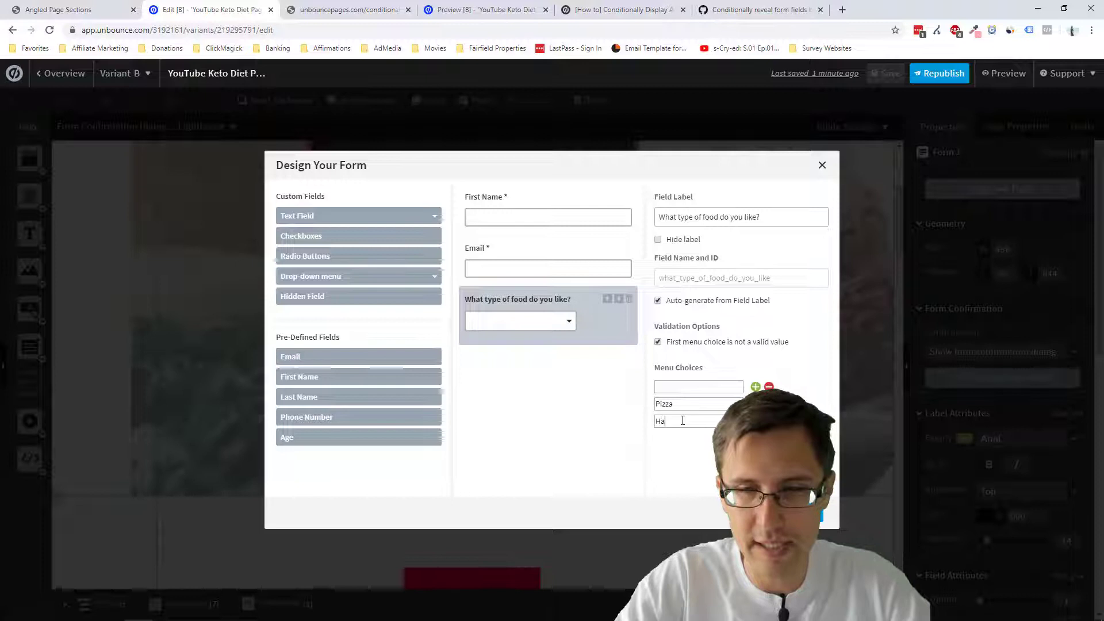
text(mburger)
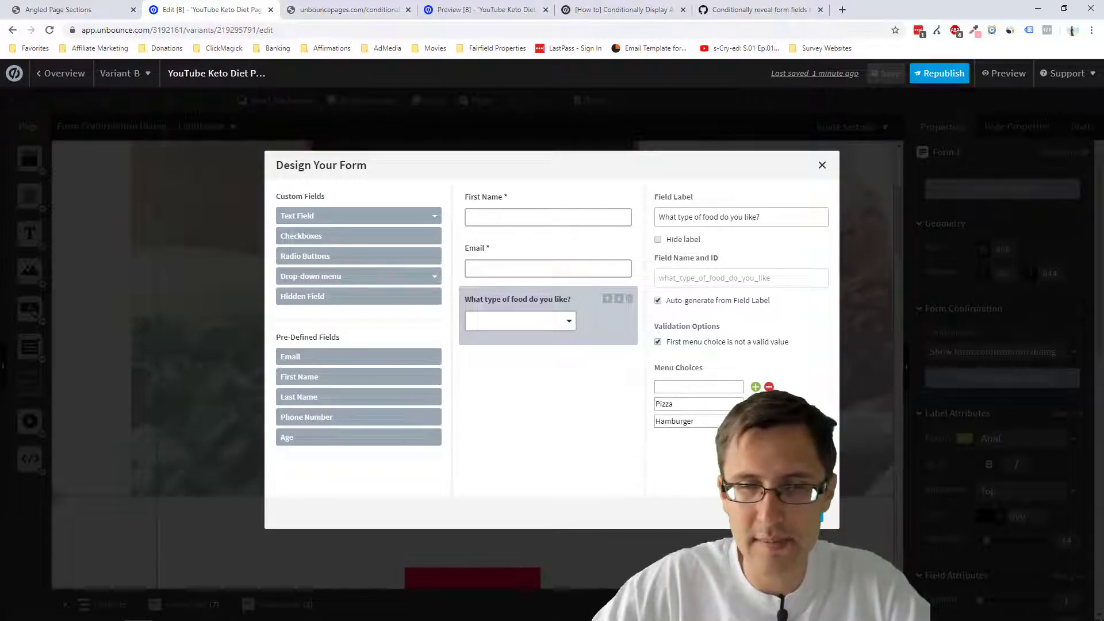
click(755, 404)
text(Brocco)
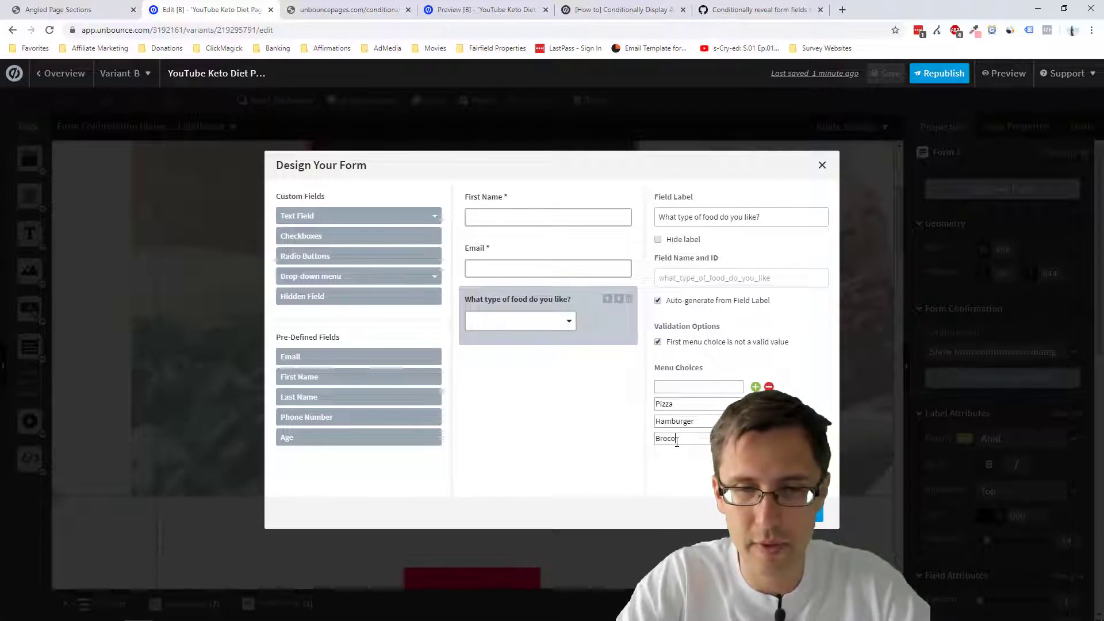
text(li)
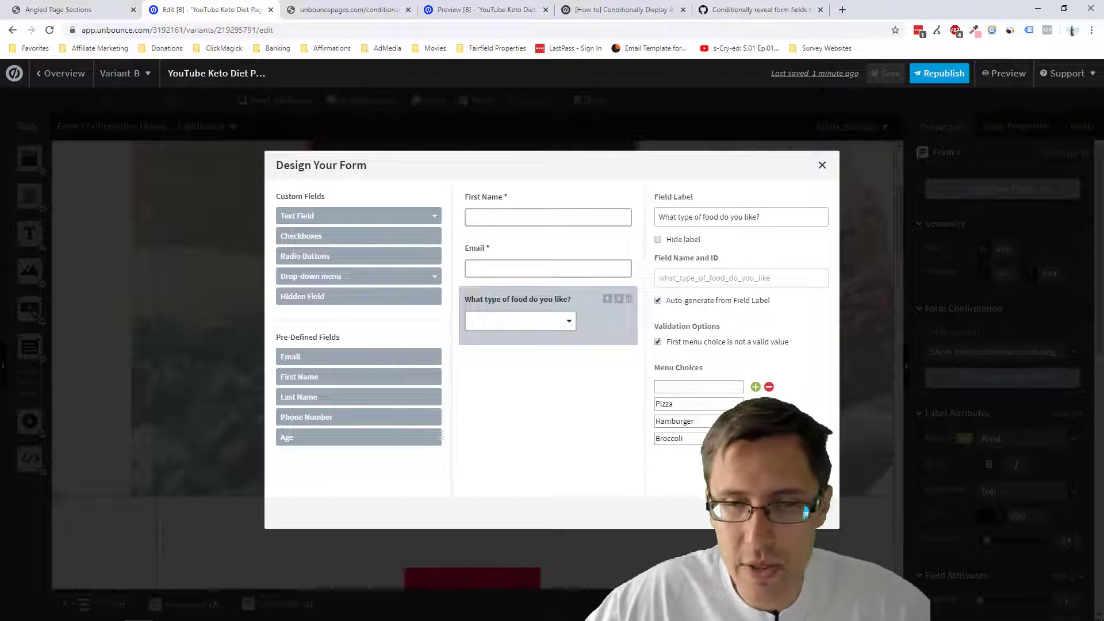
click(821, 165)
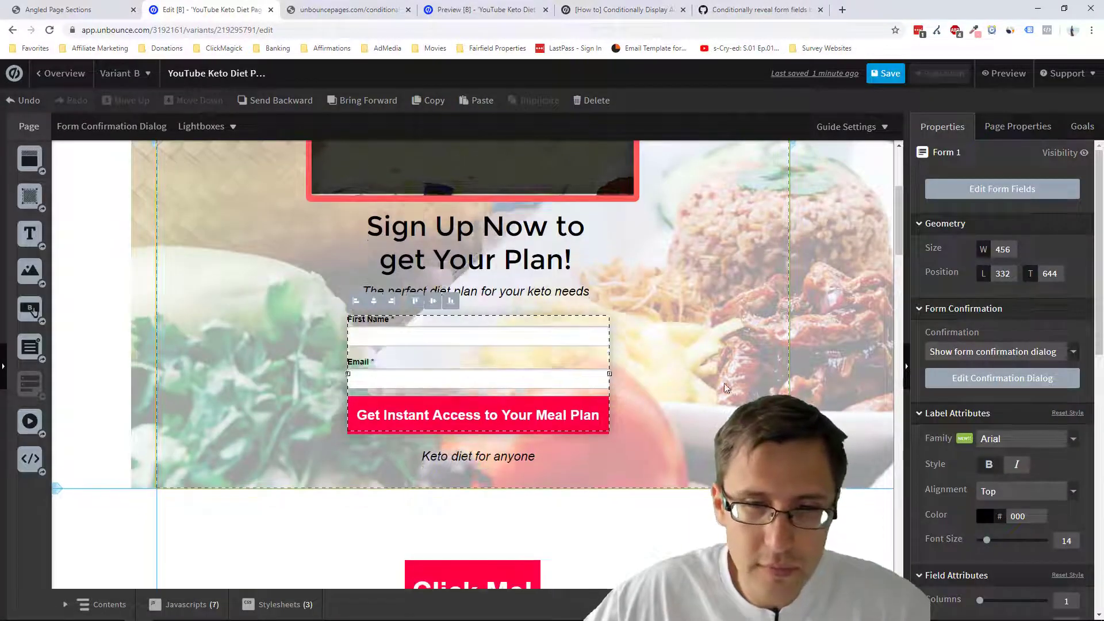
Step: Move the submit button beneath the food dropdown (L 0, T 218) and lengthen the hero section
click(478, 415)
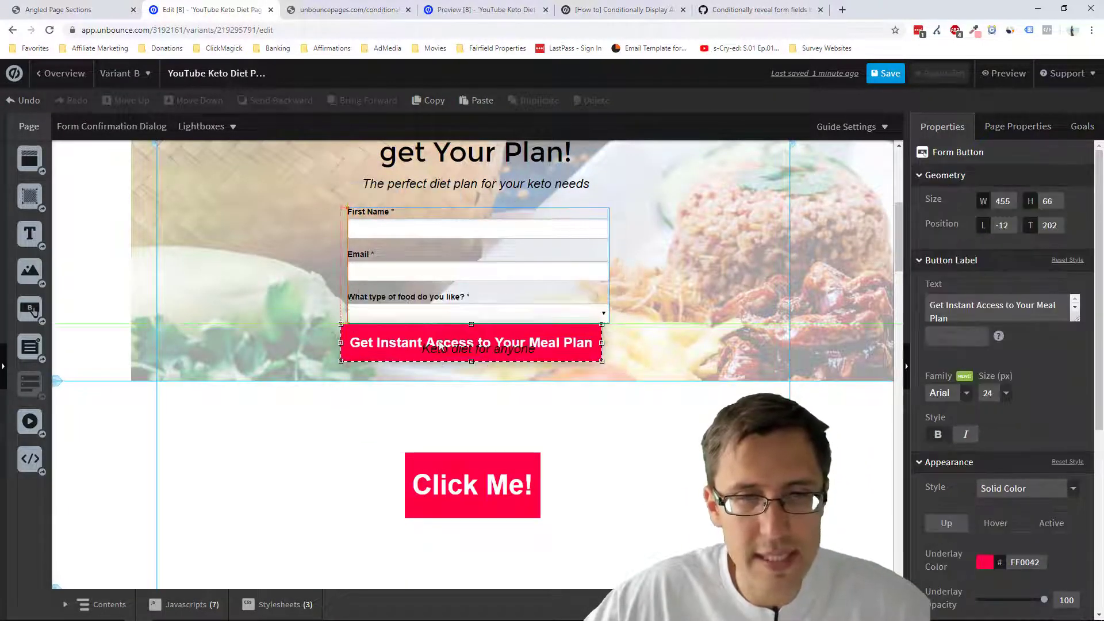
click(477, 349)
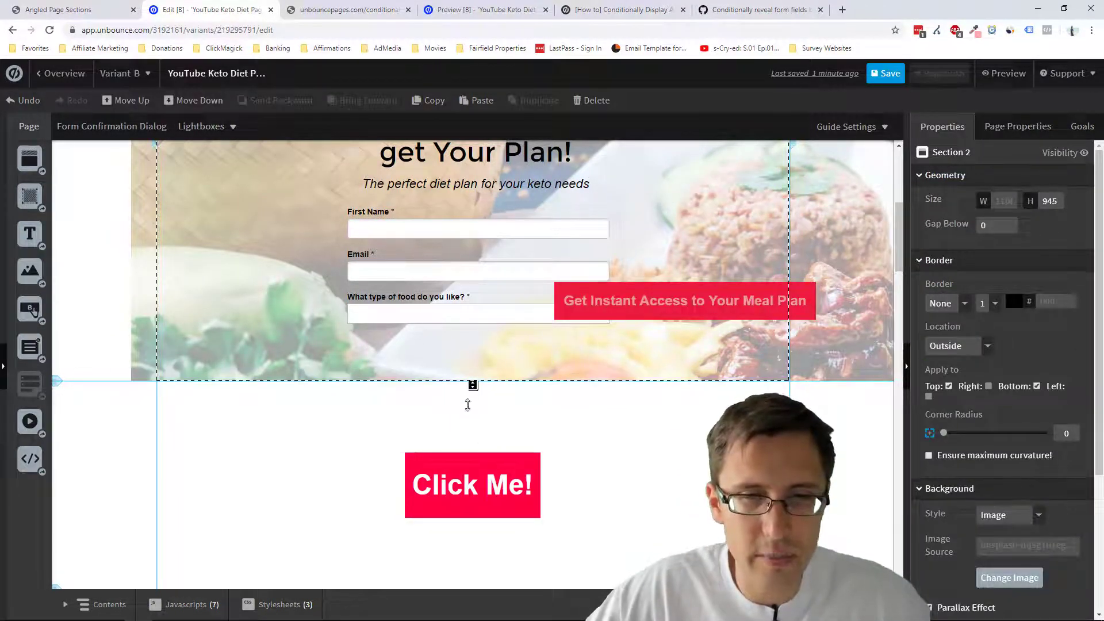
click(683, 301)
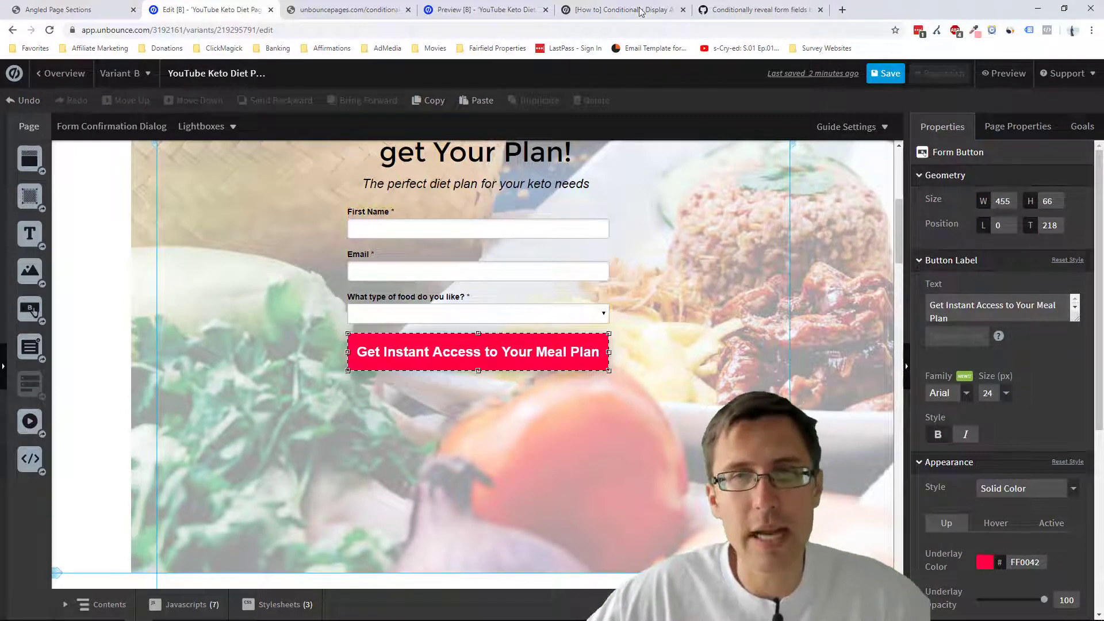
Step: Open the conditional-reveal-multiple-fields.html gist from the how-to article and scroll through its code
click(623, 9)
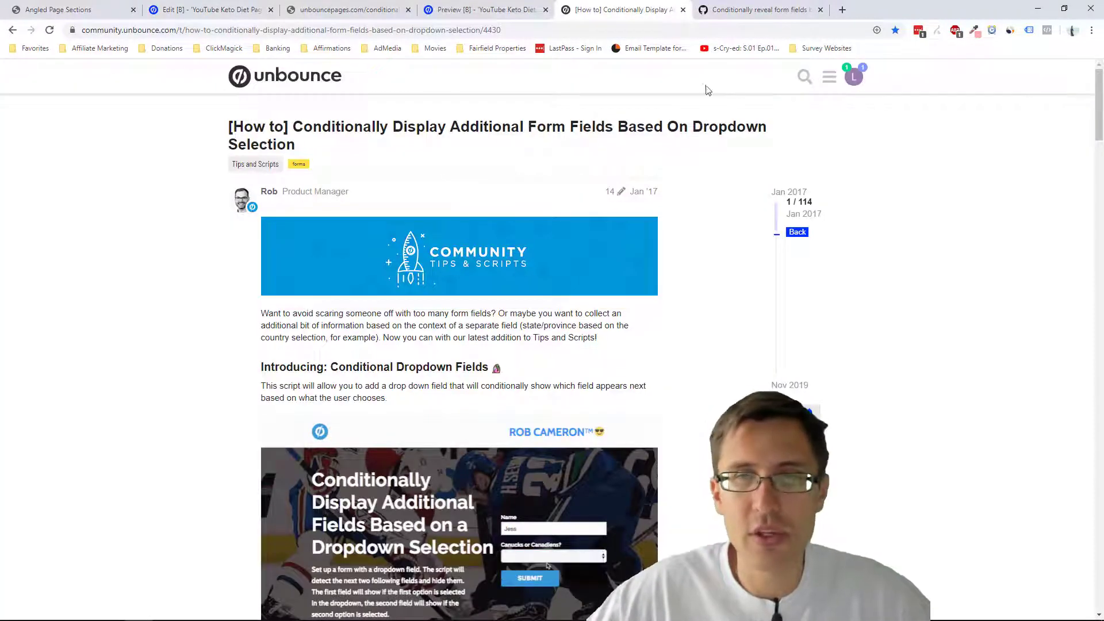
click(756, 9)
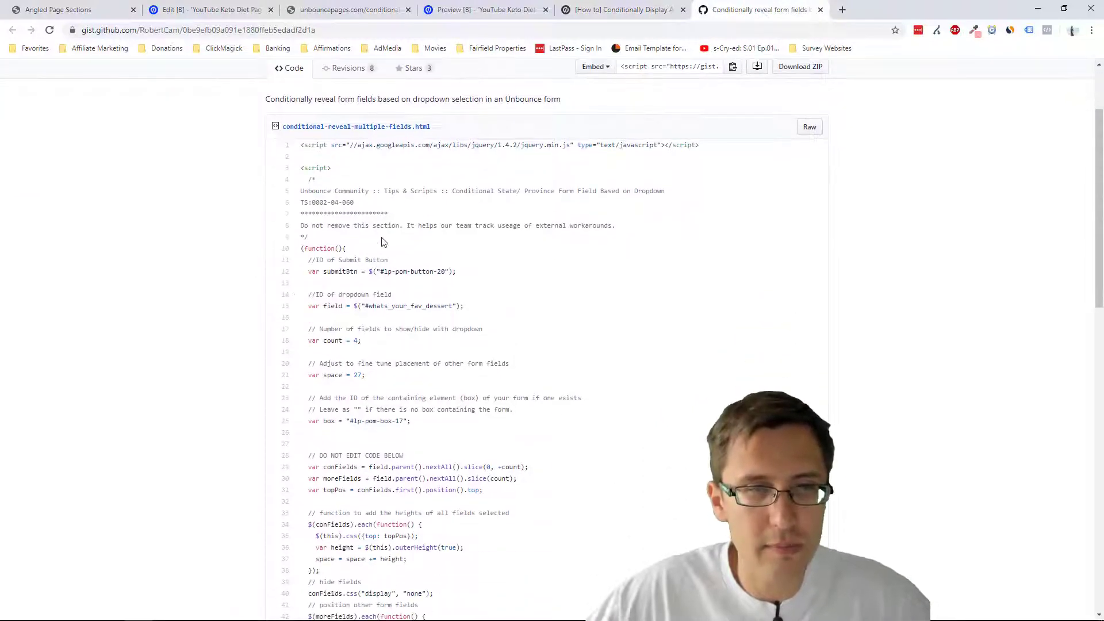
scroll(up, 3)
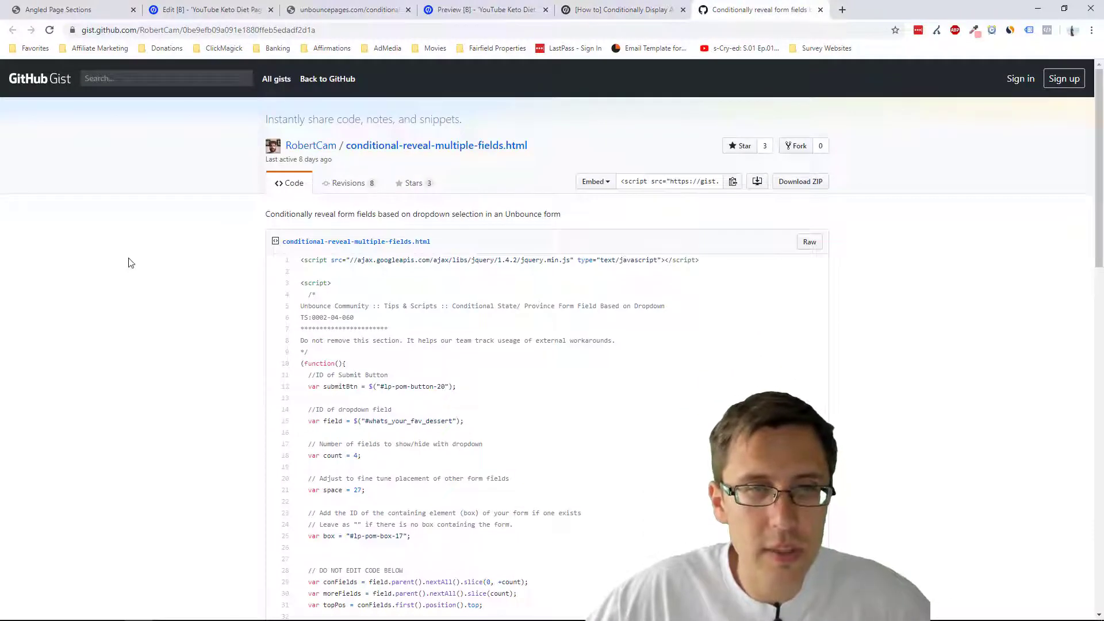
scroll(down, 3)
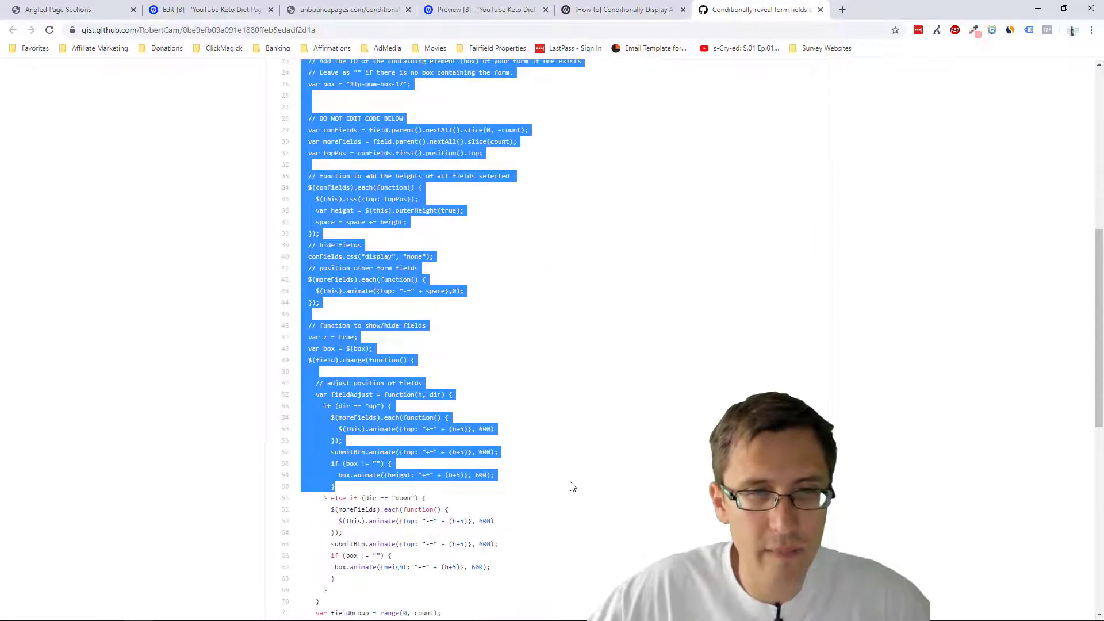
scroll(down, 3)
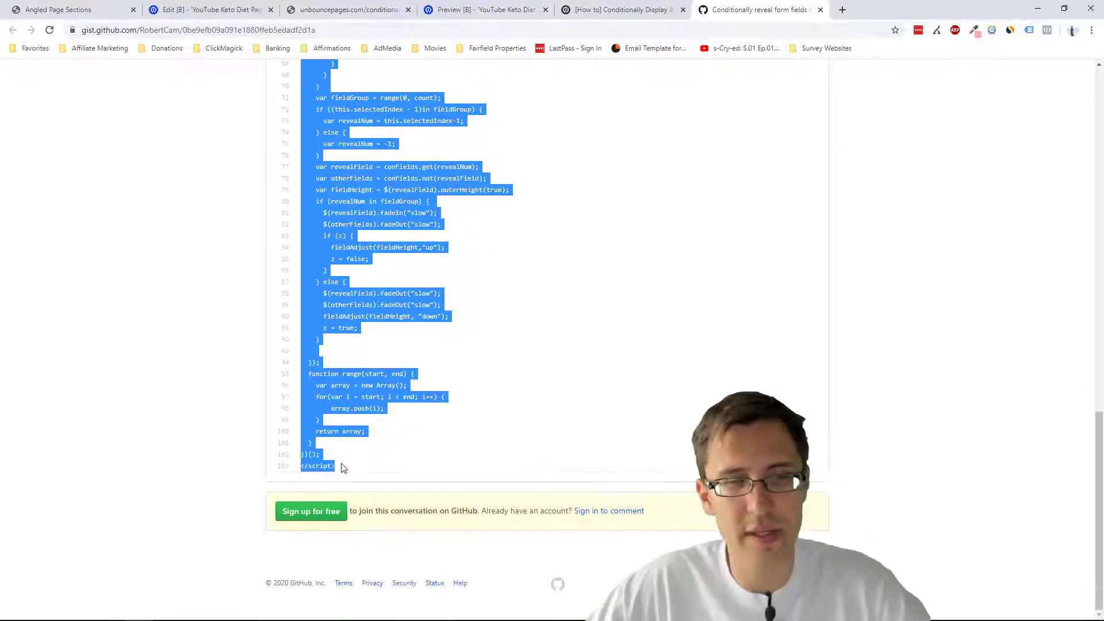
Step: Back in the keto page editor, add a variant script named Conditional Form Fields
click(485, 10)
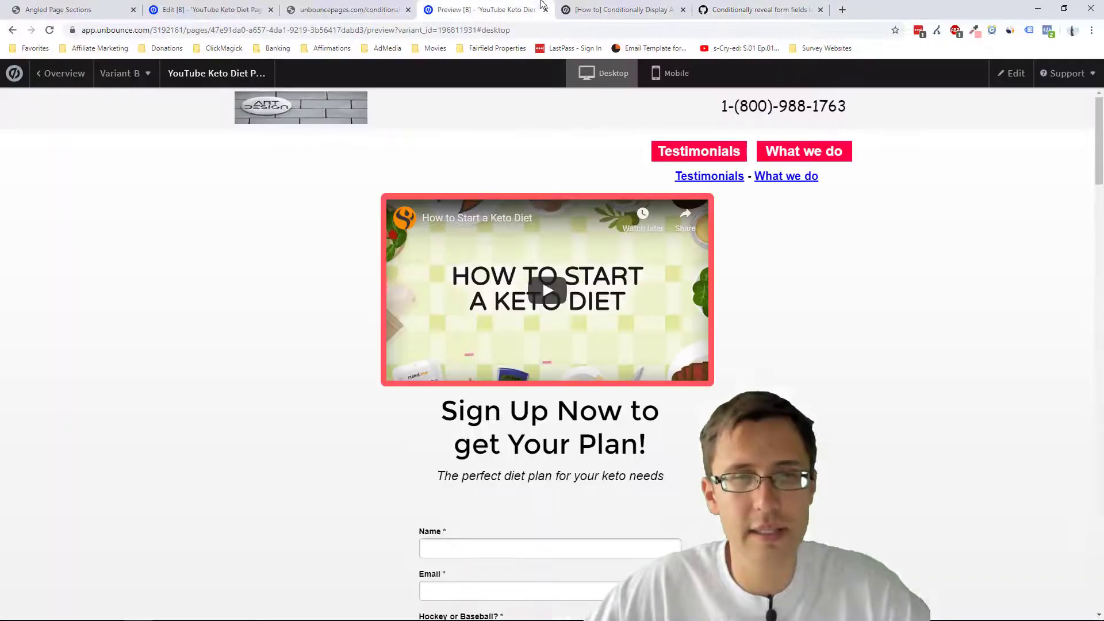
click(211, 9)
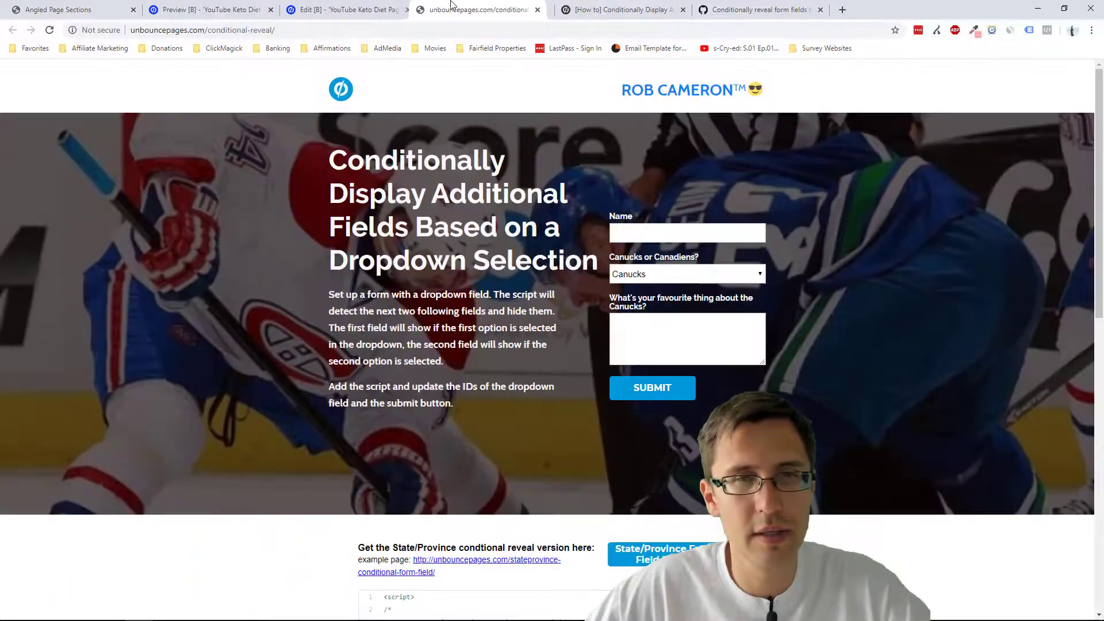
click(345, 9)
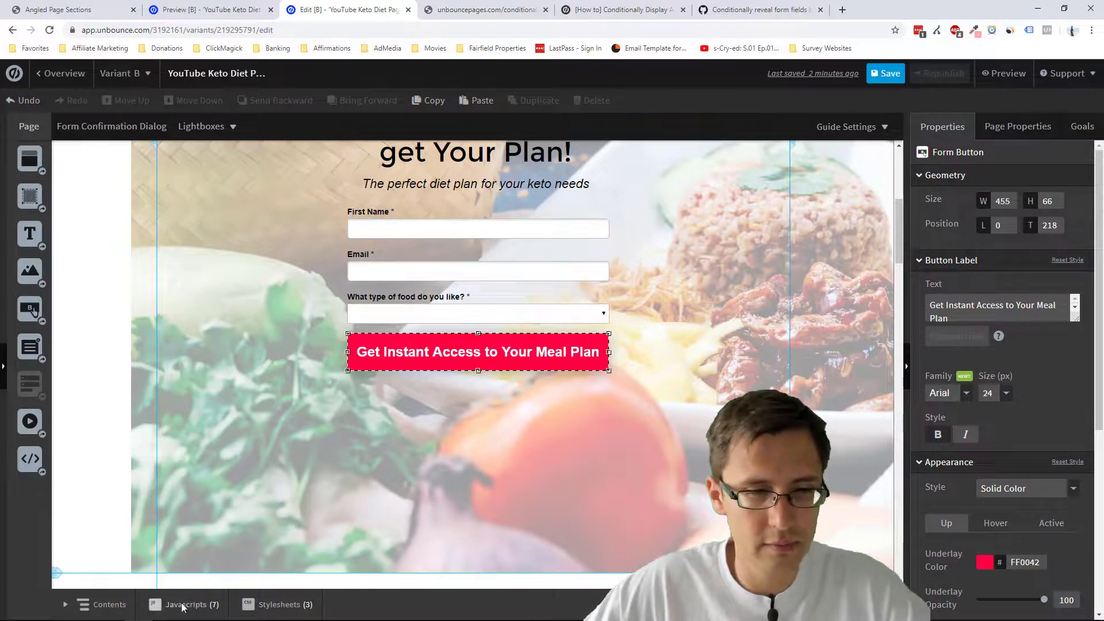
click(186, 604)
text(Cond)
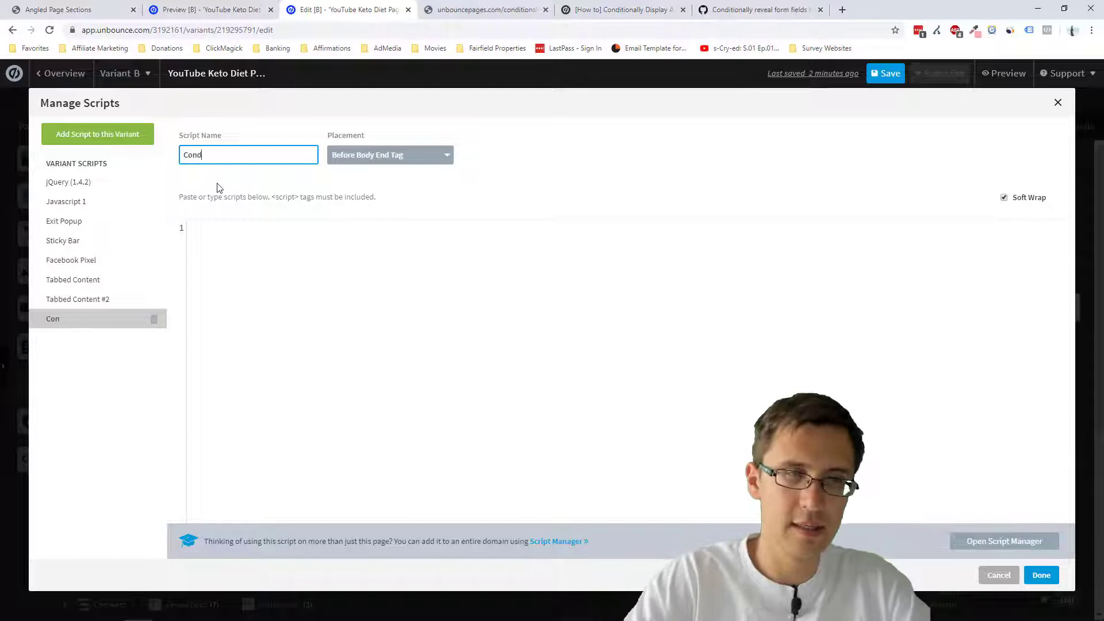
text(itional Form Fields)
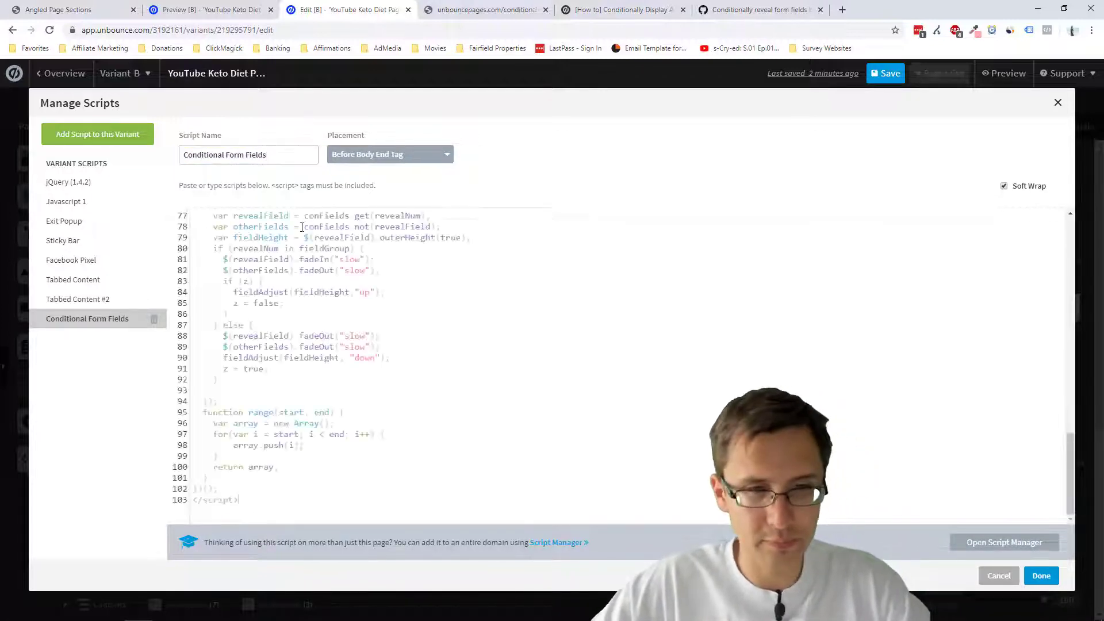
Step: Paste the conditional reveal code, clear the sample box ID, and close the script manager
scroll(up, 3)
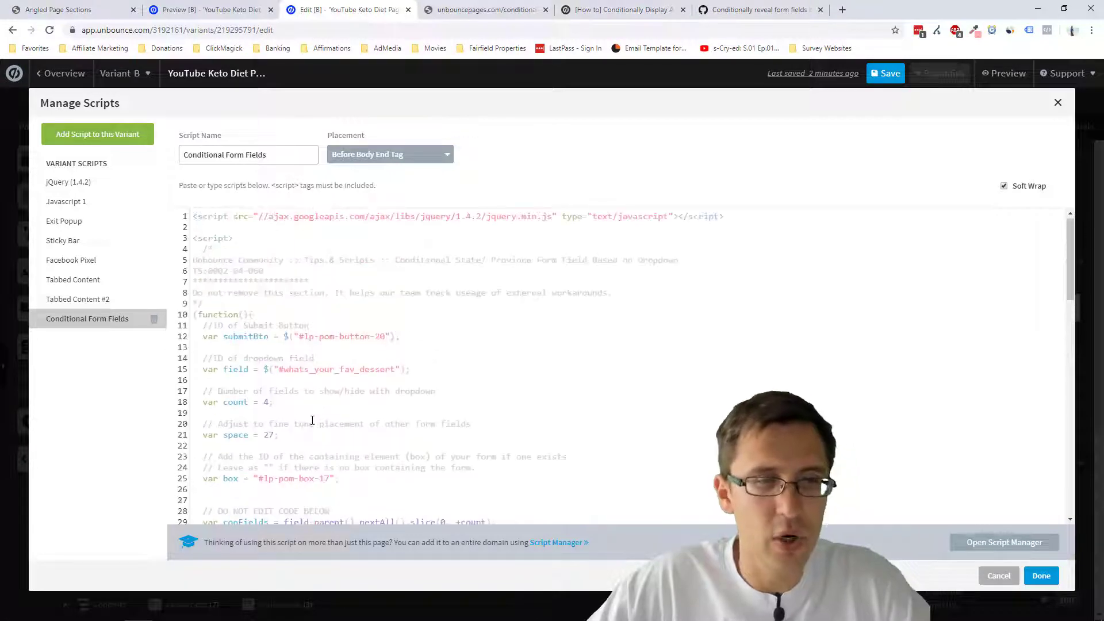
scroll(down, 3)
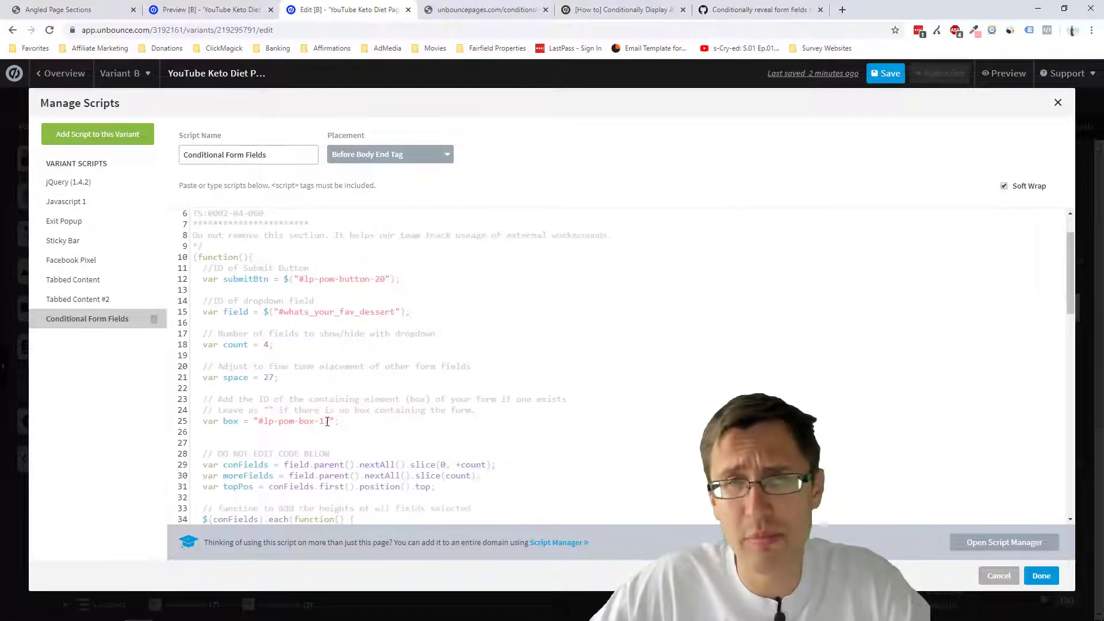
scroll(up, 3)
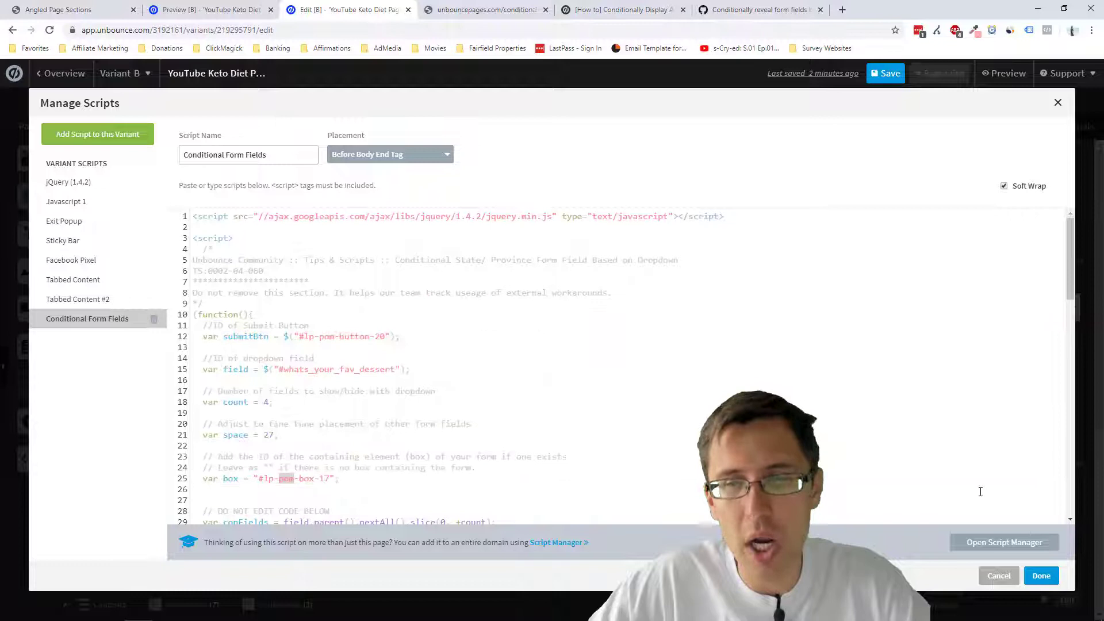
click(1040, 575)
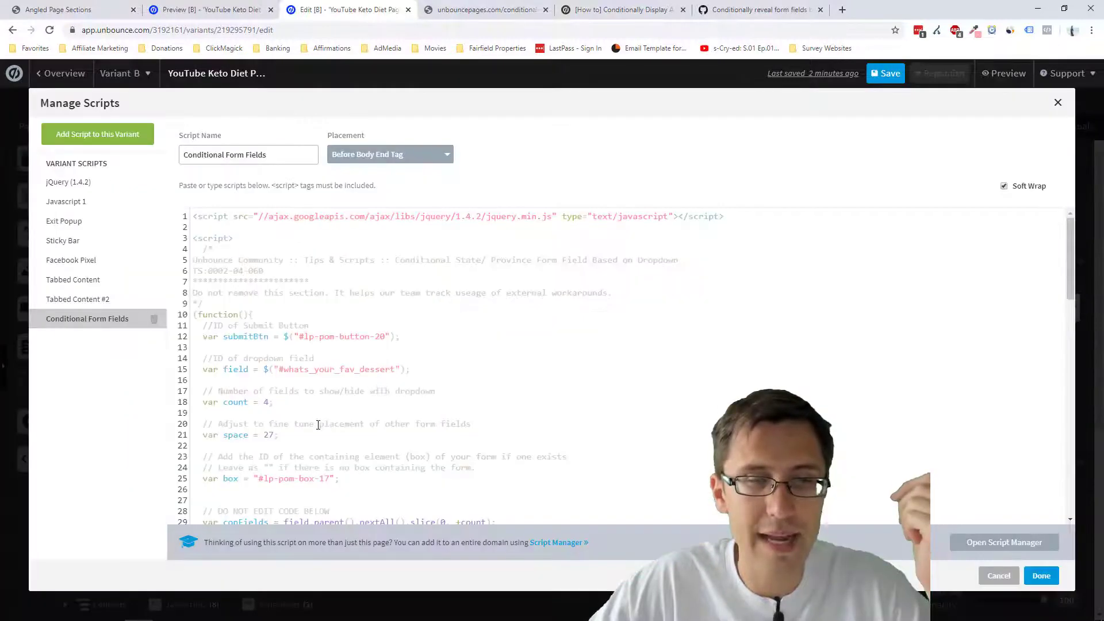
double_click(292, 479)
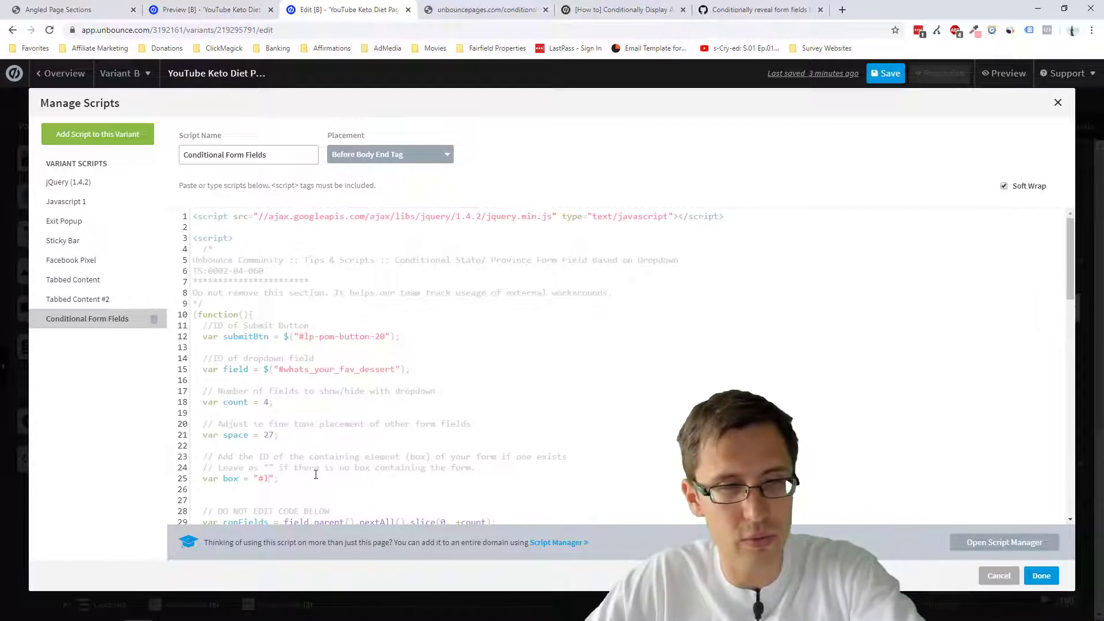
click(264, 477)
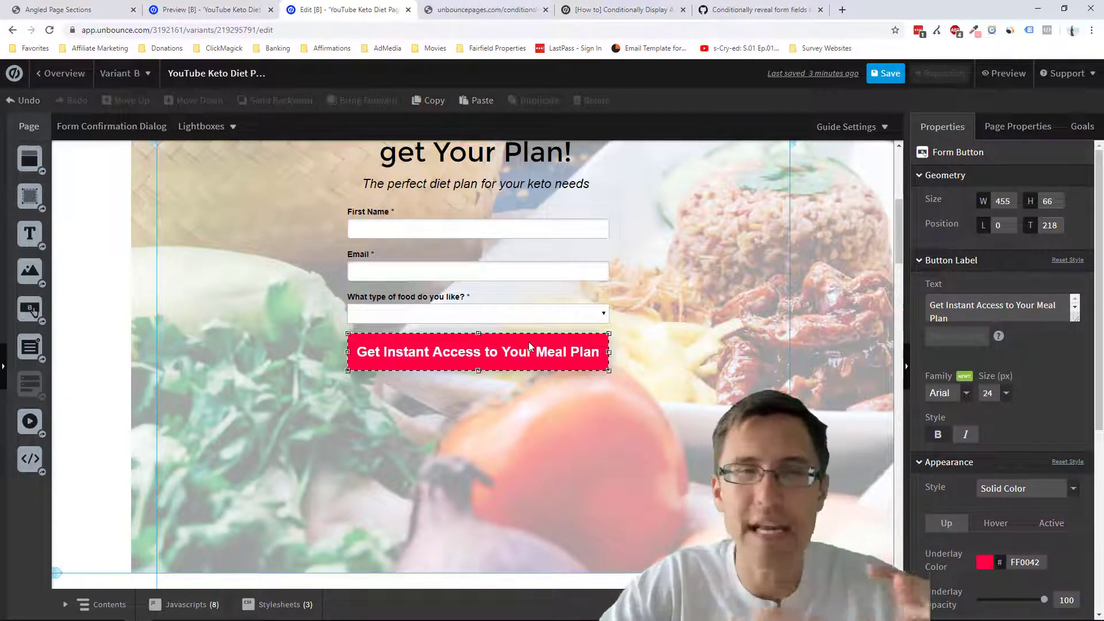
Step: Open the Conditional Form Fields script from the page's Javascripts list for editing
click(185, 604)
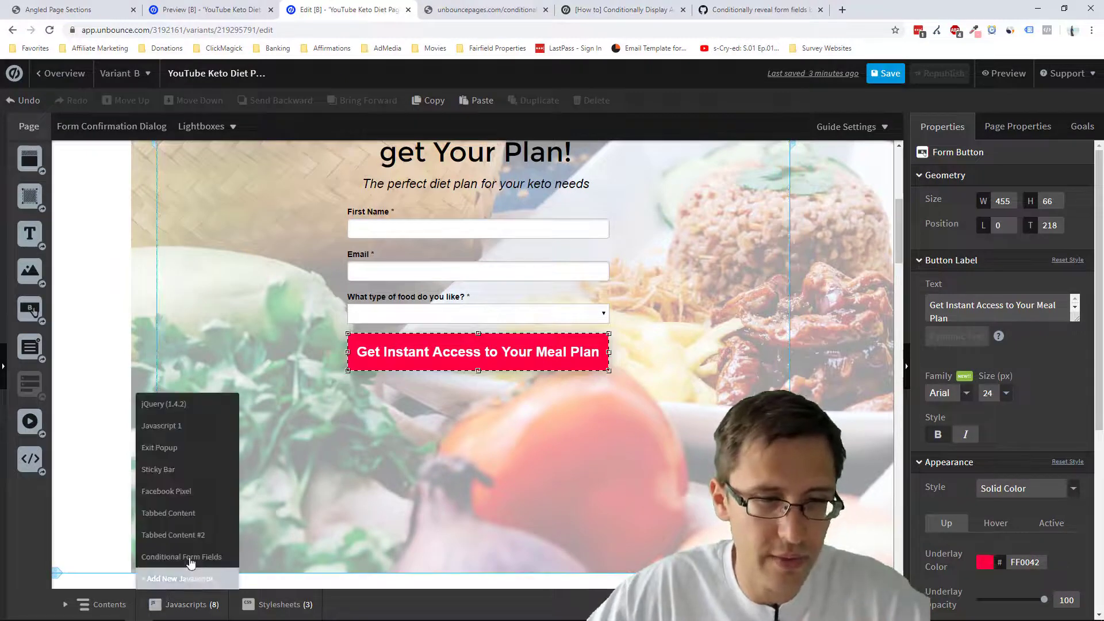
click(181, 556)
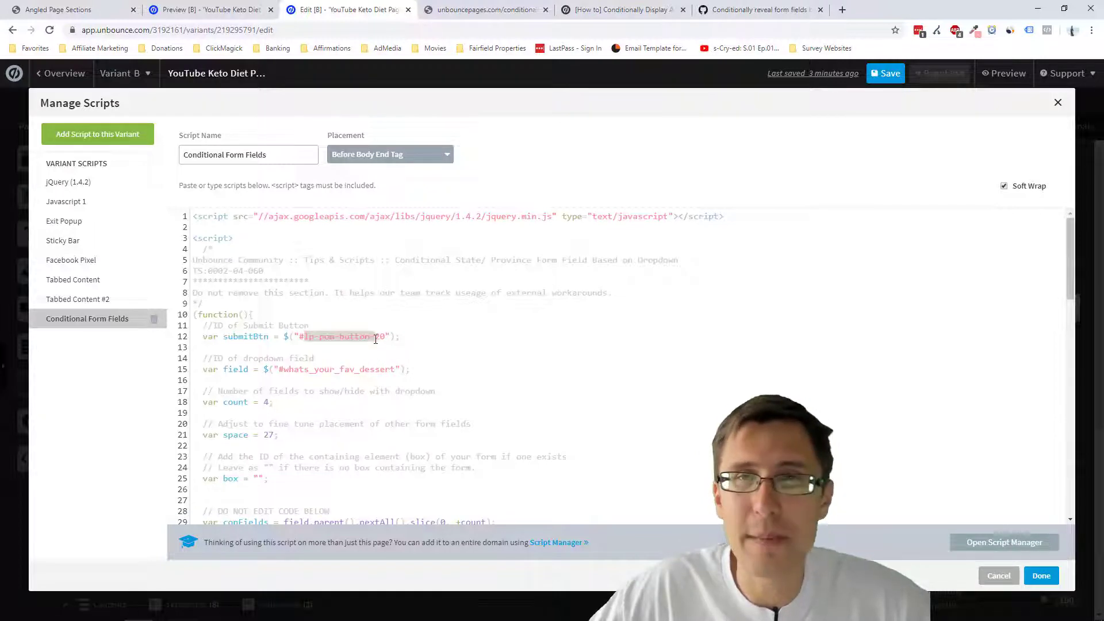
click(1040, 575)
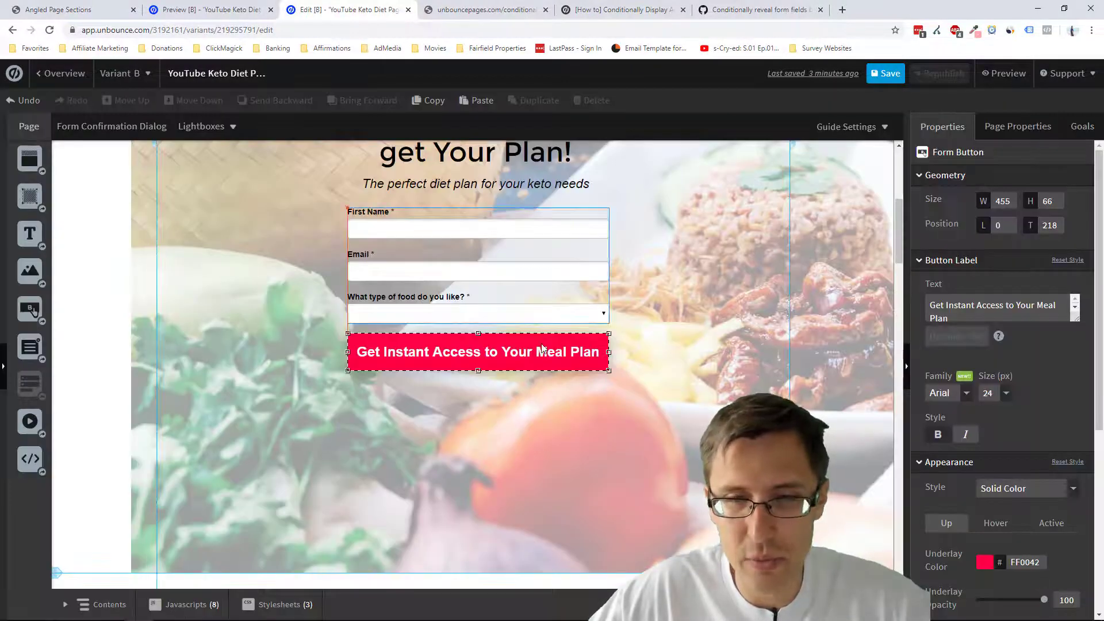
scroll(down, 3)
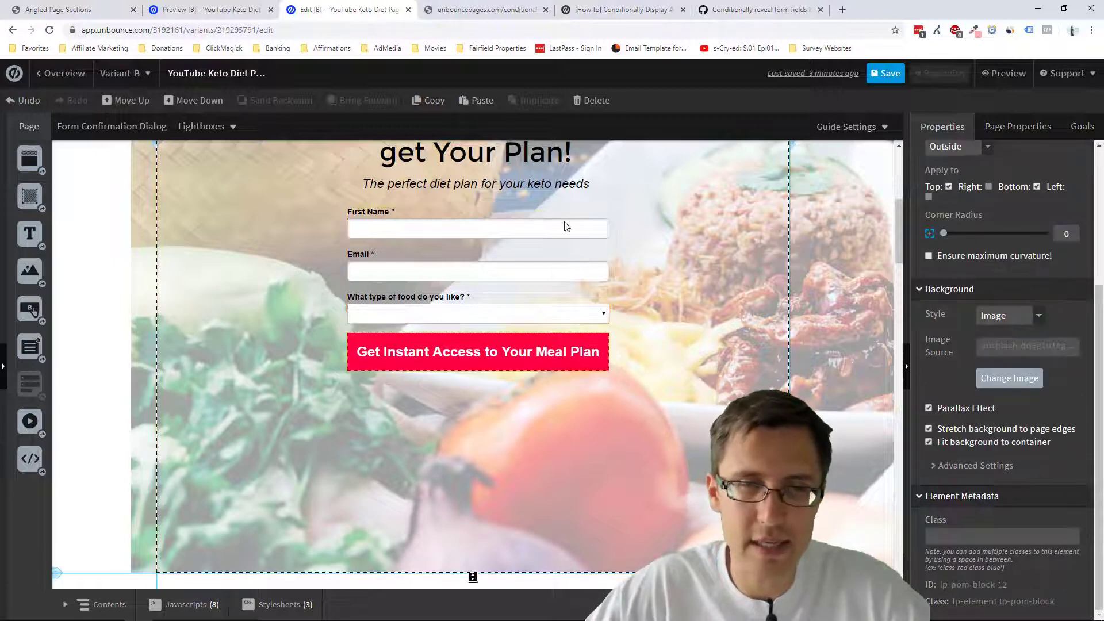
click(185, 604)
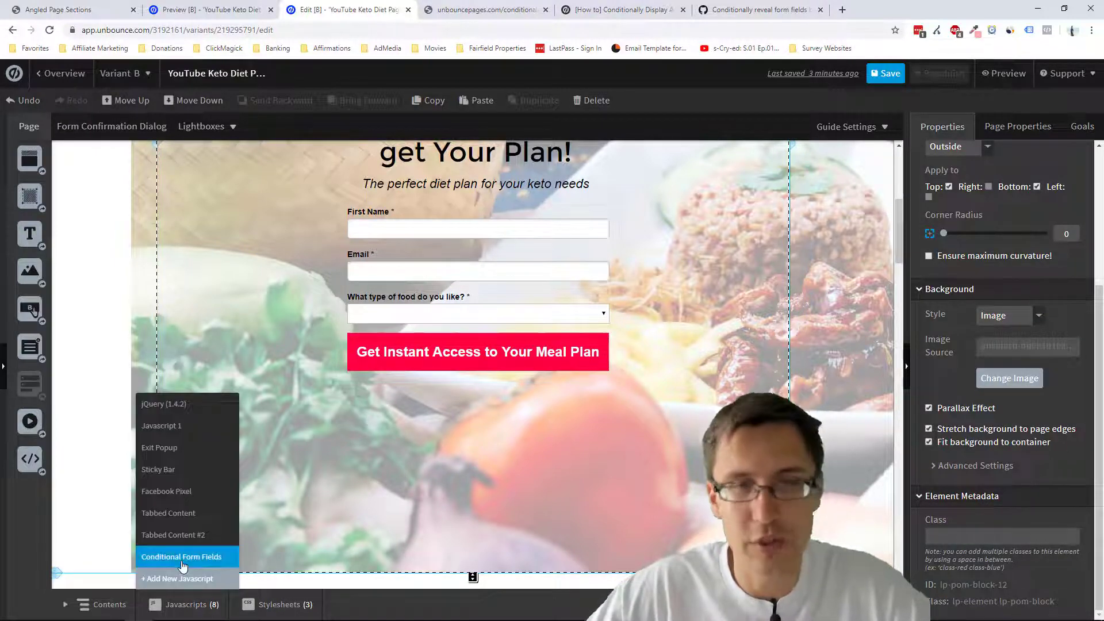
click(182, 556)
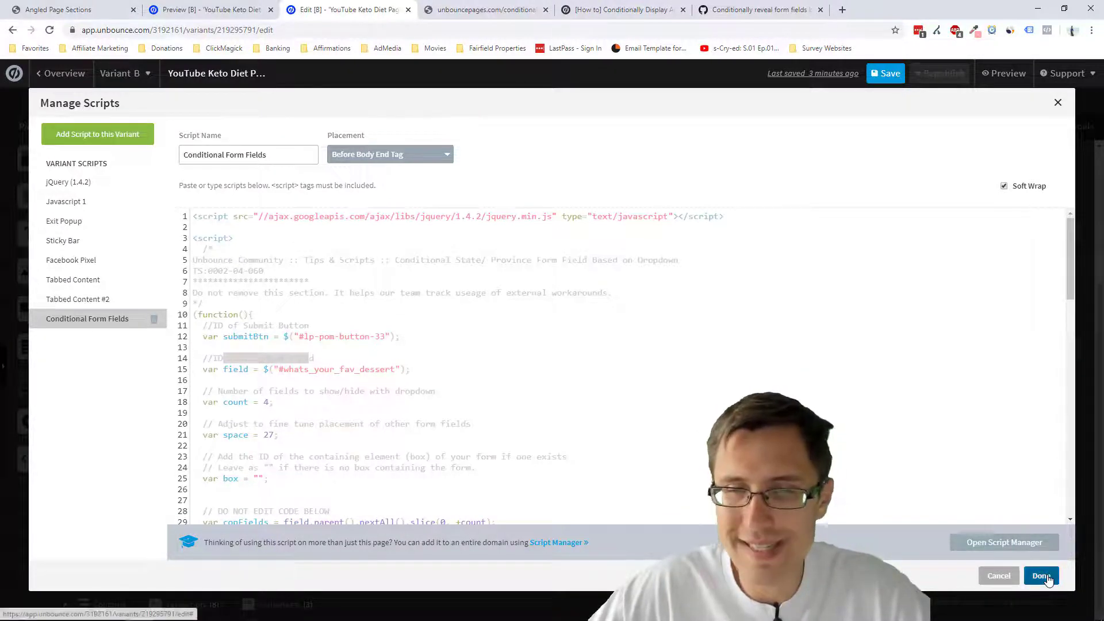
Step: Look up the food dropdown's field ID in the form designer
click(1040, 575)
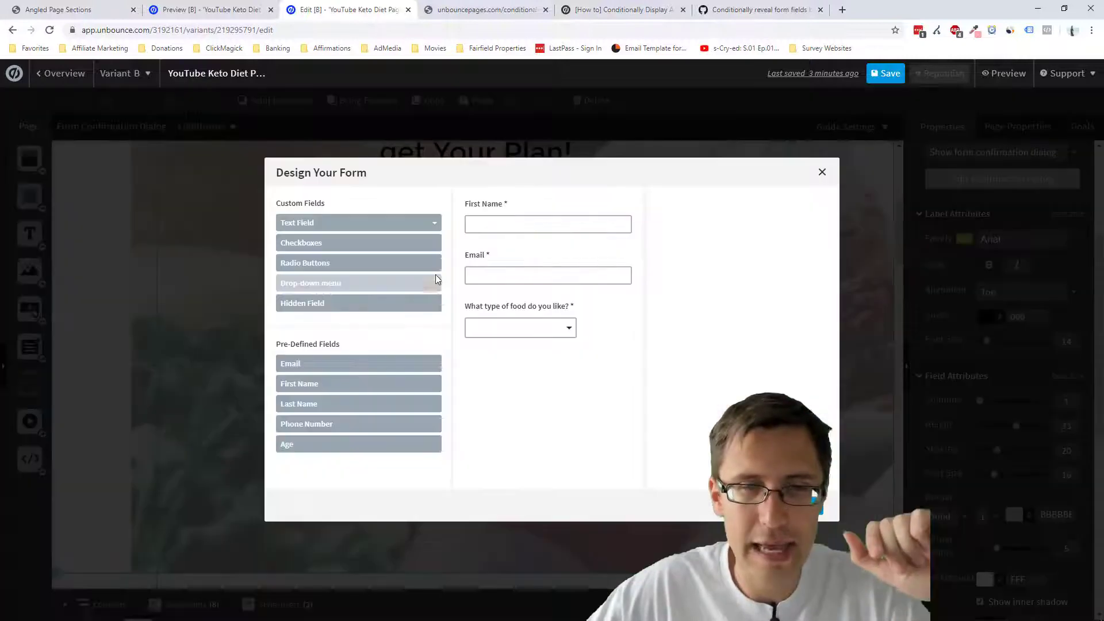
click(519, 327)
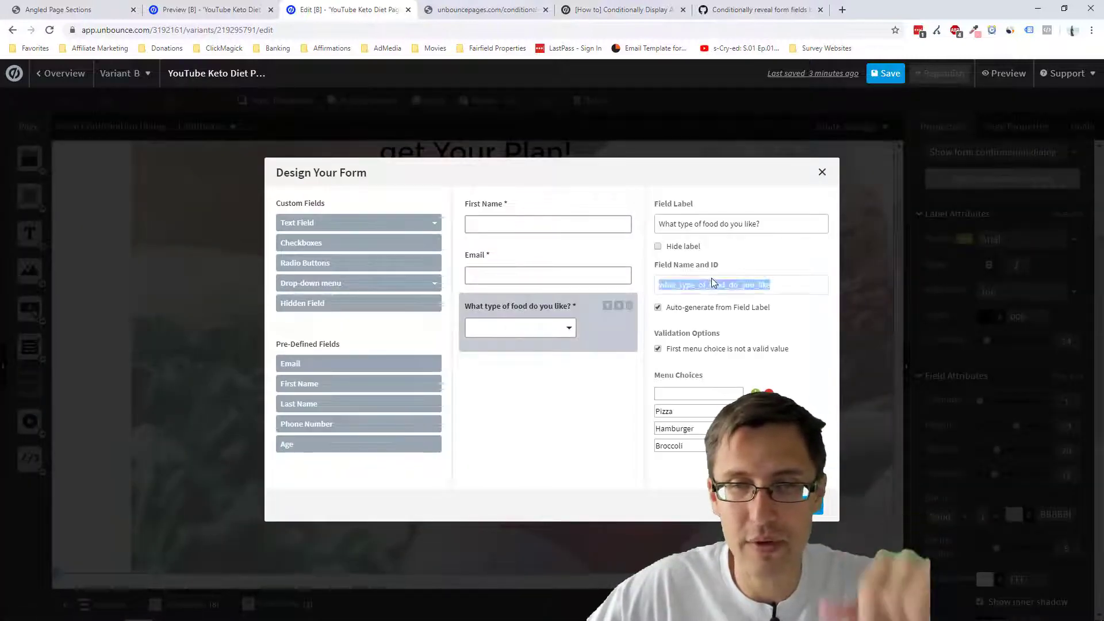
click(821, 172)
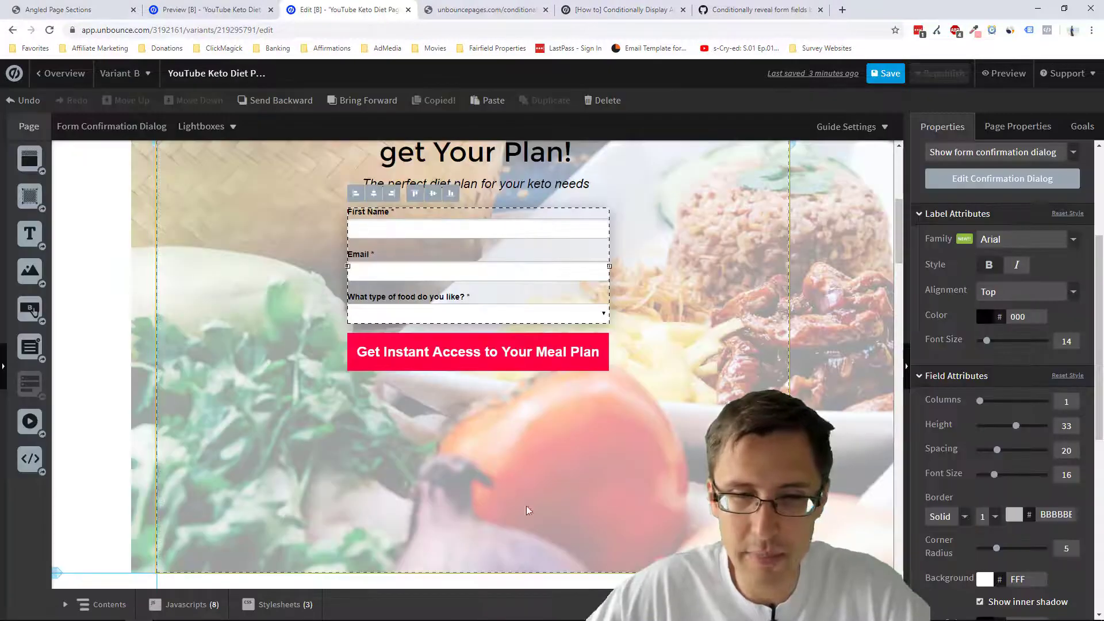
Step: Set the script's field variable to what_type_of_food_do_you_like with a count of 3
click(186, 604)
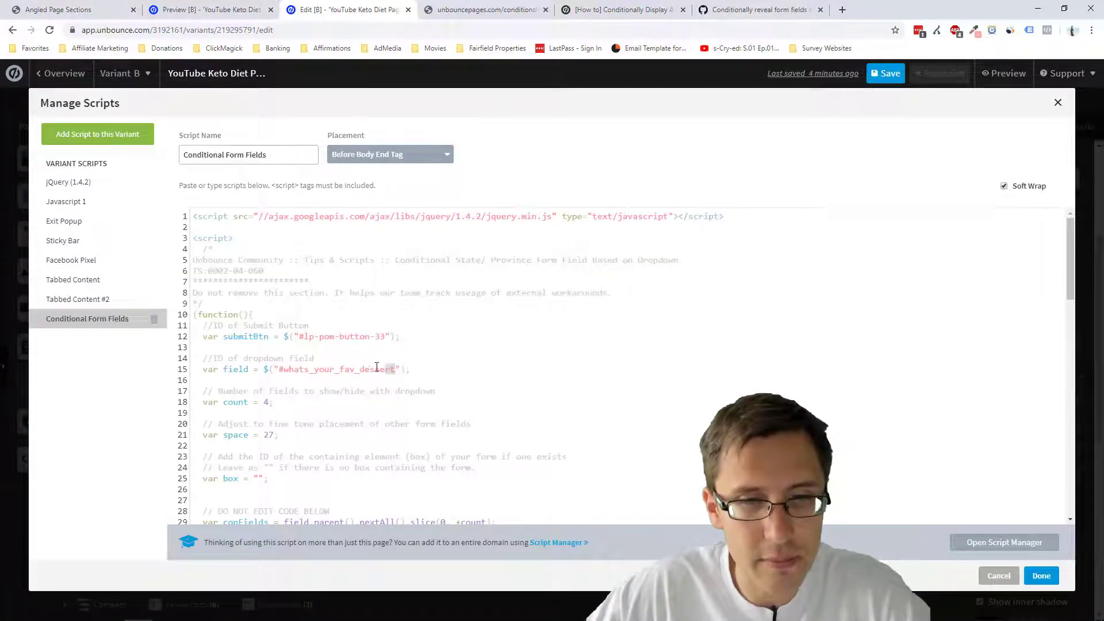
text(what_type_of_food_do_you_like)
click(241, 402)
text(3)
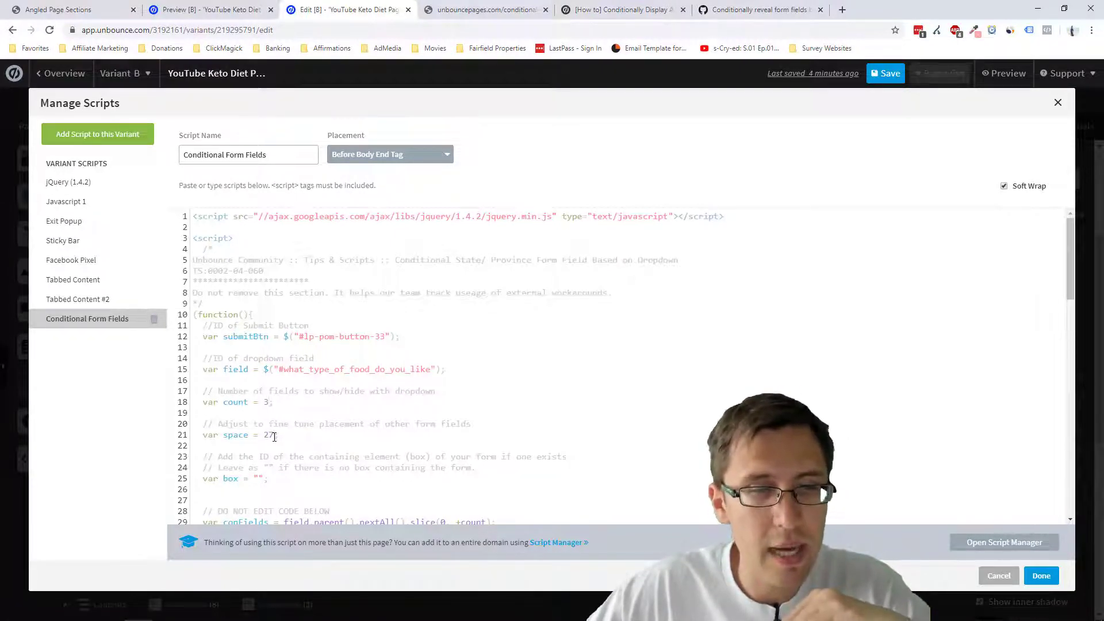
double_click(268, 434)
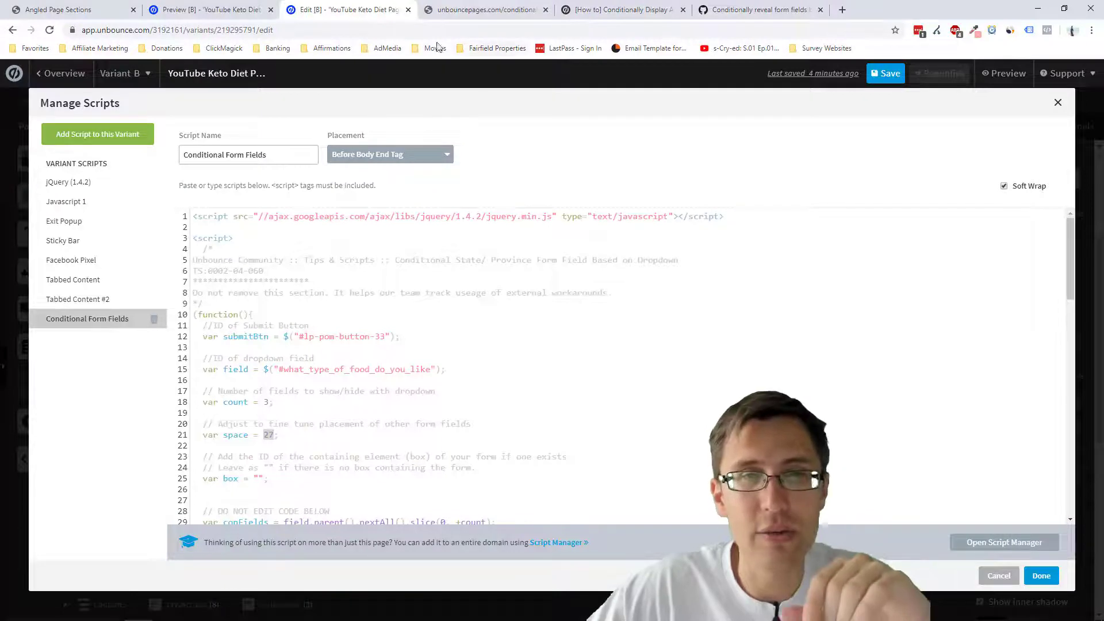
click(207, 9)
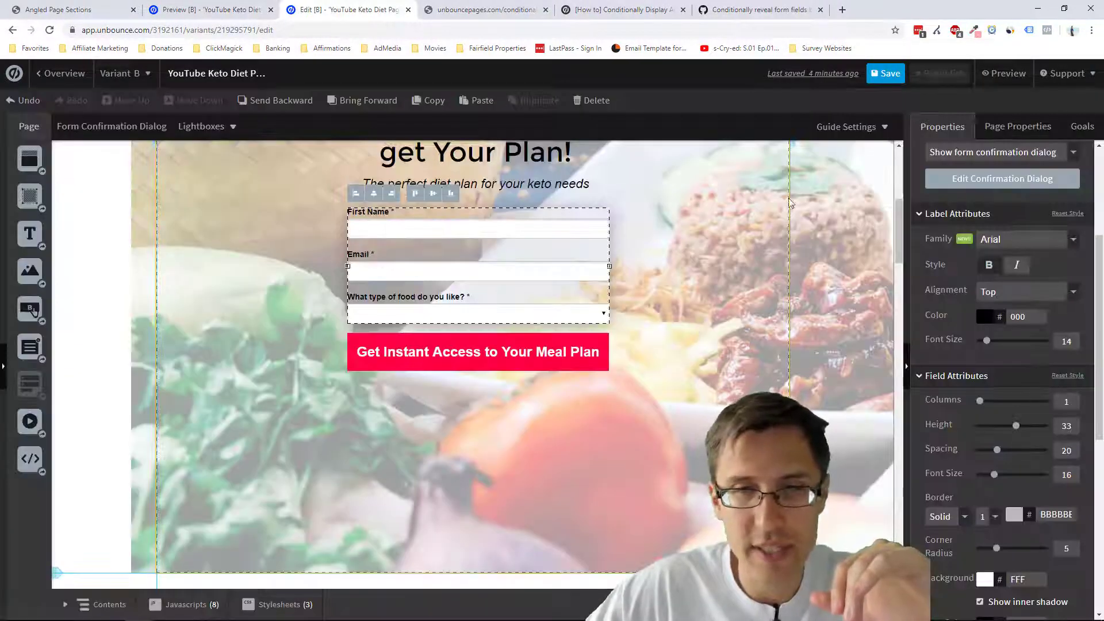
Step: Save, preview, and try the Pizza, Hamburger and Broccoli options in the food dropdown
click(884, 73)
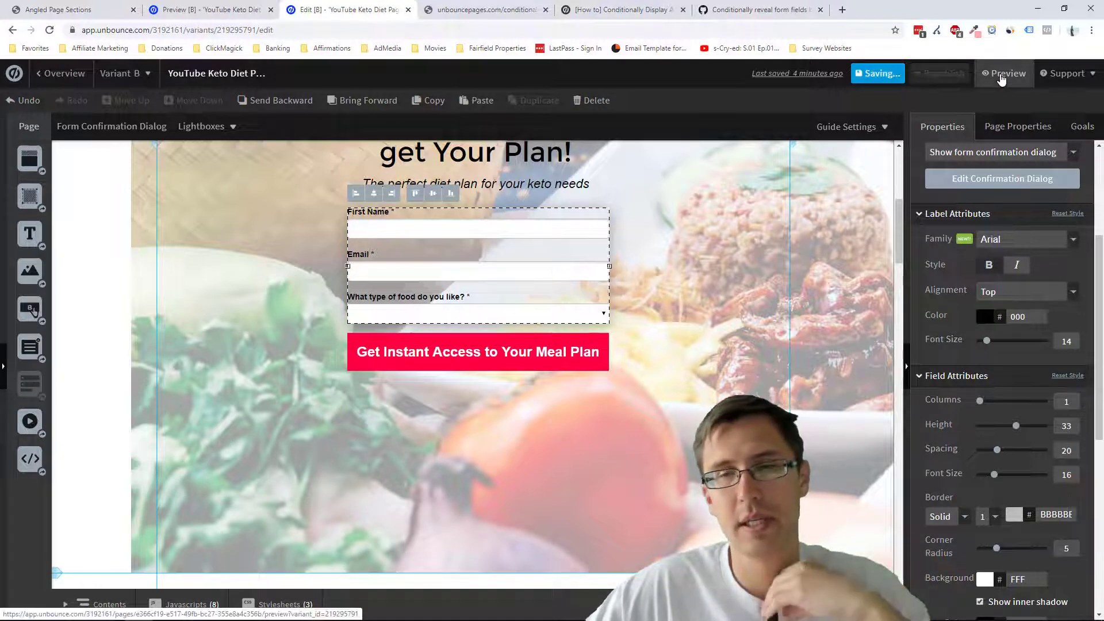
click(1003, 72)
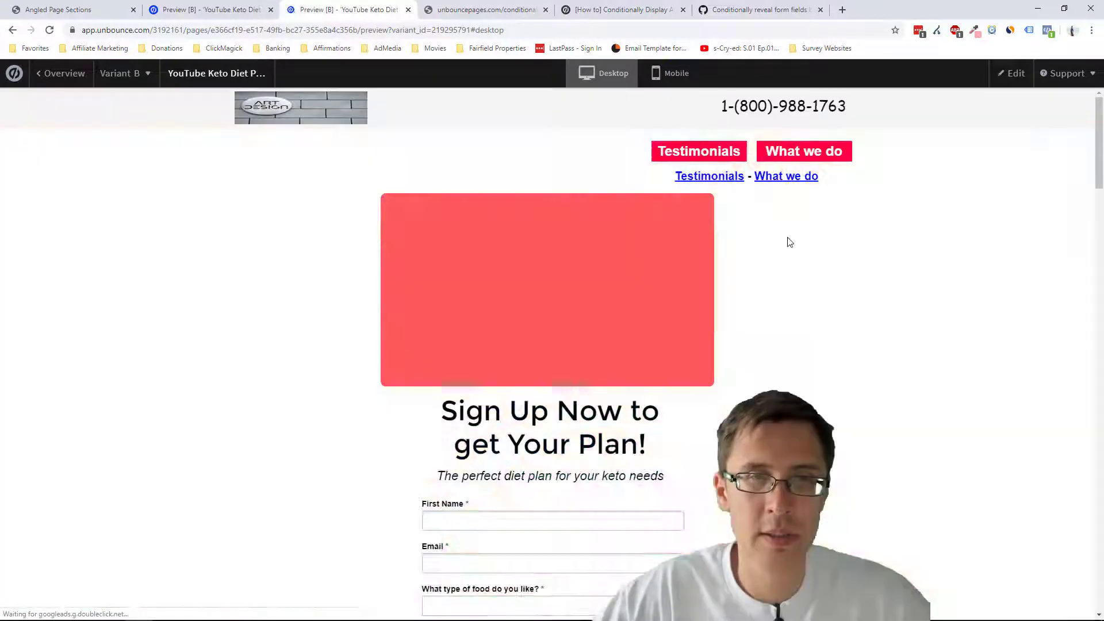
scroll(down, 3)
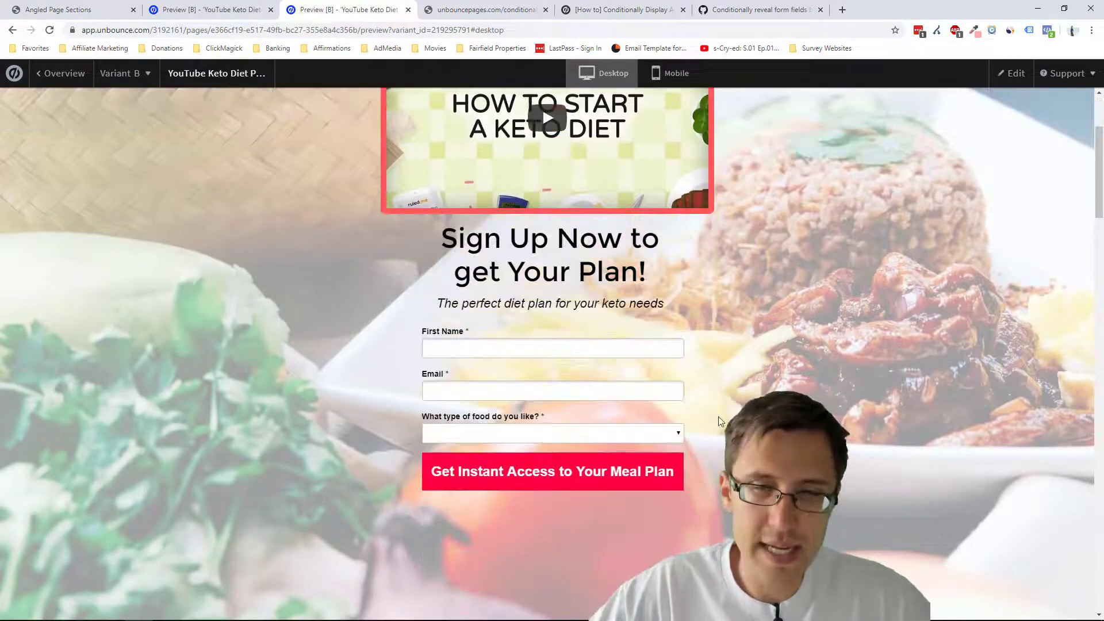
scroll(down, 3)
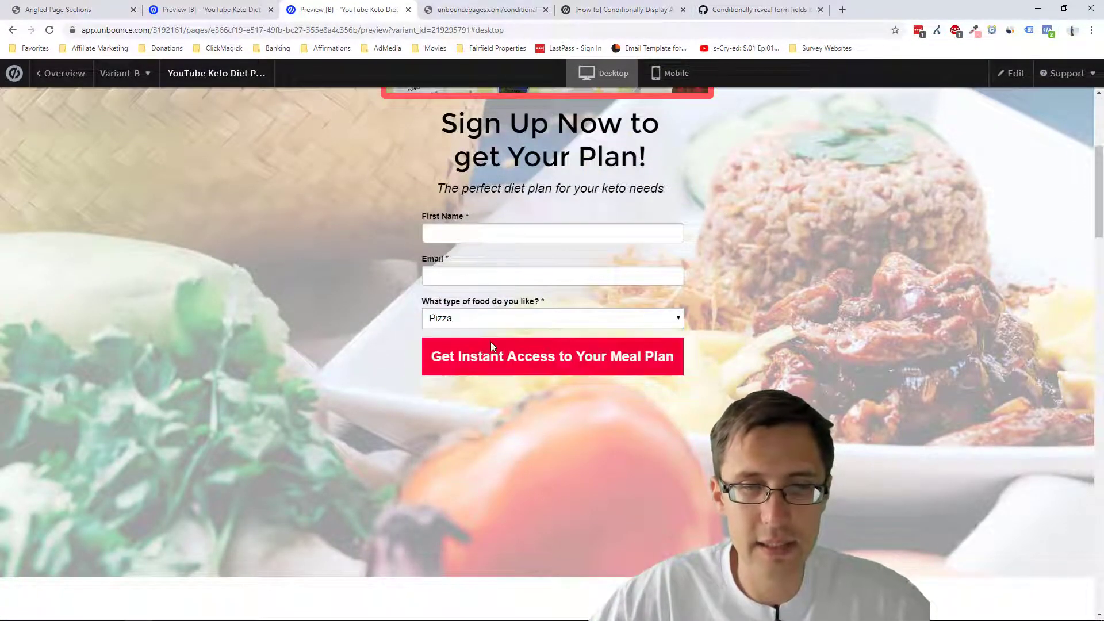
click(552, 317)
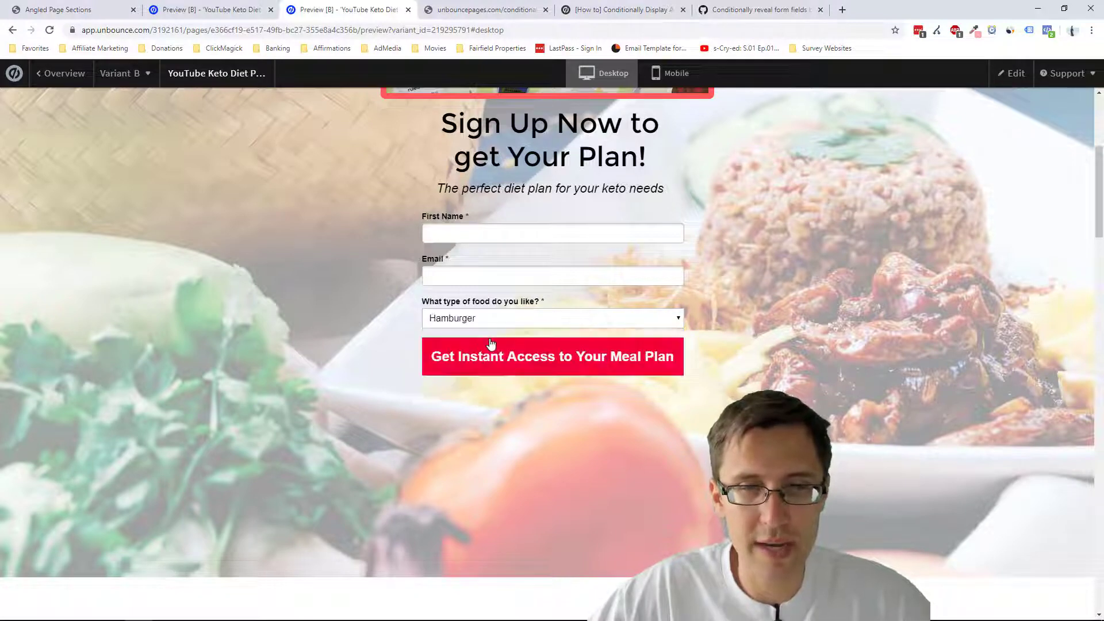
scroll(up, 3)
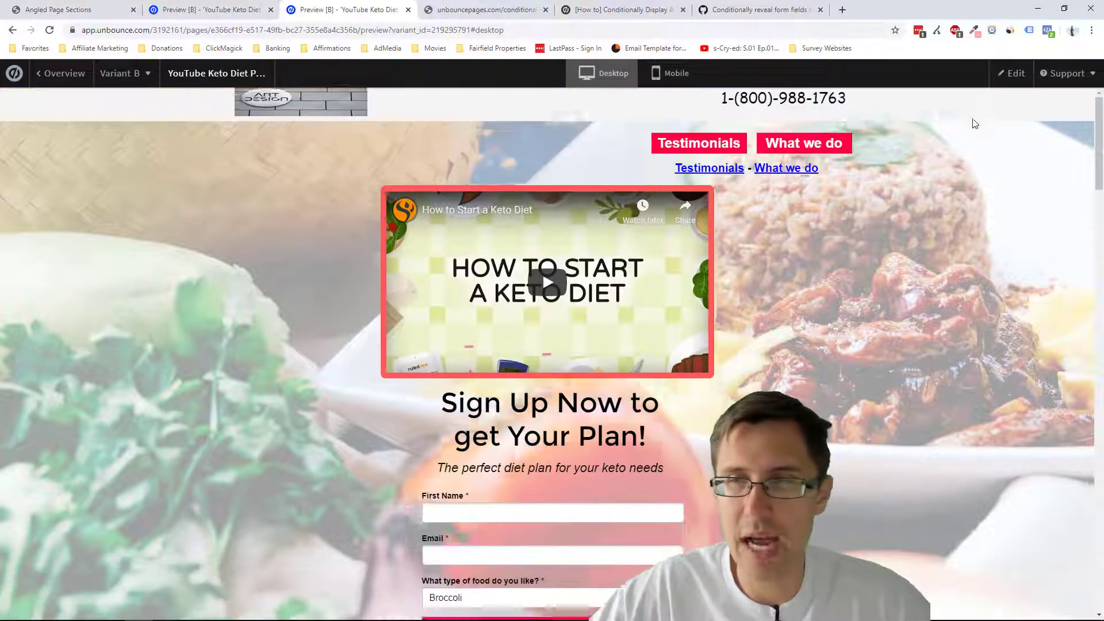
click(1014, 73)
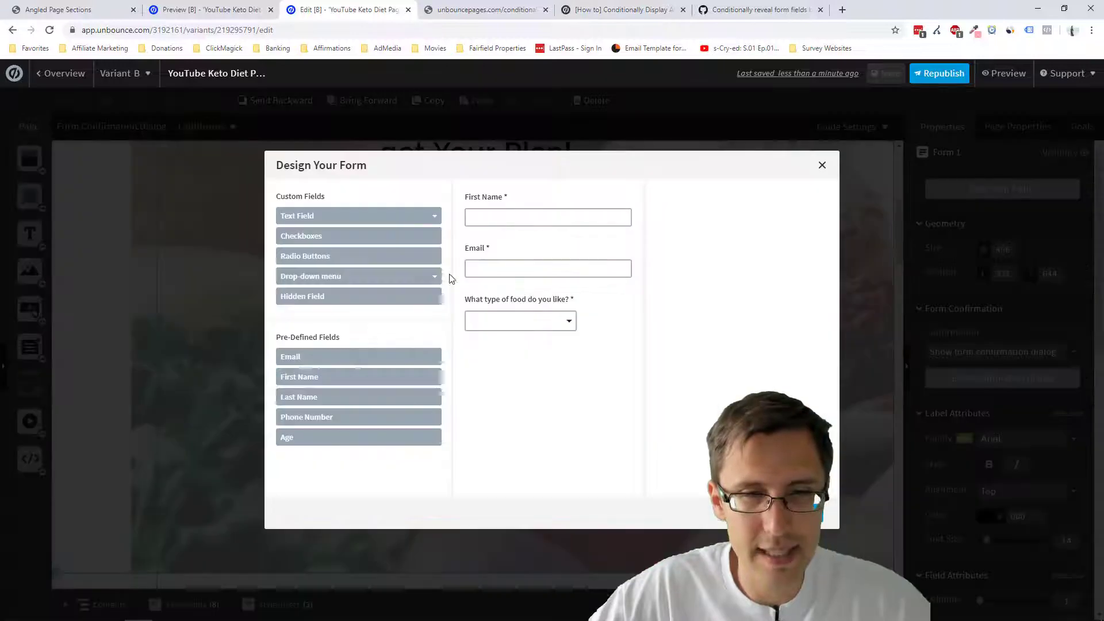
Step: Add a multi-line text field, discarding a mistakenly added single-line one
click(358, 216)
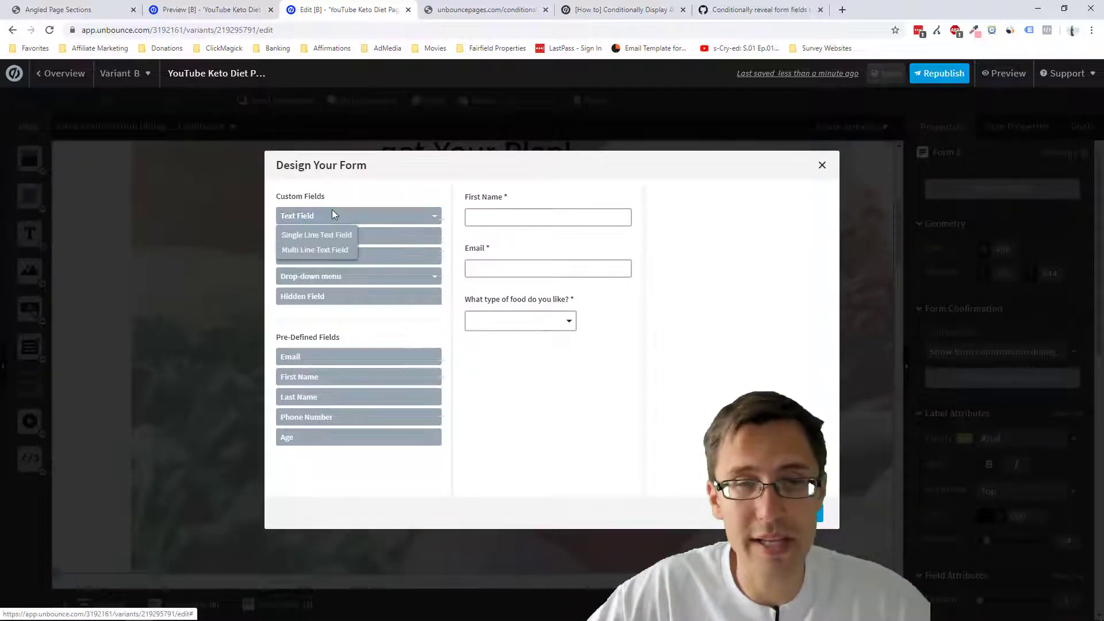
click(314, 250)
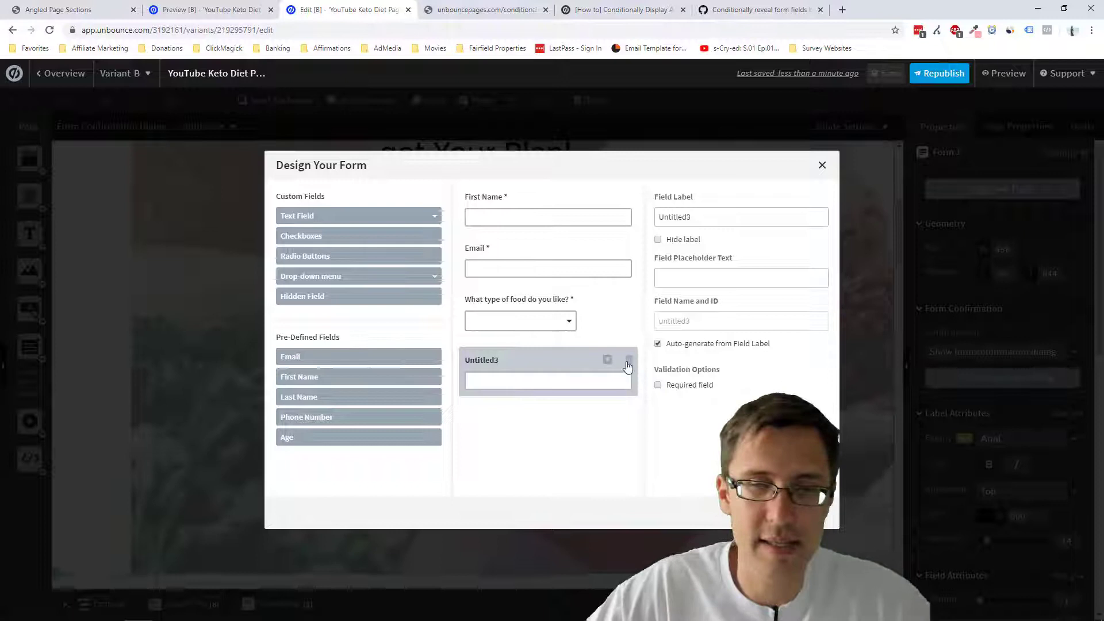
click(627, 361)
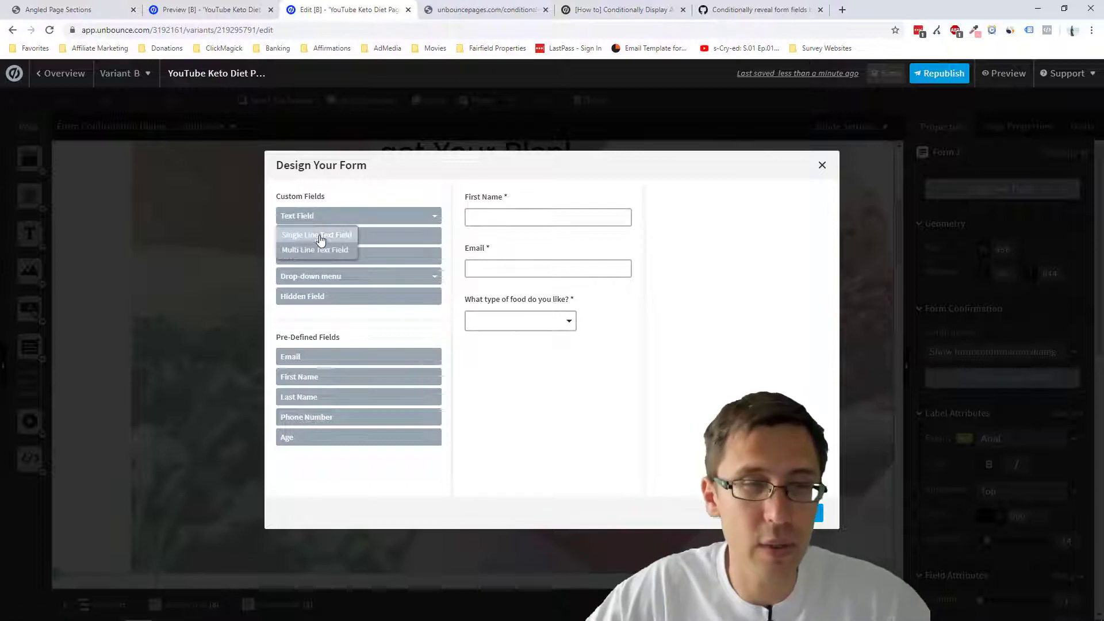
click(315, 250)
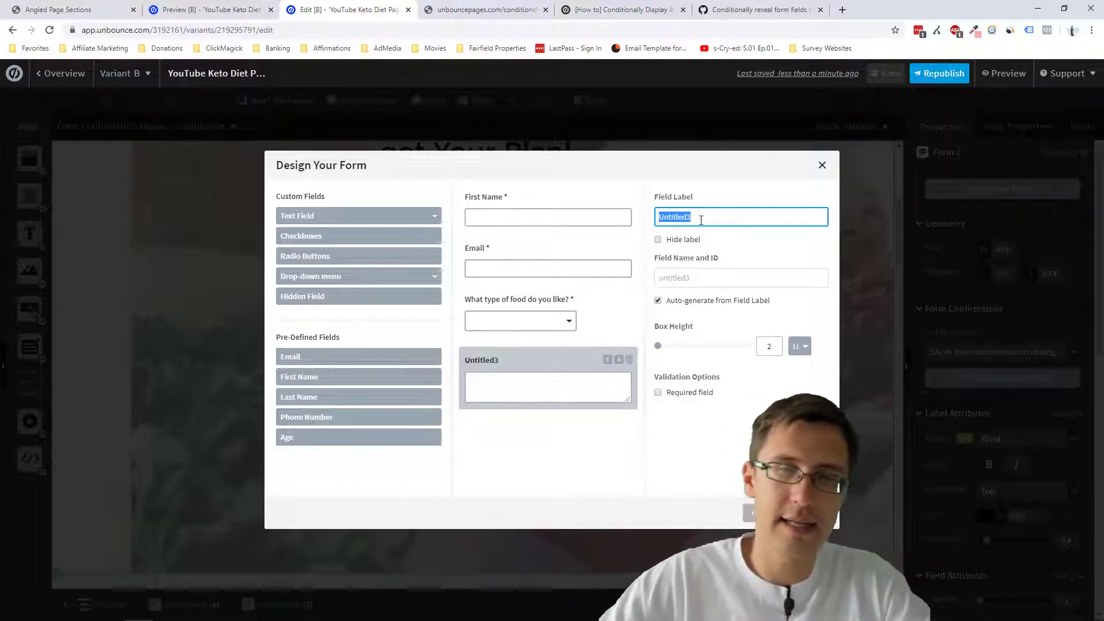
Step: Label the new field 'What type of pizza do you like best?'
click(520, 313)
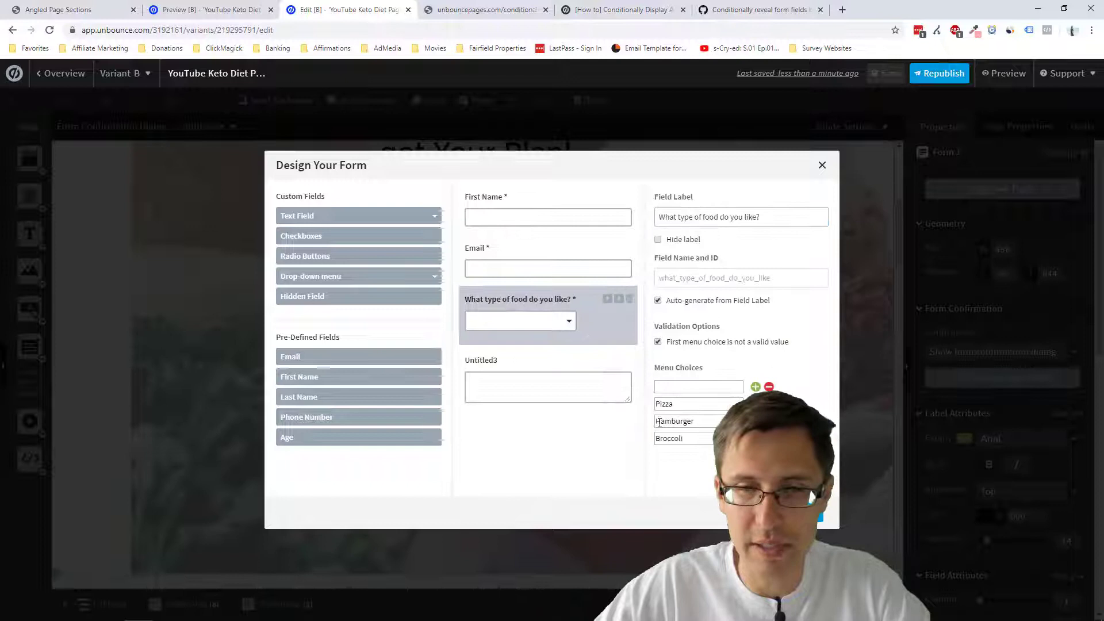
click(547, 380)
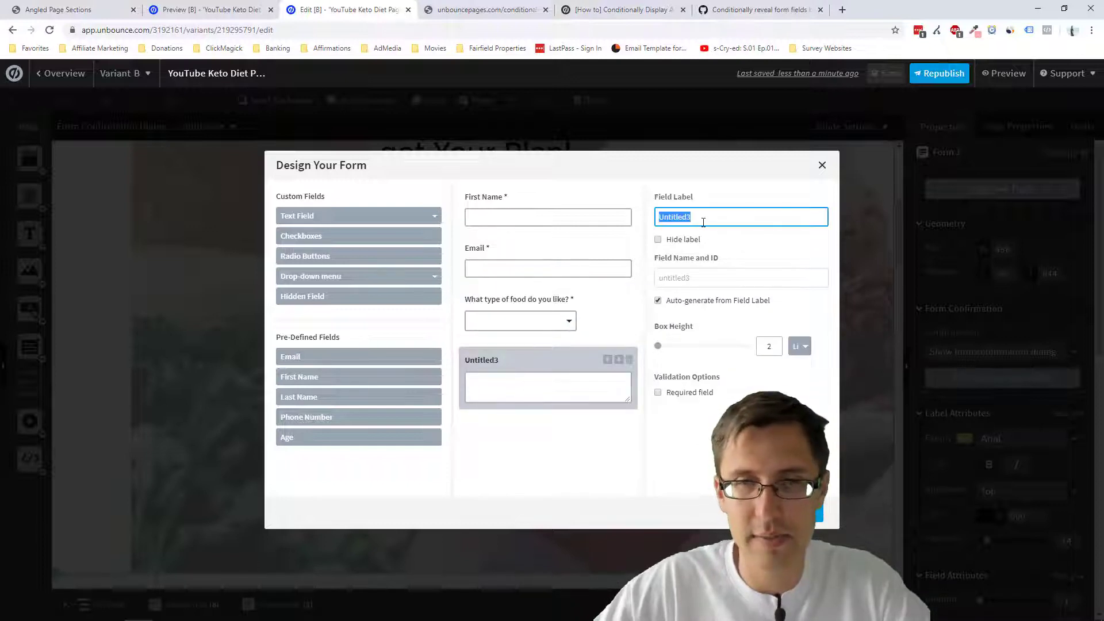
text(What ty)
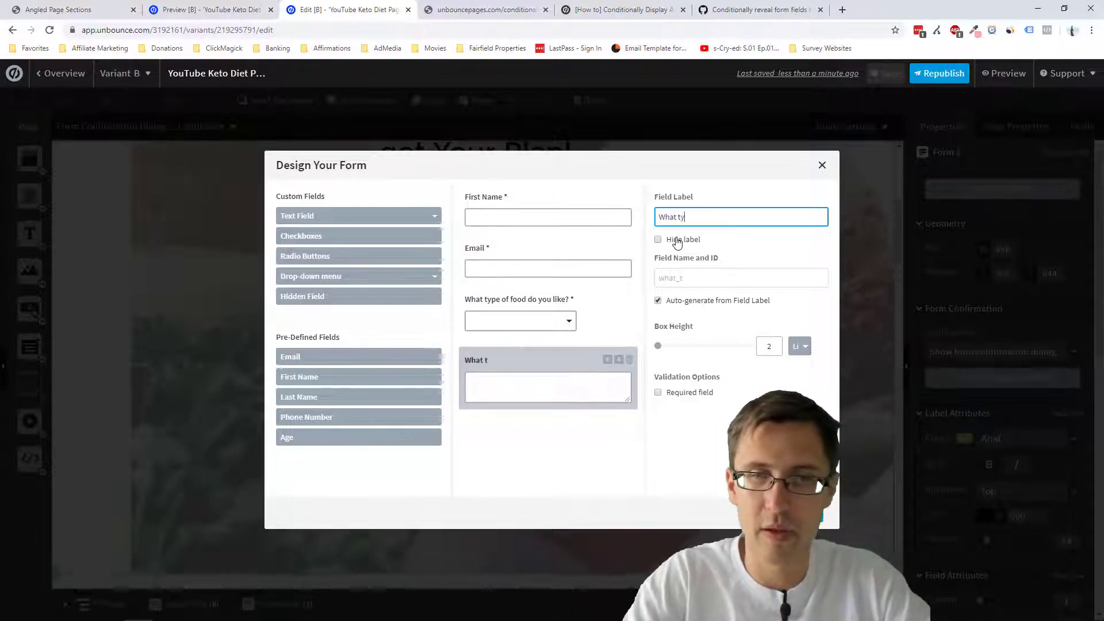
text(ype of pizza do you like best?)
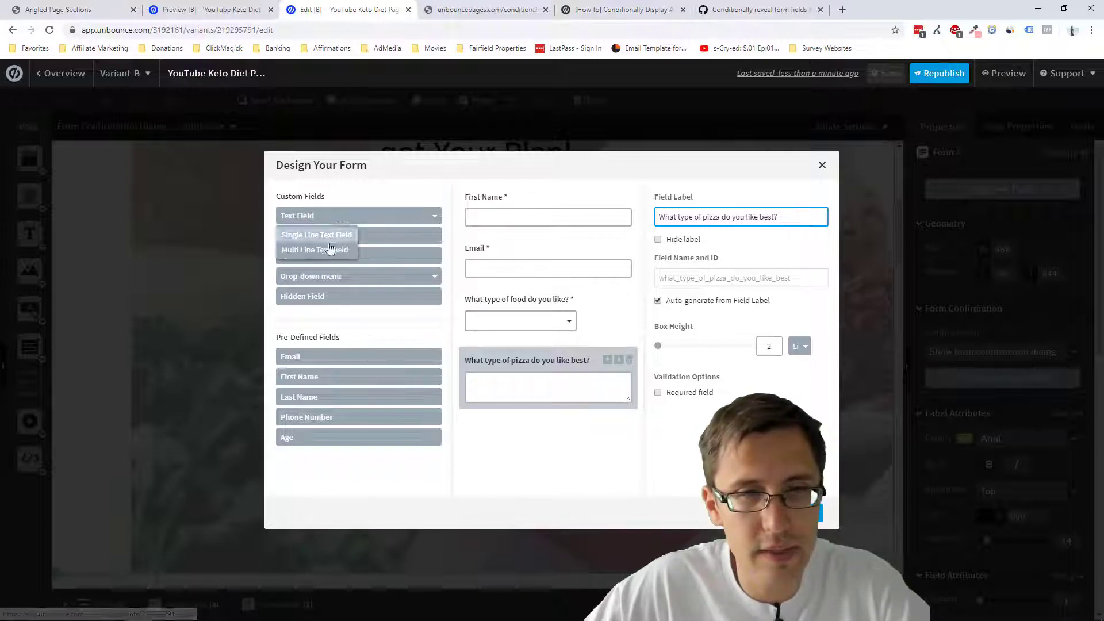
Step: Add multi-line questions on where hamburgers come from and who likes broccoli
click(316, 249)
text(Where do you buy hamburg)
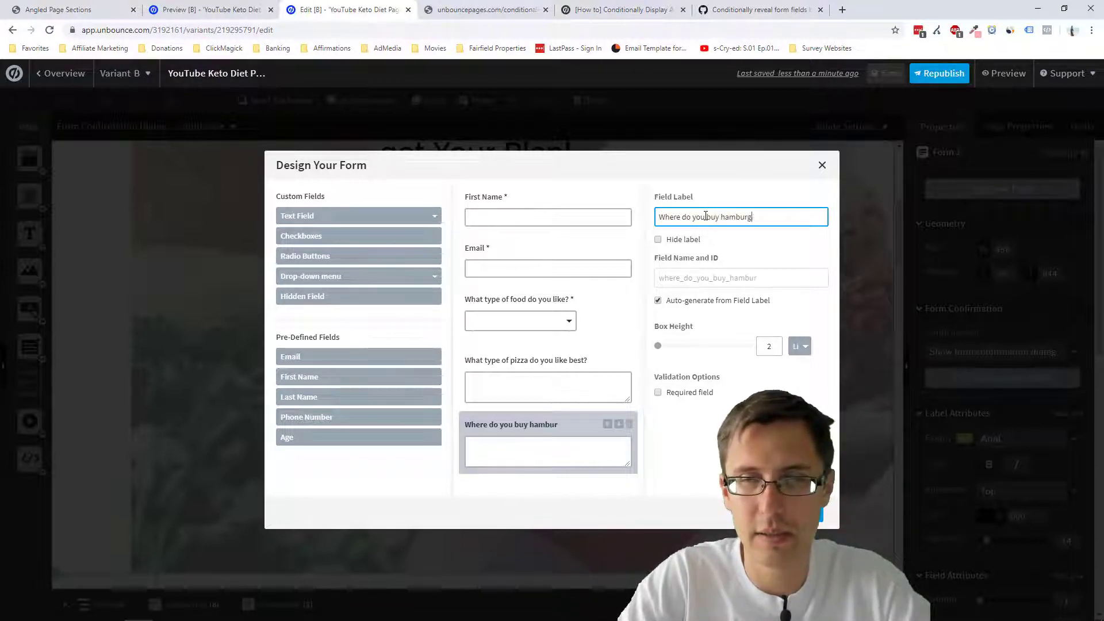
text(ers from?)
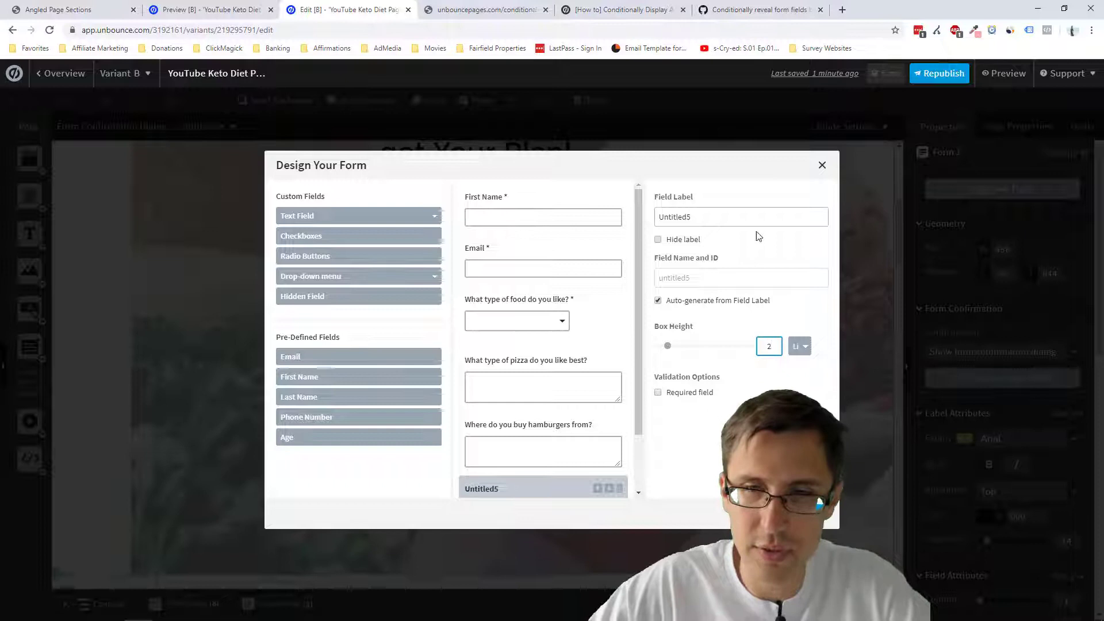
triple_click(740, 216)
text(Who in their )
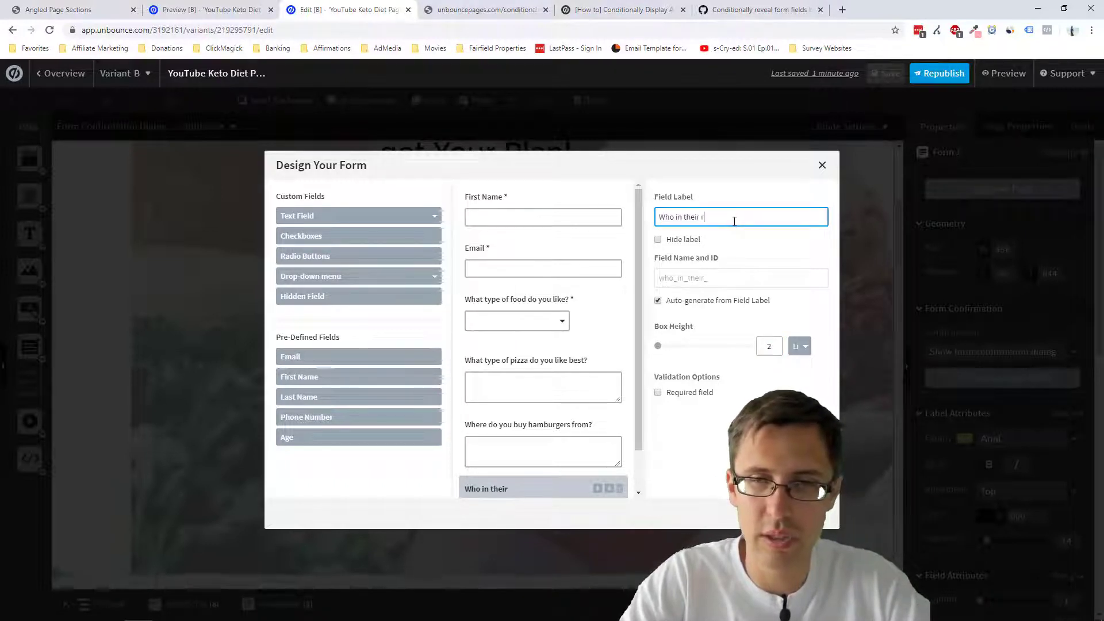
text(right mind likes brocco)
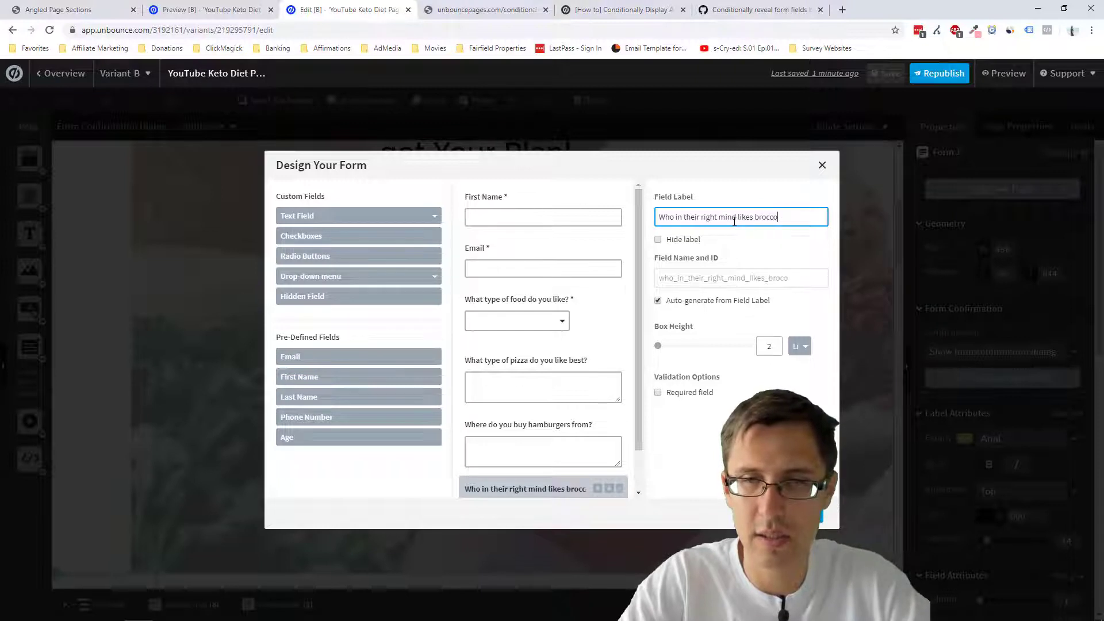
text(li?)
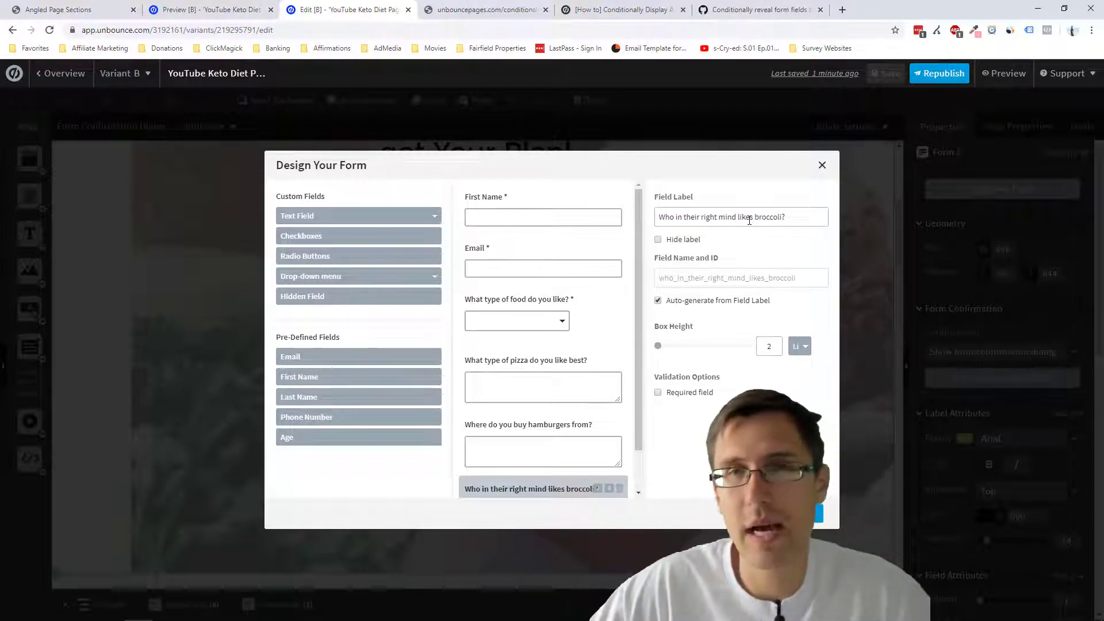
Step: Review the follow-up questions and close the form designer
triple_click(740, 216)
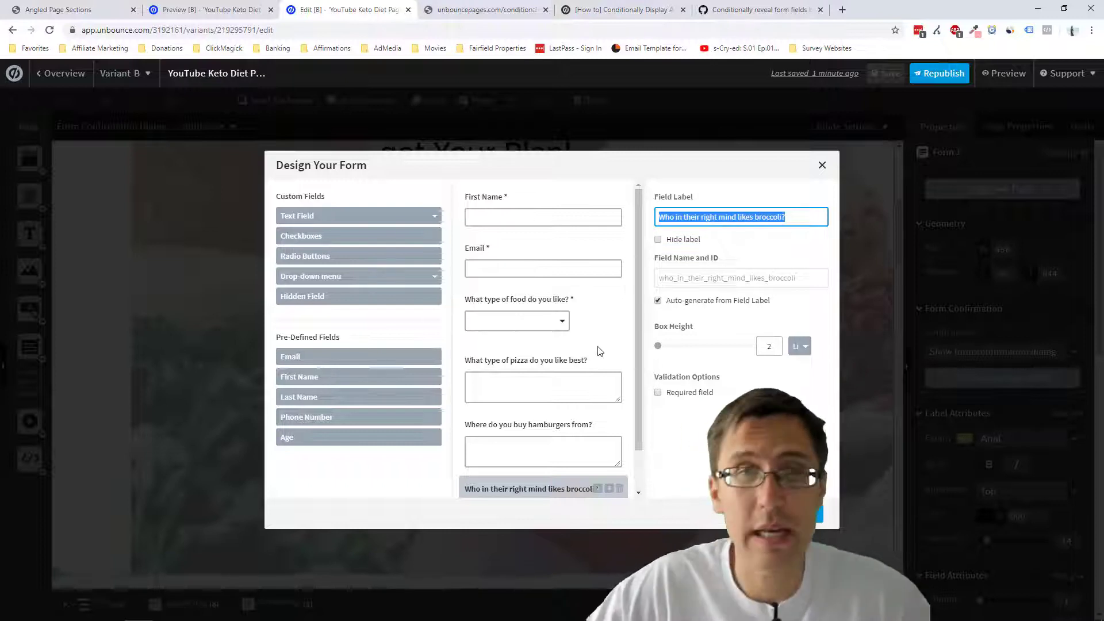
scroll(down, 3)
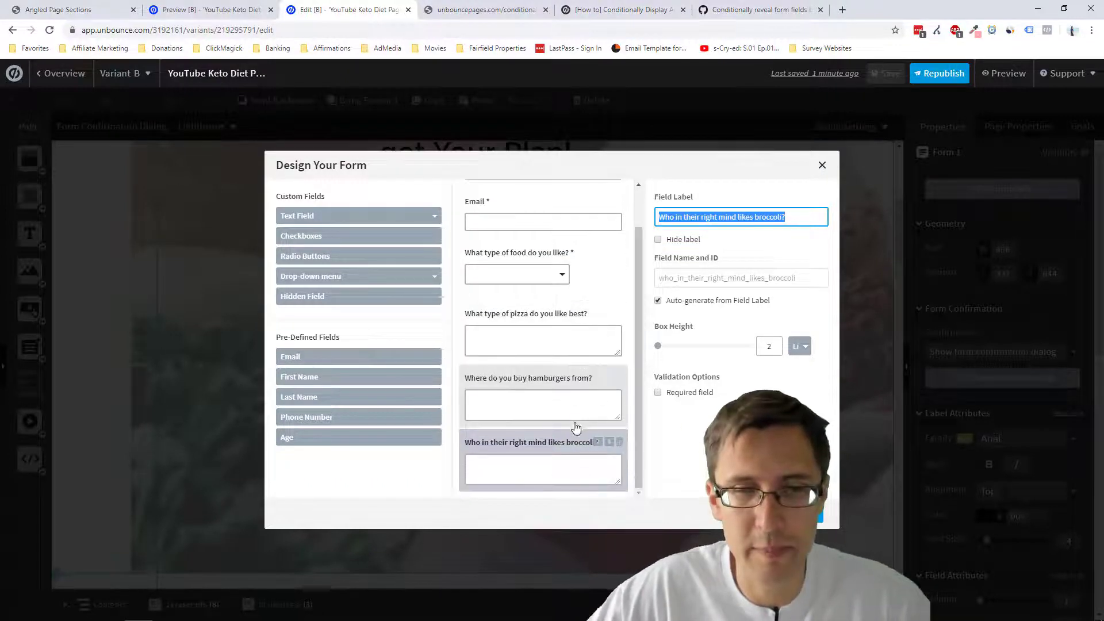
scroll(up, 3)
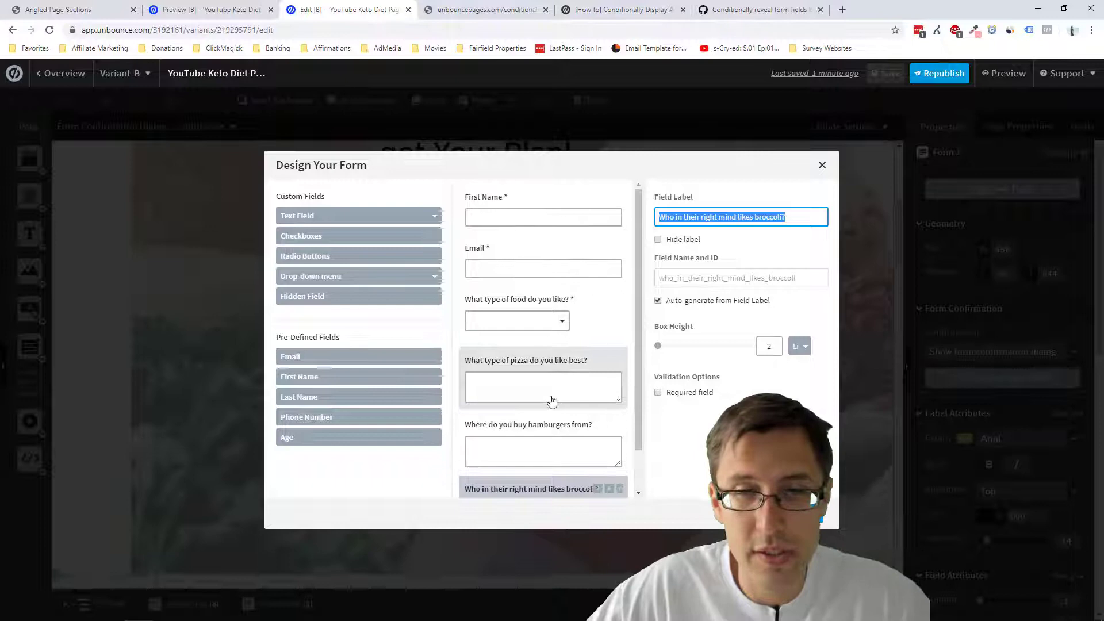
click(525, 360)
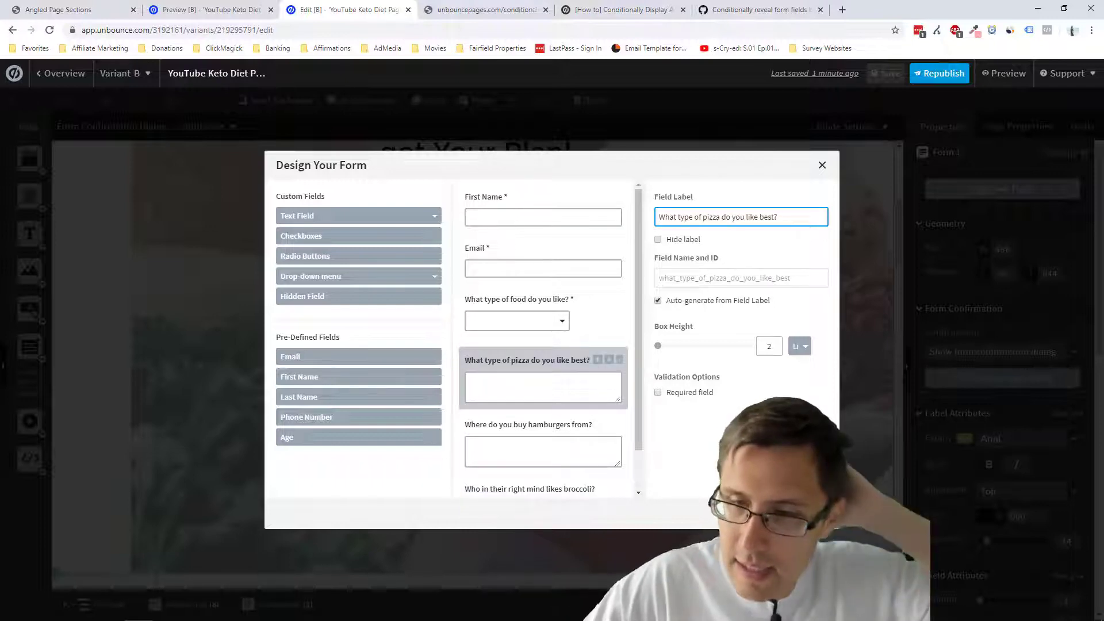
click(822, 165)
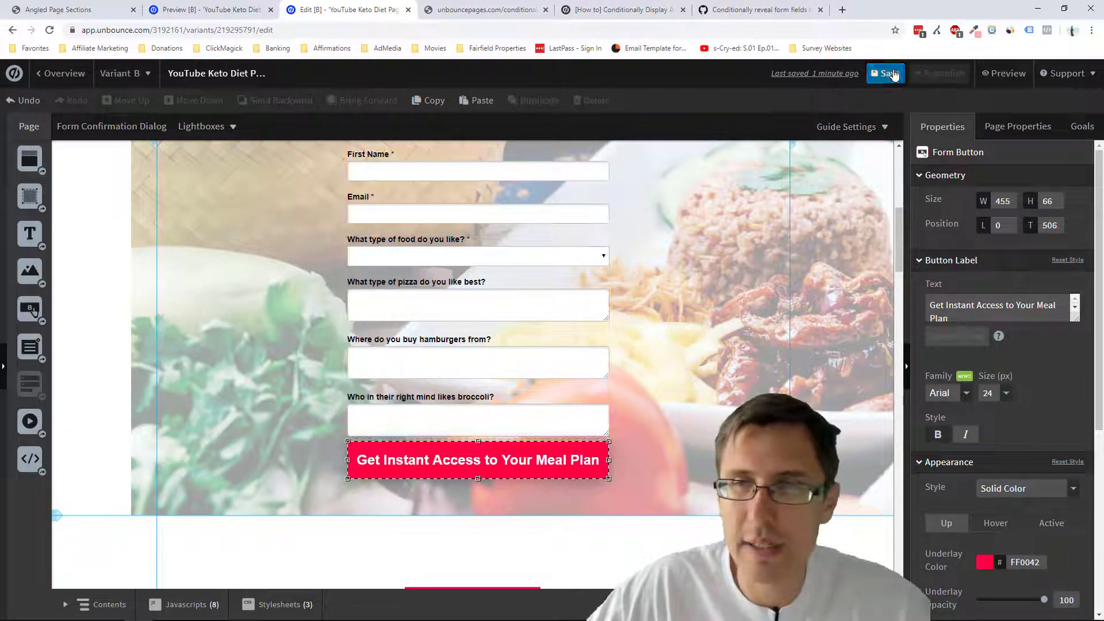
Step: Save and preview, choose Pizza to reveal its question, then reset the food choice
click(885, 73)
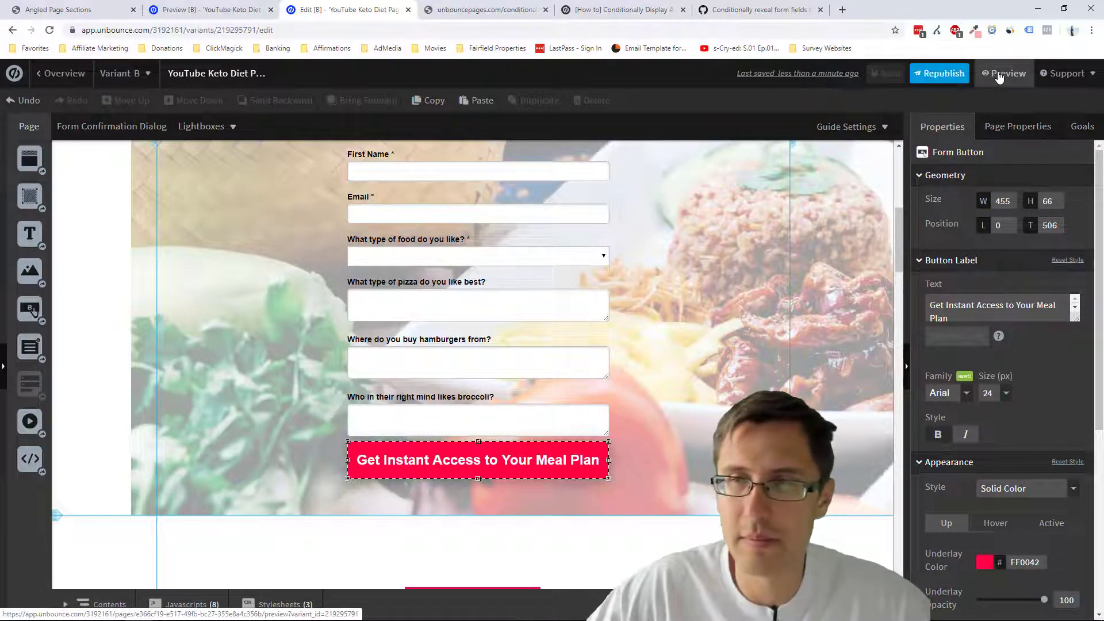
click(1004, 72)
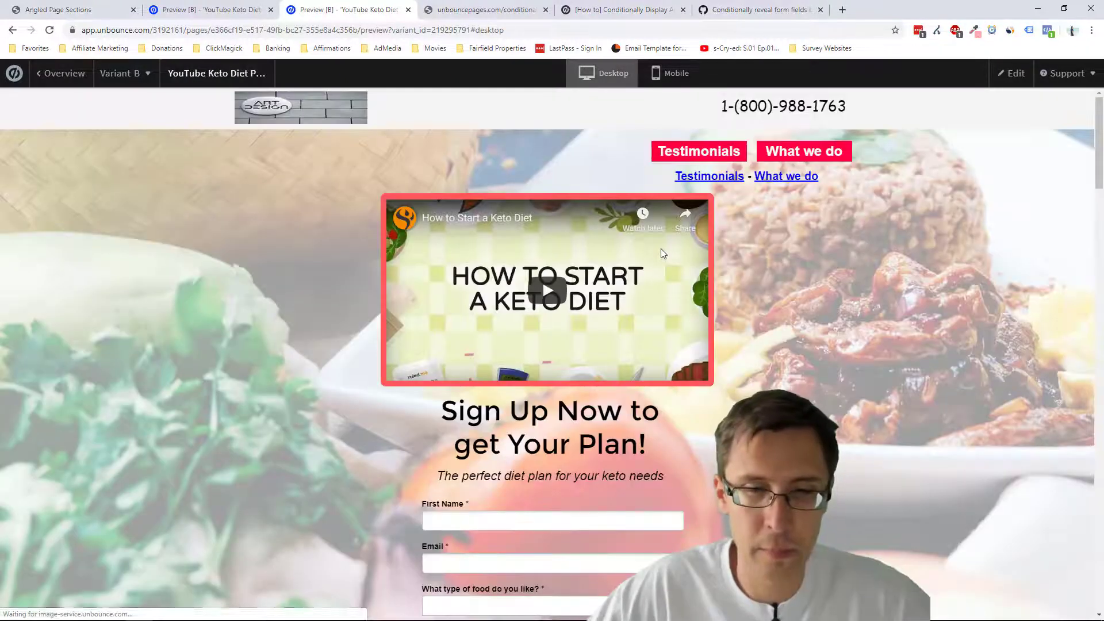
scroll(down, 3)
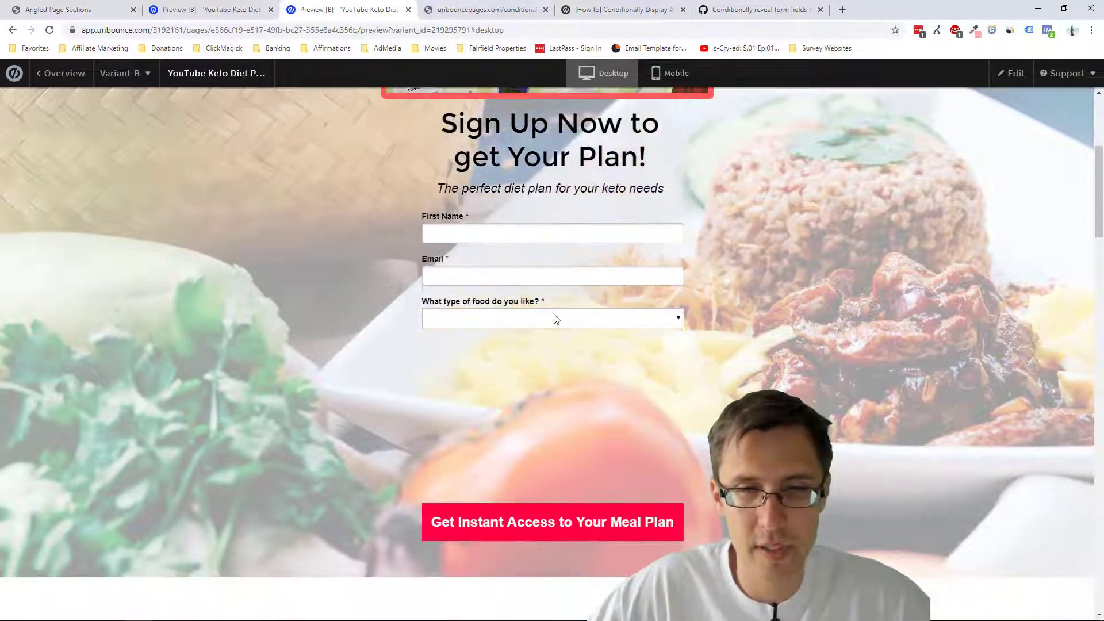
click(552, 317)
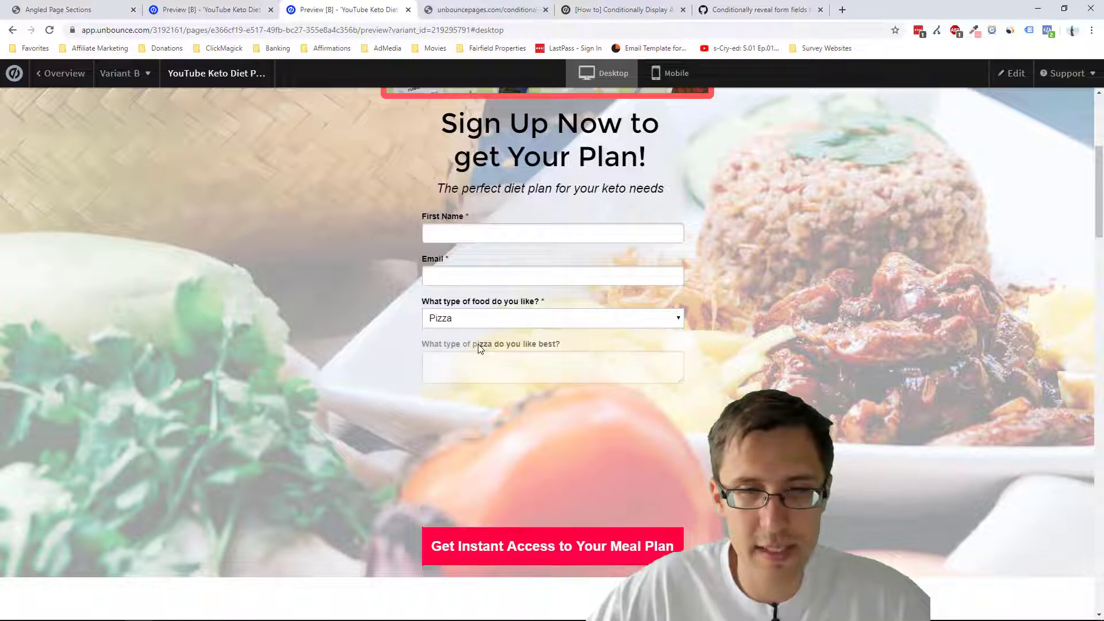
click(552, 317)
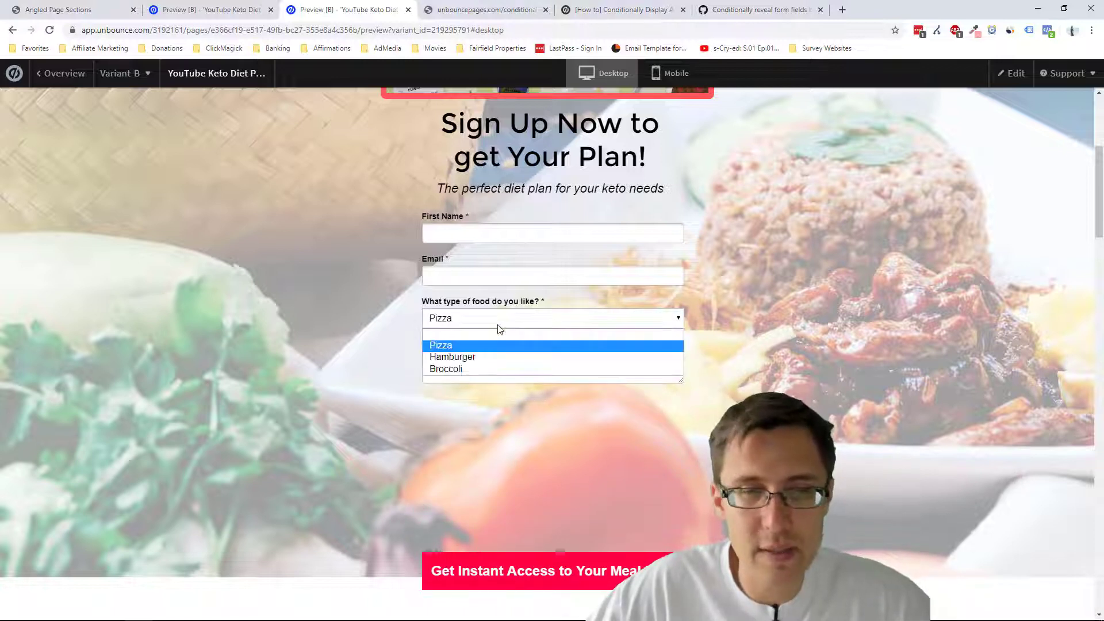
click(453, 357)
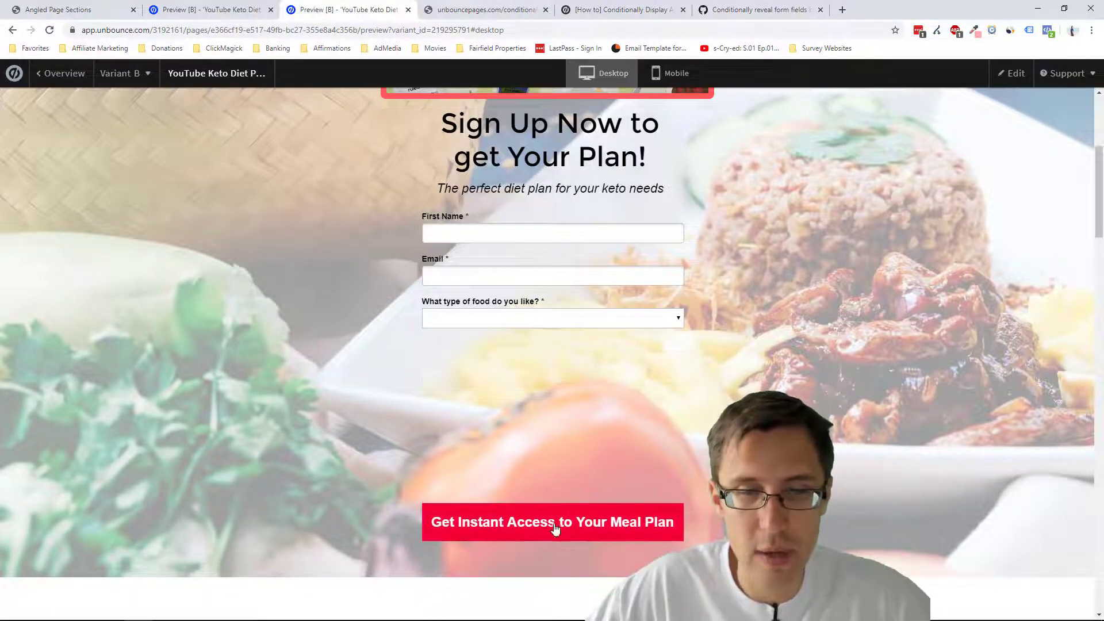
Step: Move the button to T 218 under the dropdown, then preview choosing Pizza and Broccoli
click(1015, 73)
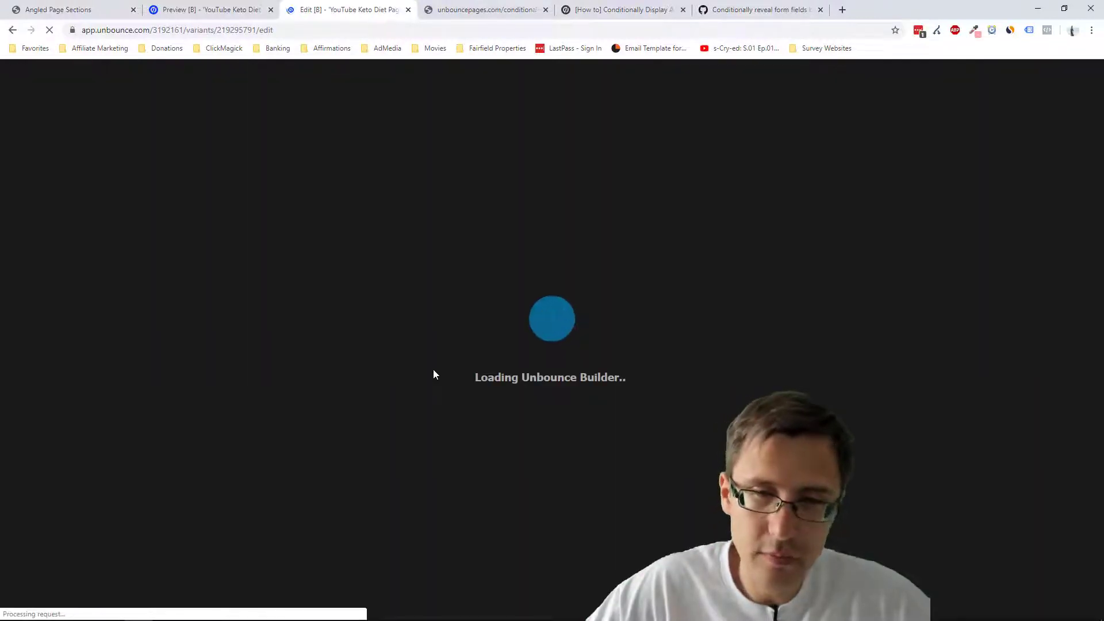
mouse_move(435, 386)
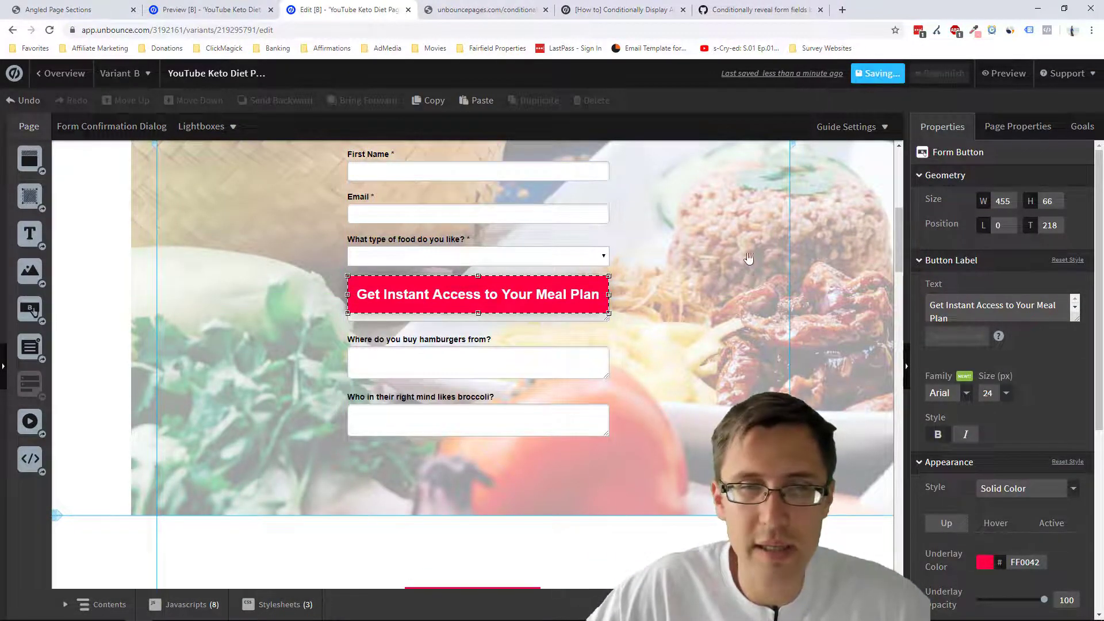
mouse_move(753, 267)
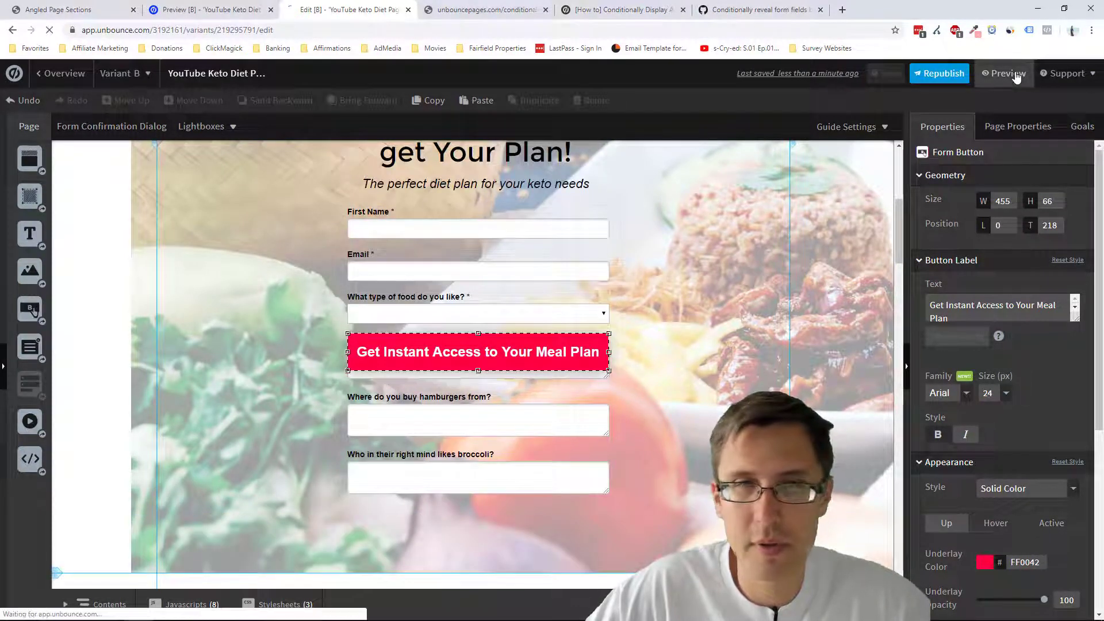
click(1006, 72)
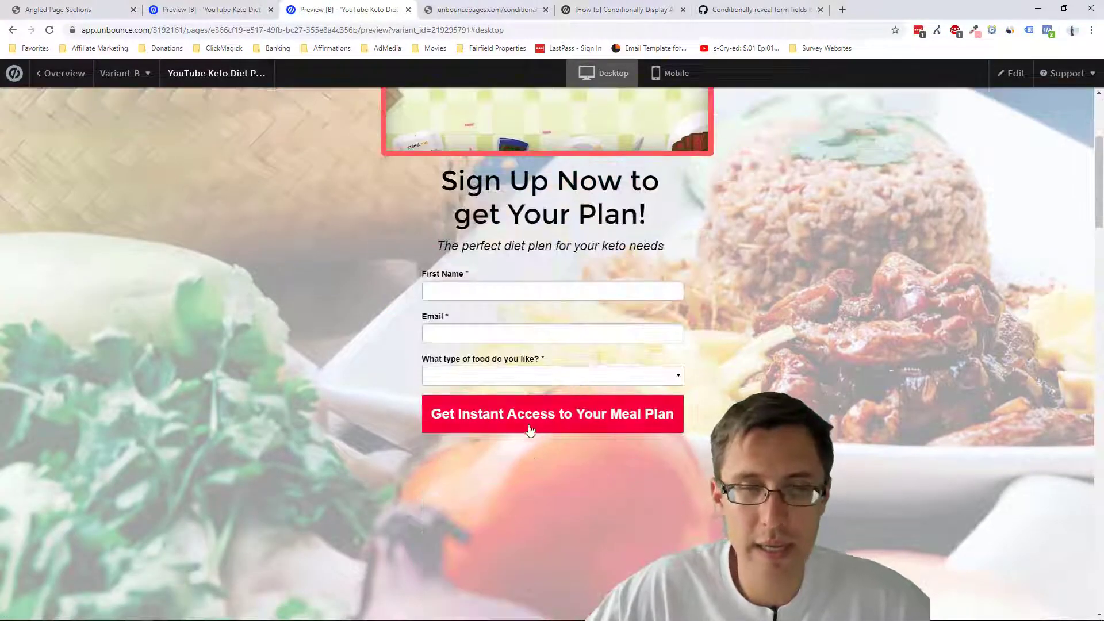
click(551, 376)
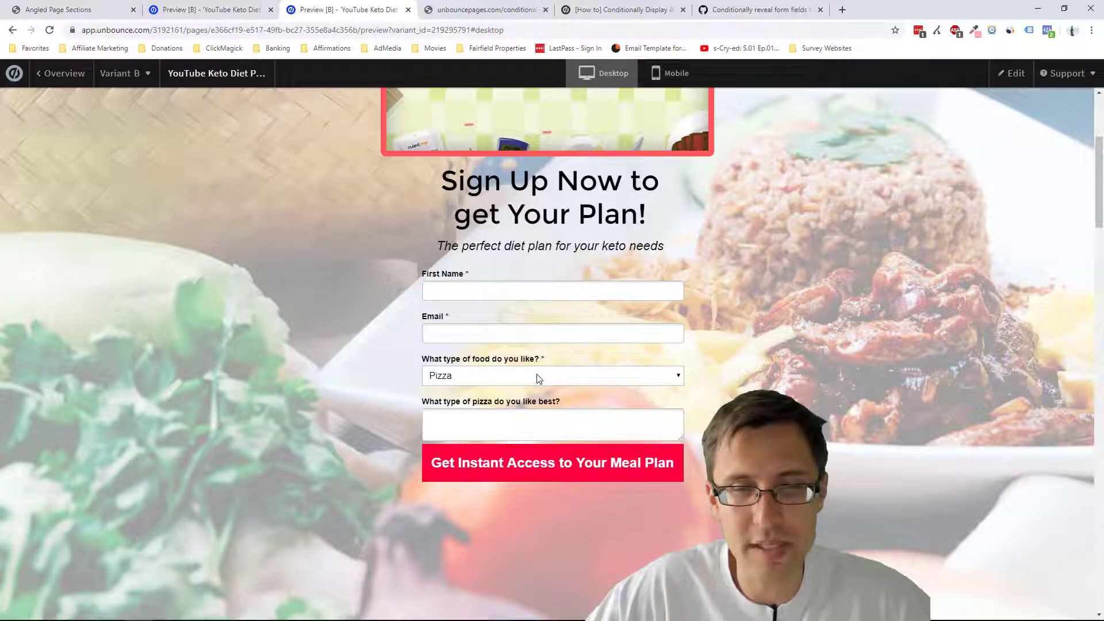
click(552, 375)
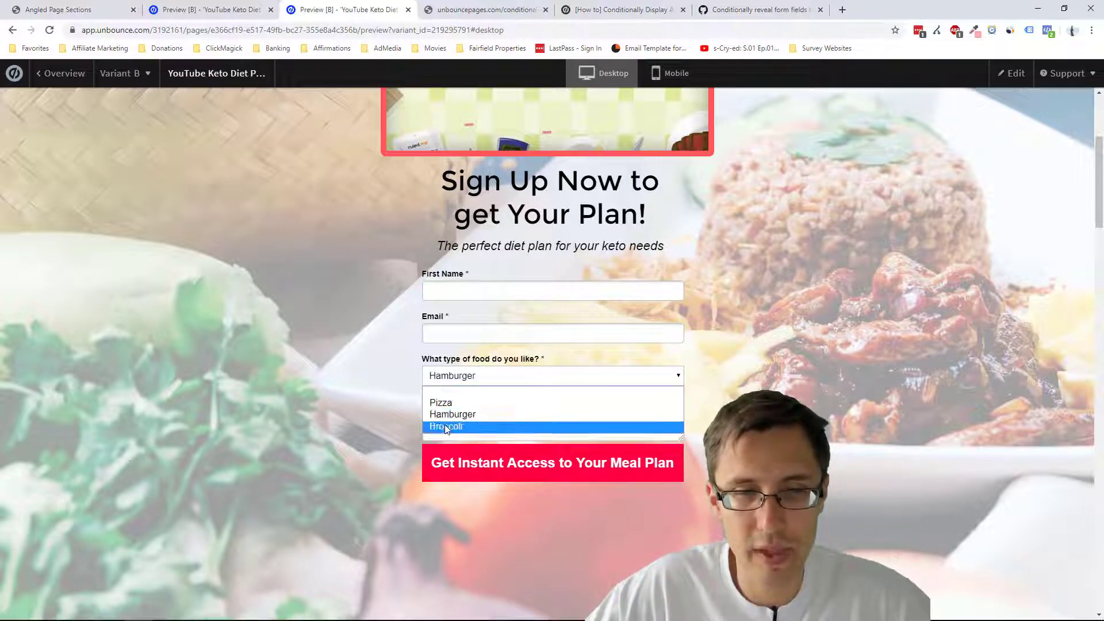
click(447, 427)
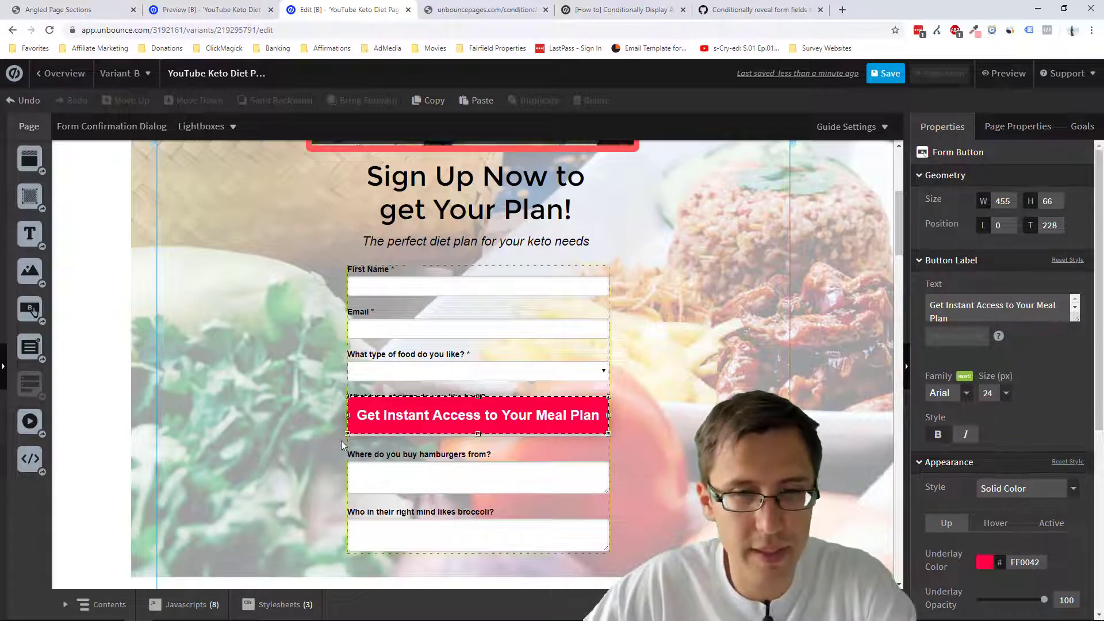
Step: Adjust the var space value in the Conditional Form Fields script, then select the form
click(185, 604)
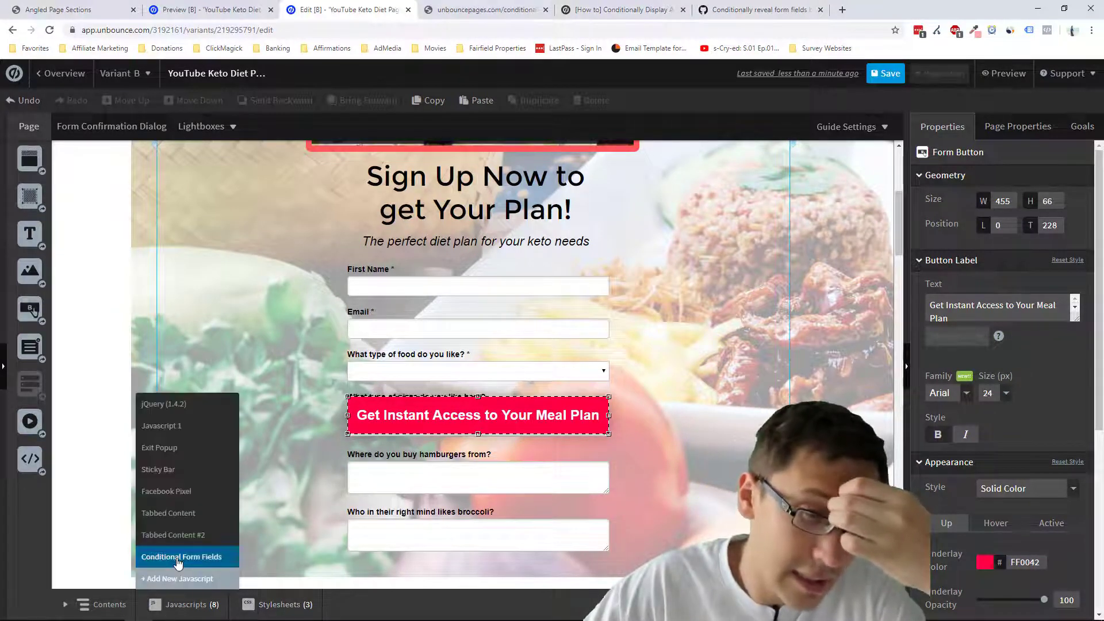
click(181, 556)
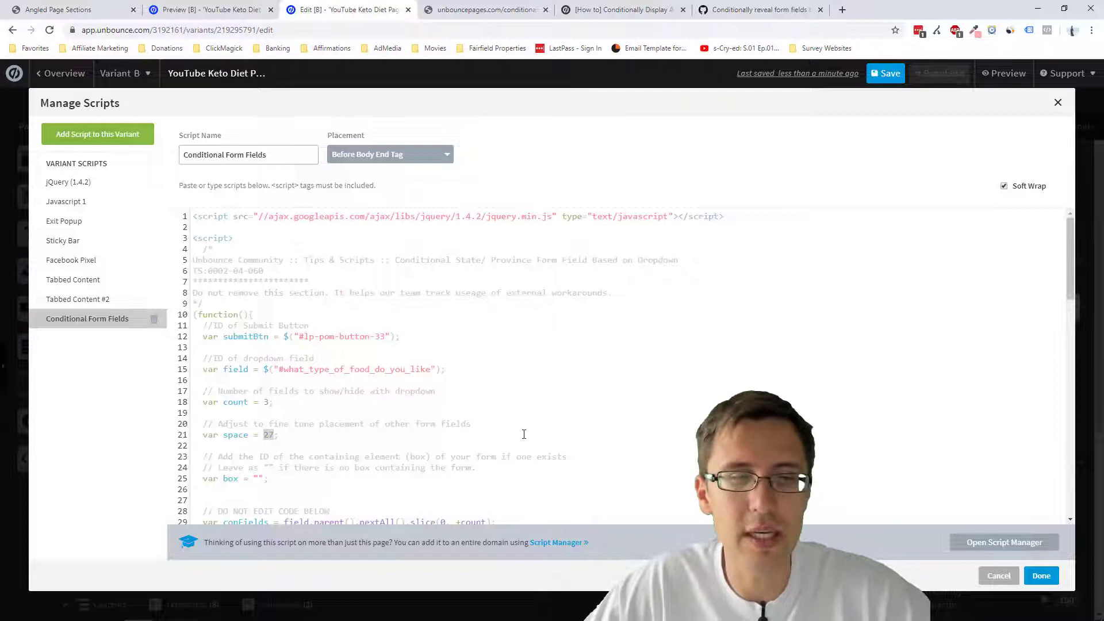
mouse_move(1019, 479)
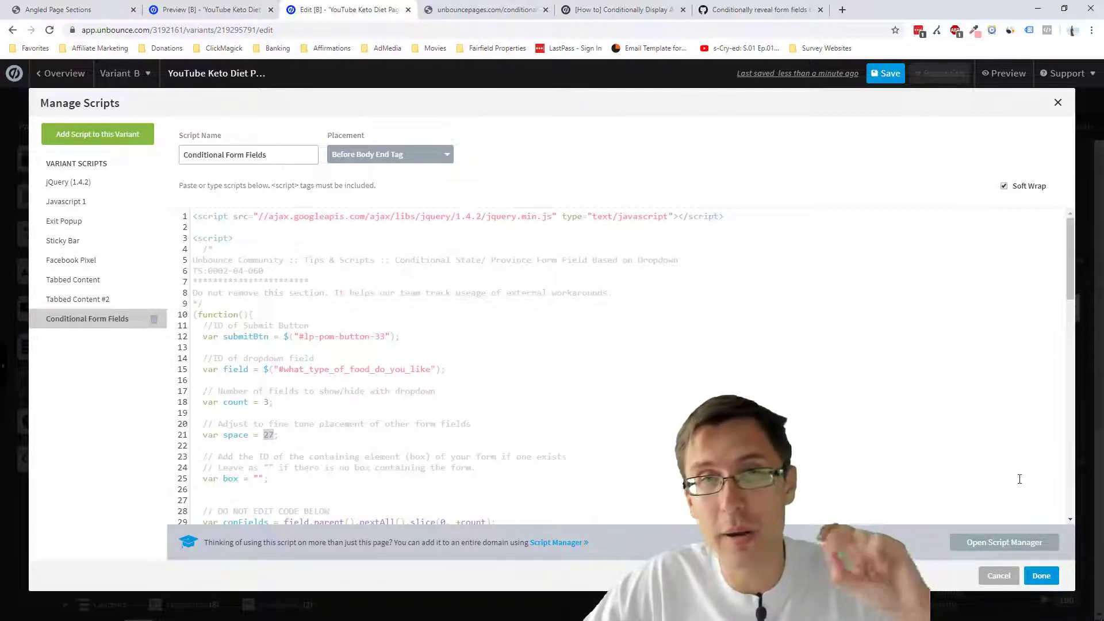
click(1040, 575)
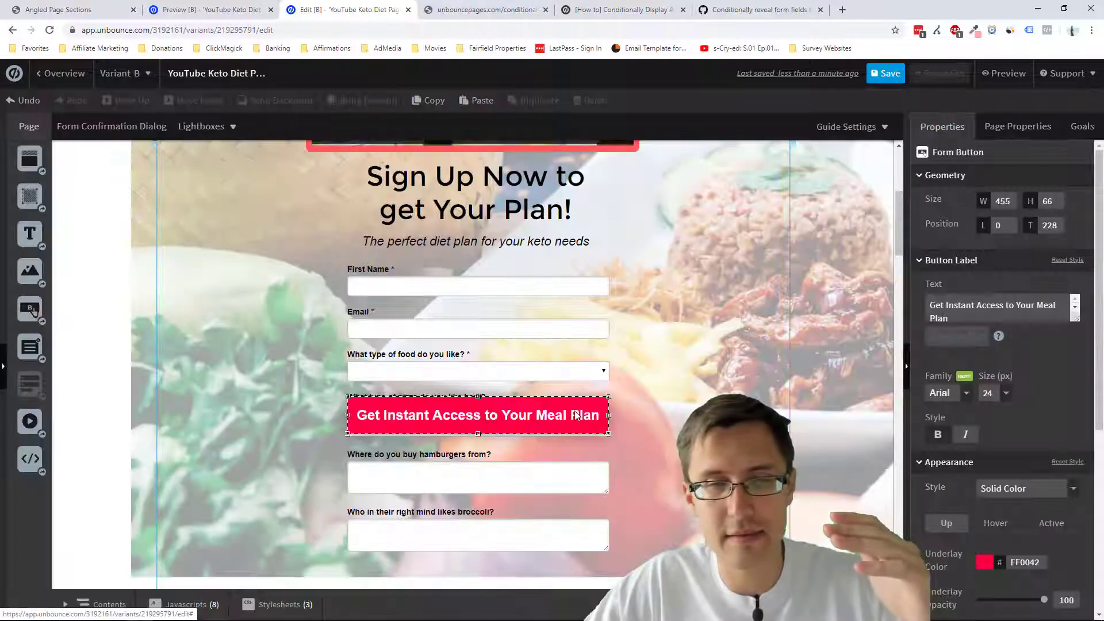
click(294, 424)
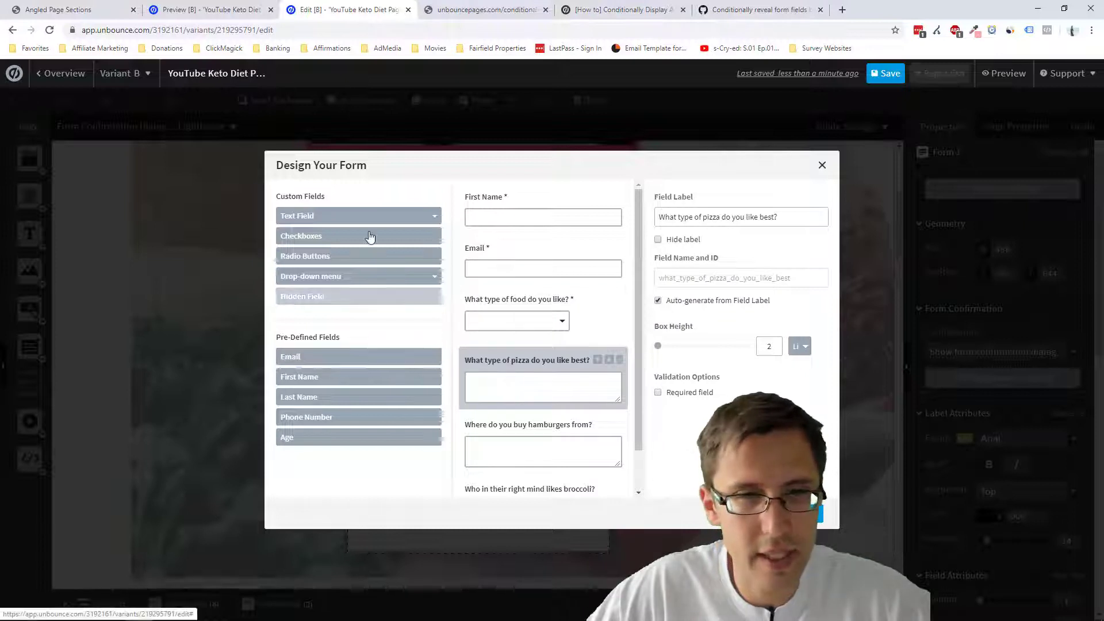
Step: Add the Age and Phone Number pre-defined fields below the broccoli question
scroll(down, 3)
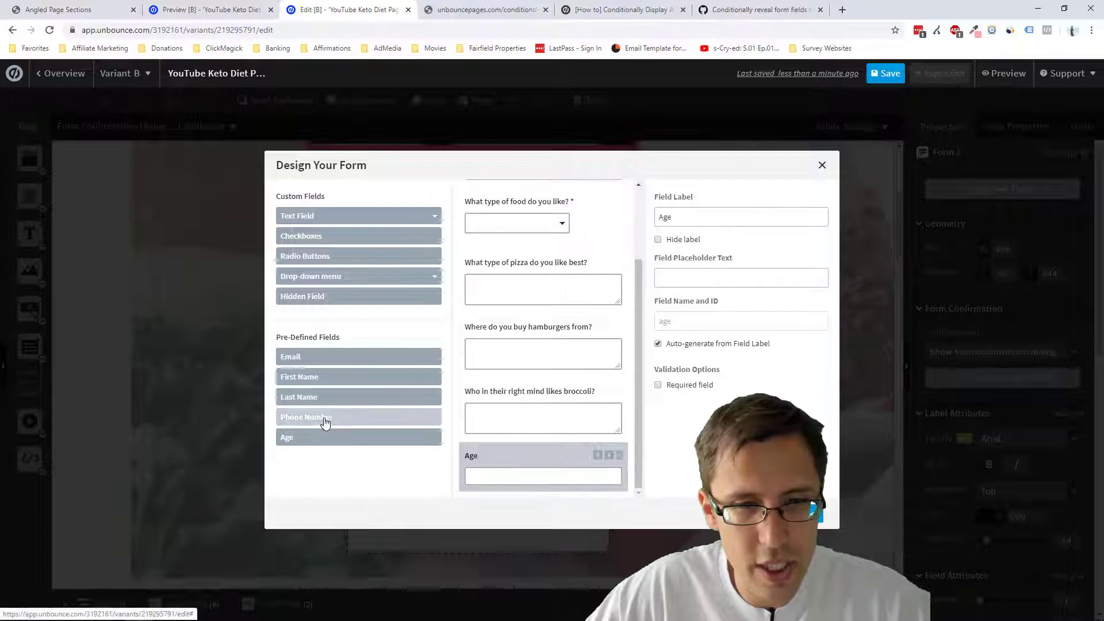
scroll(down, 3)
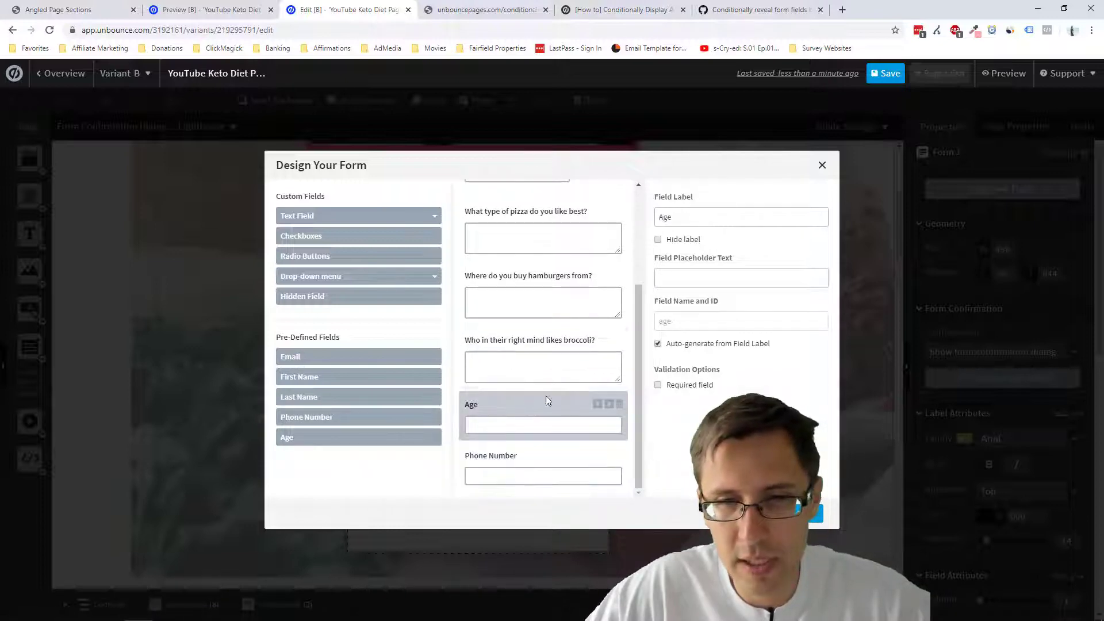
click(821, 165)
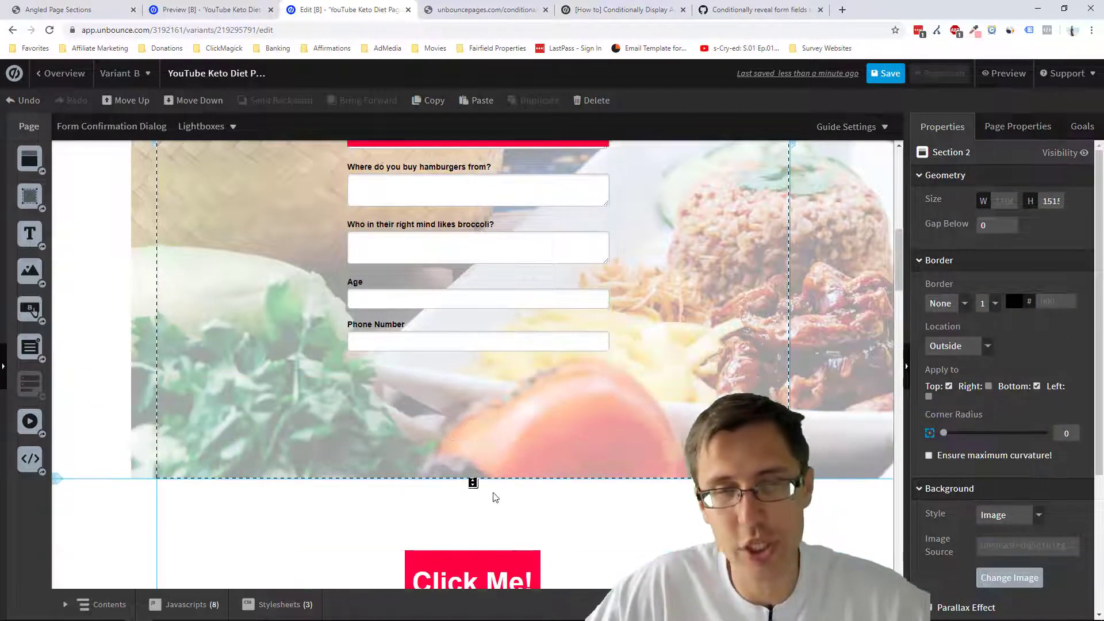
scroll(up, 3)
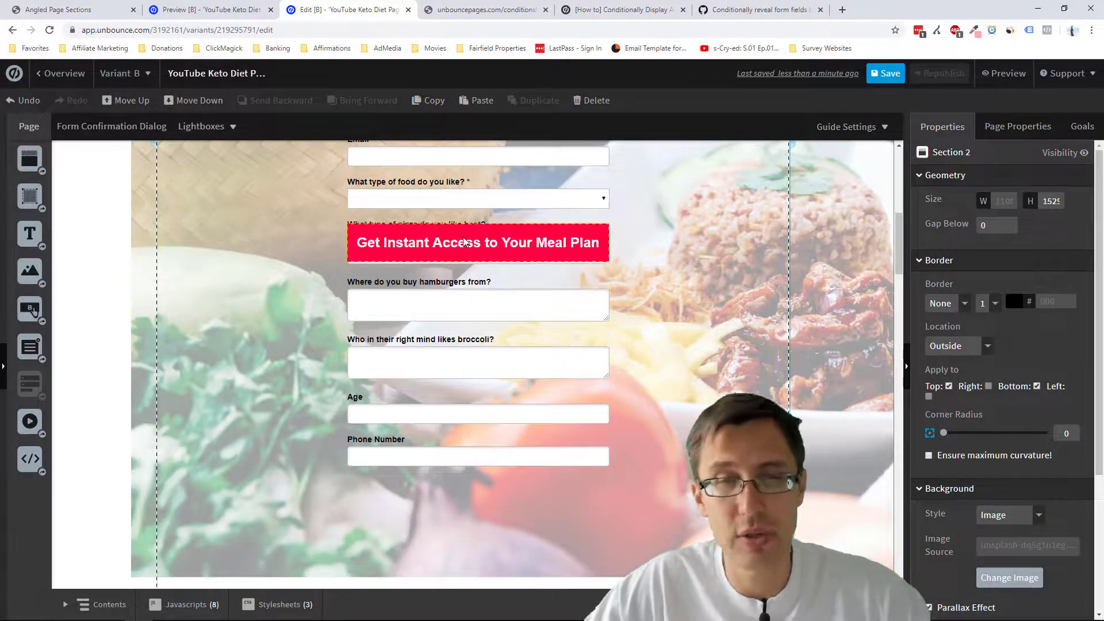
Step: Move the Get Instant Access button down to T 358, save, and preview
click(477, 249)
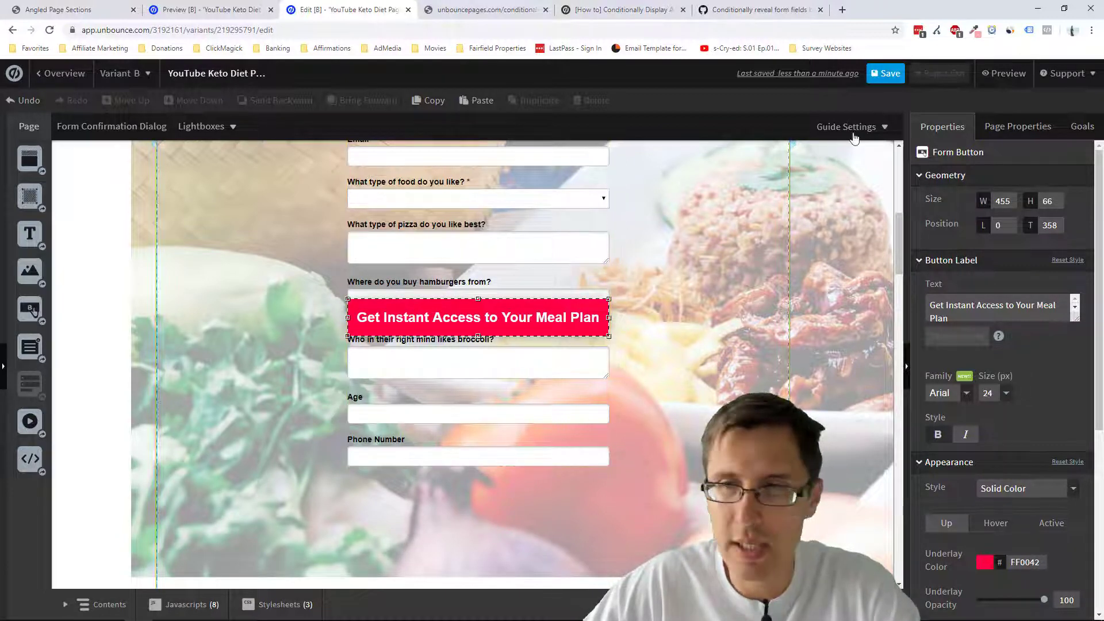
click(885, 72)
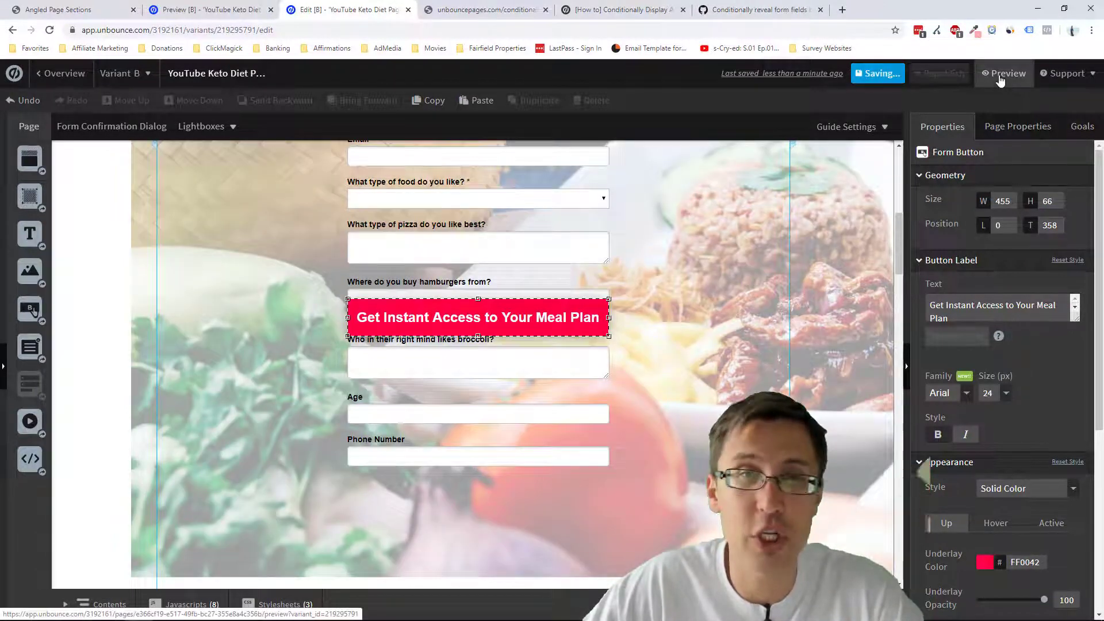
click(1003, 73)
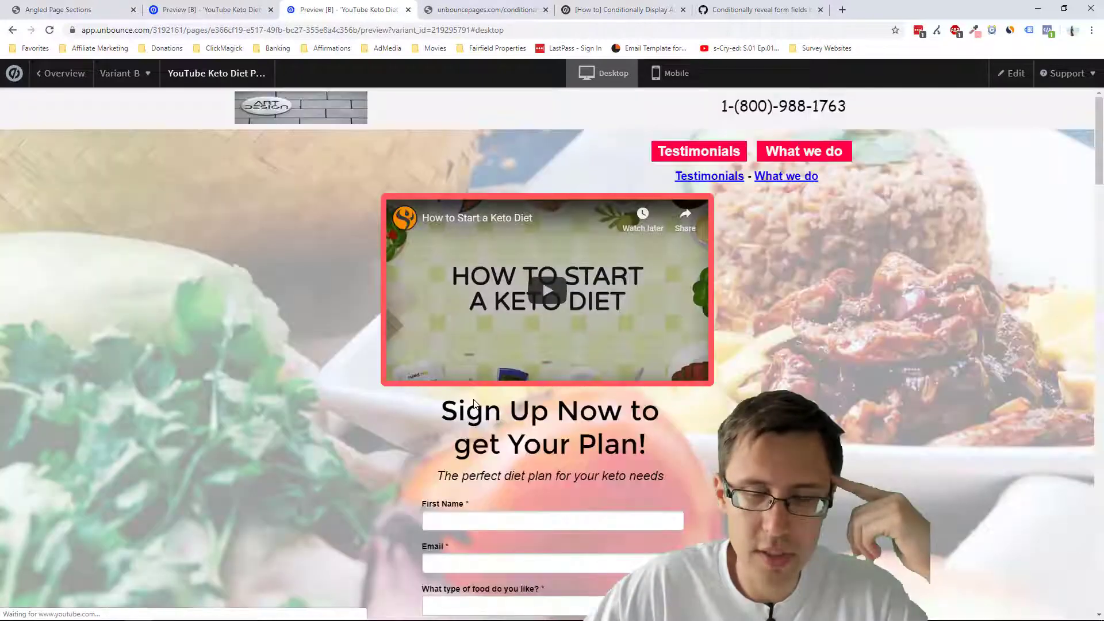
Step: In the preview, cycle the food dropdown through Hamburger, Pizza and Broccoli, then return to the builder
scroll(down, 3)
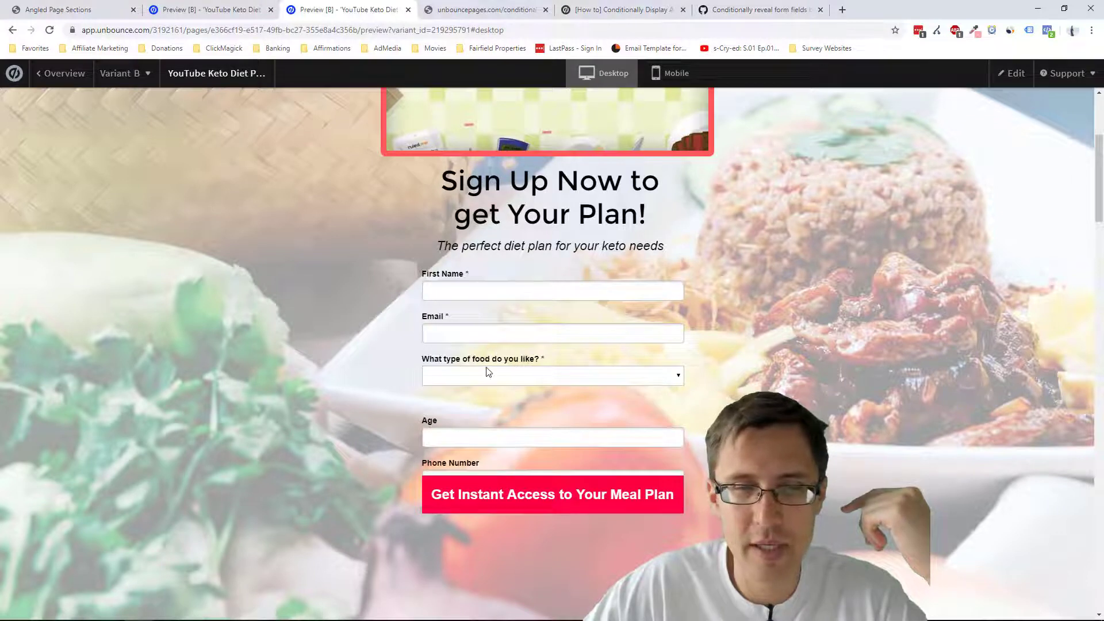
click(552, 376)
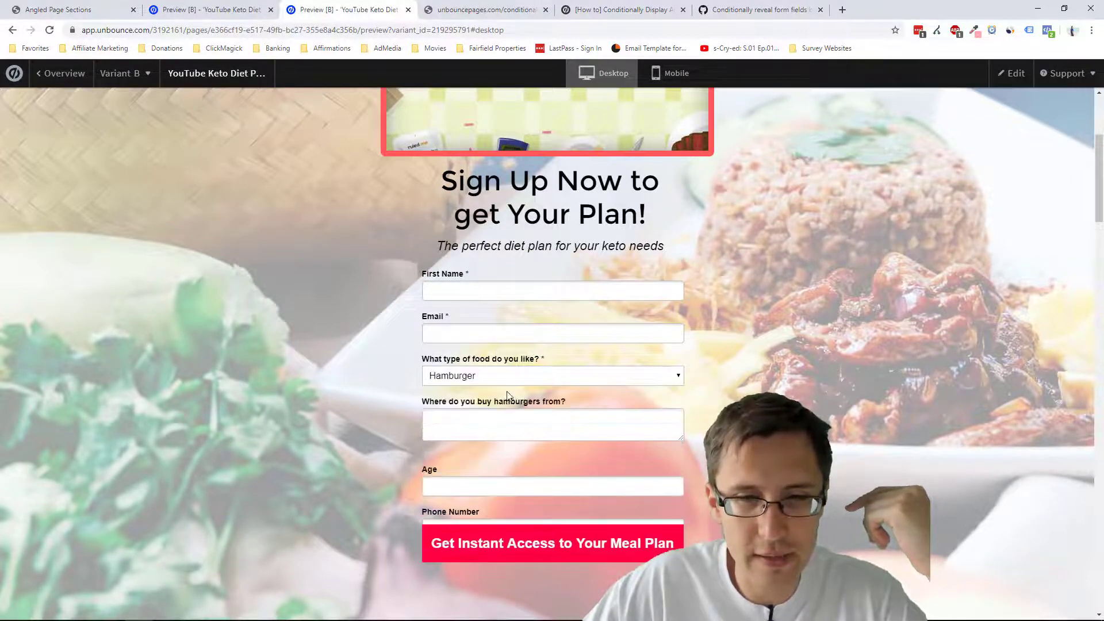
click(552, 375)
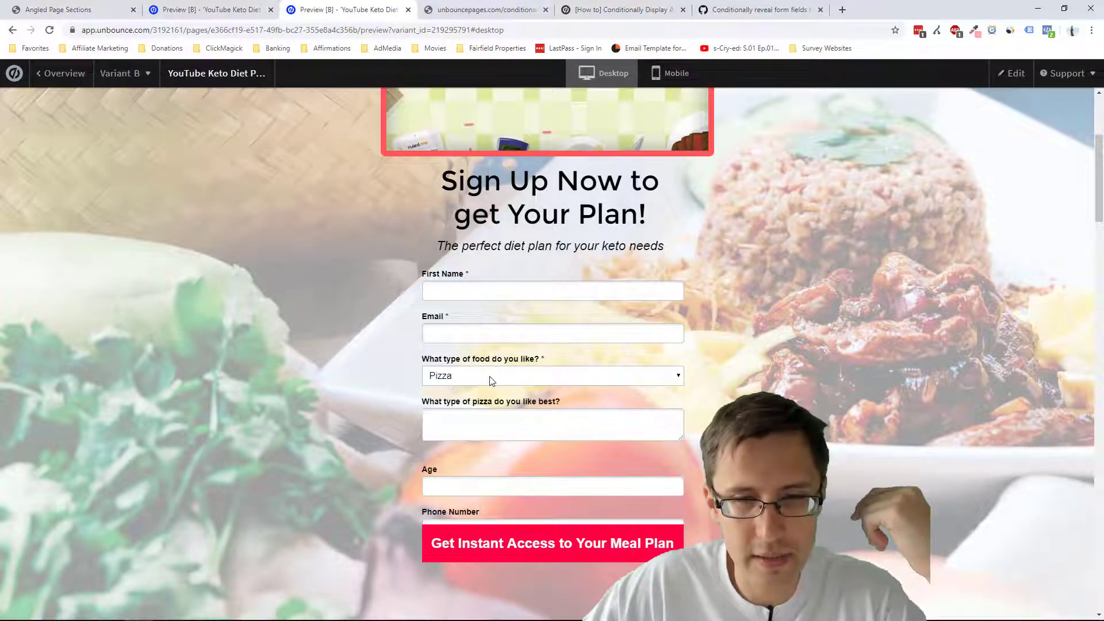
click(551, 376)
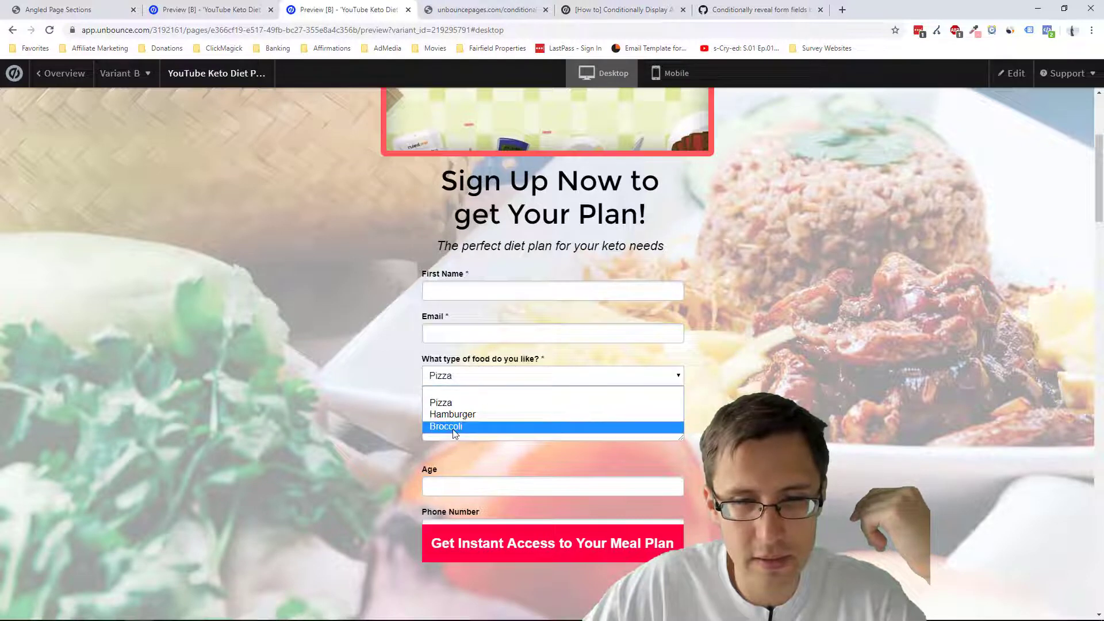
click(445, 426)
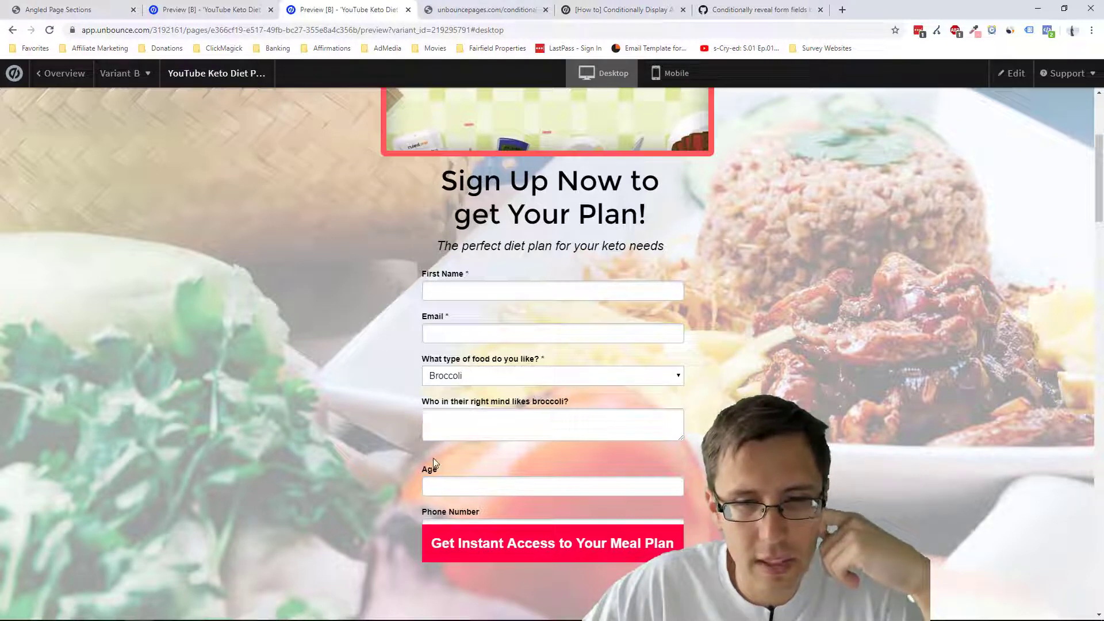
click(1014, 72)
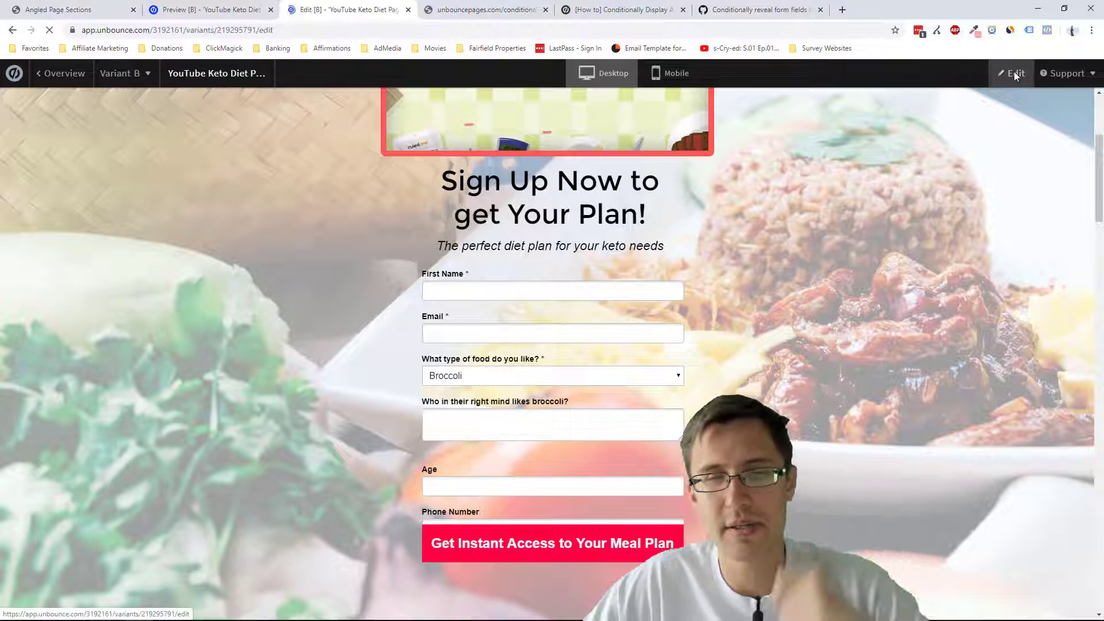
Step: Review the Conditional Form Fields script's var space setting of 40 and close it
click(1014, 73)
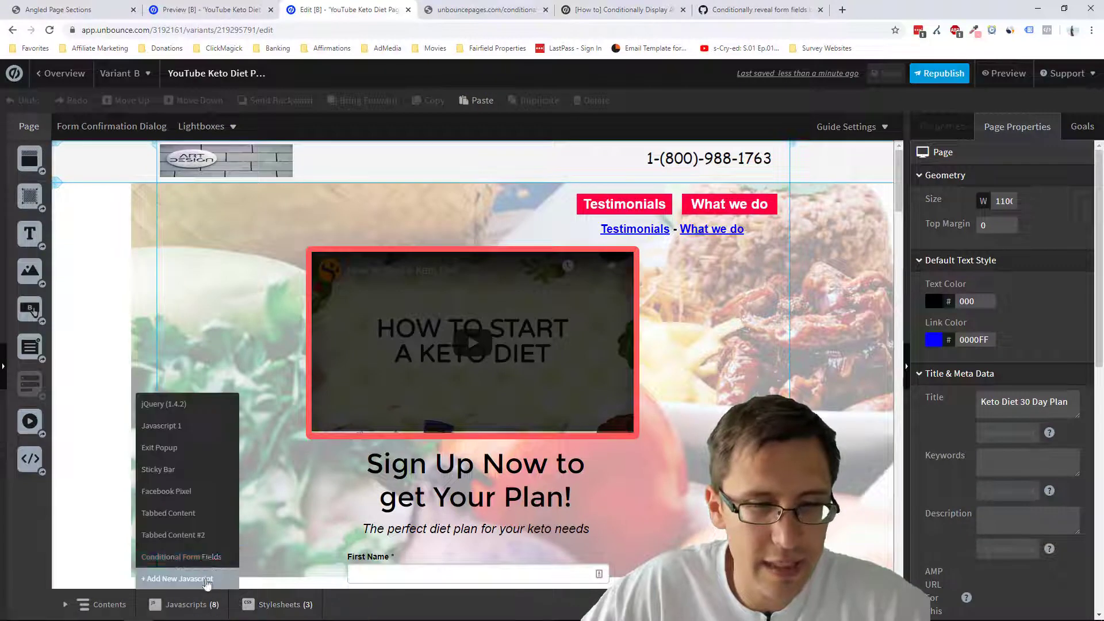
click(182, 557)
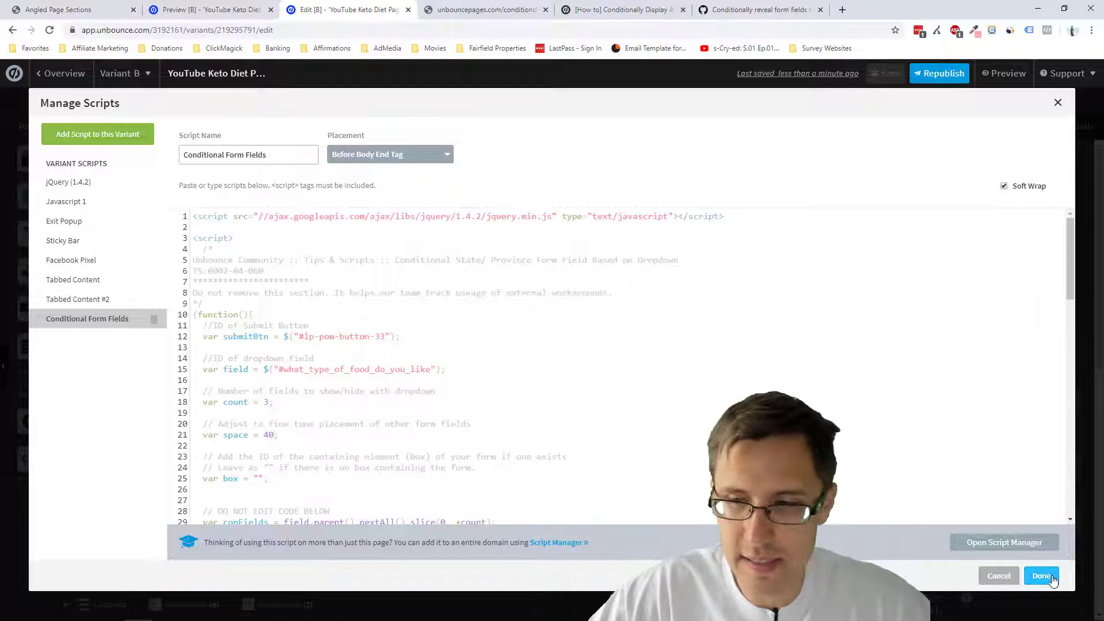
click(1042, 575)
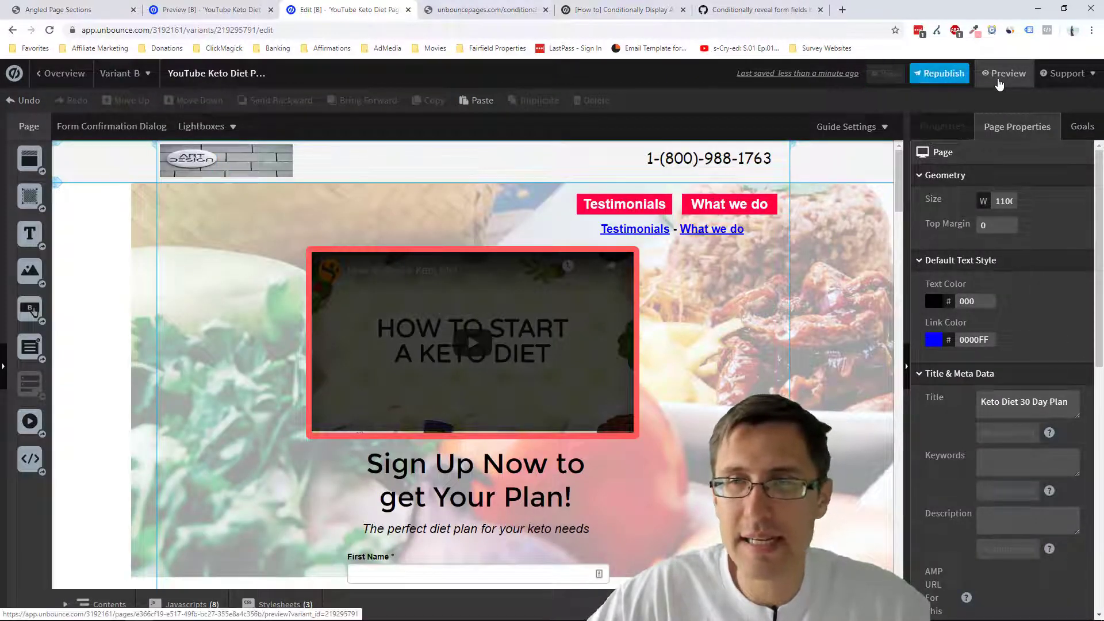
Step: Preview the form to see the gap below the food question, then return to editing
click(1004, 72)
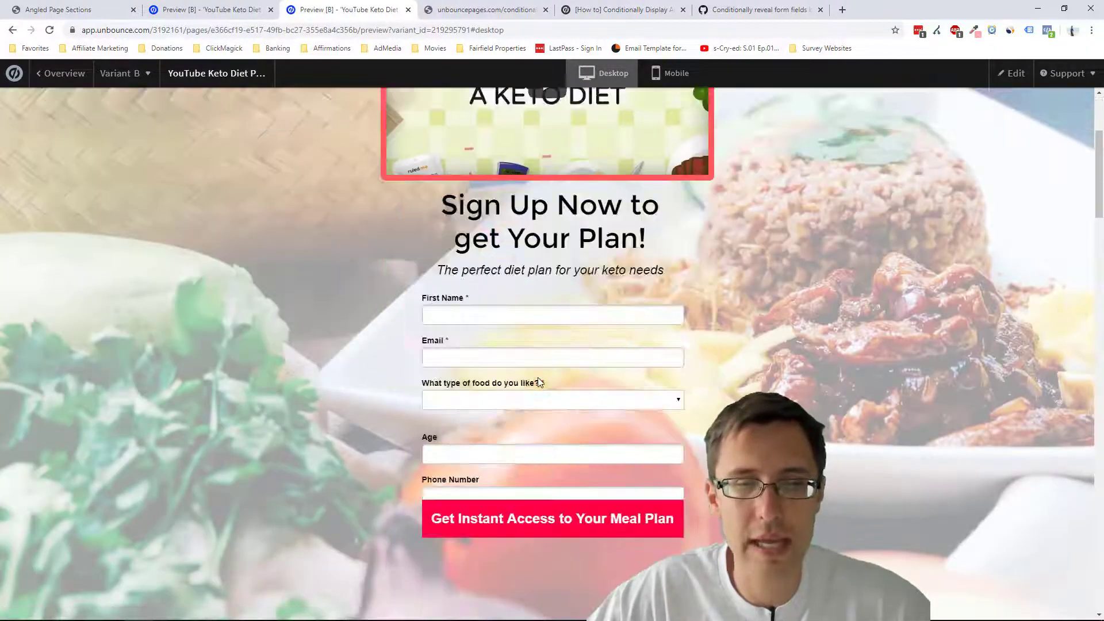
scroll(down, 3)
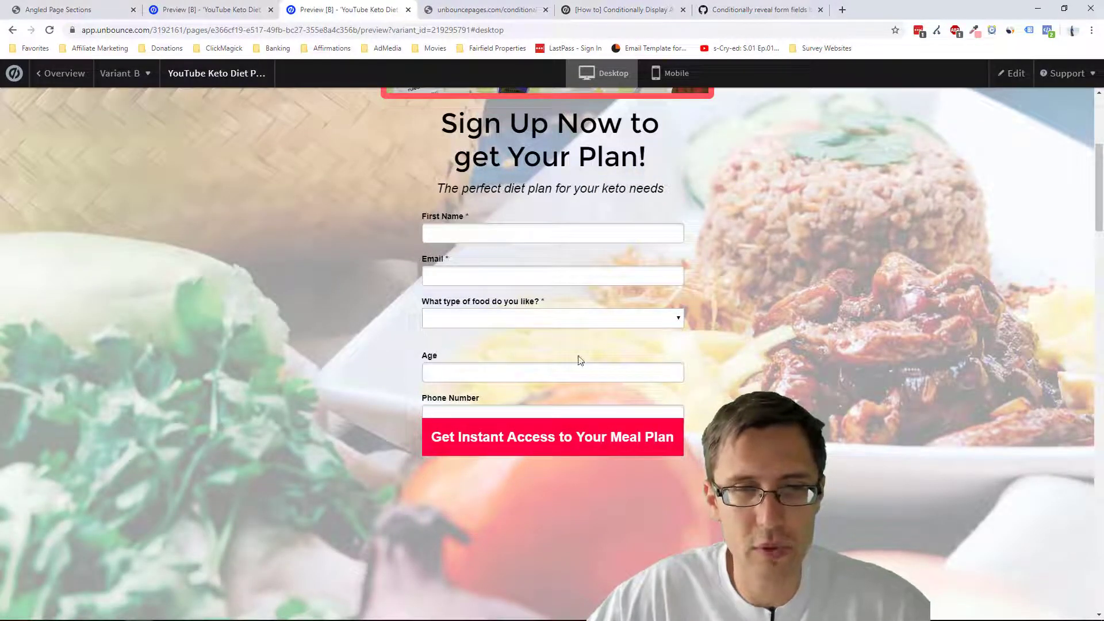
scroll(up, 3)
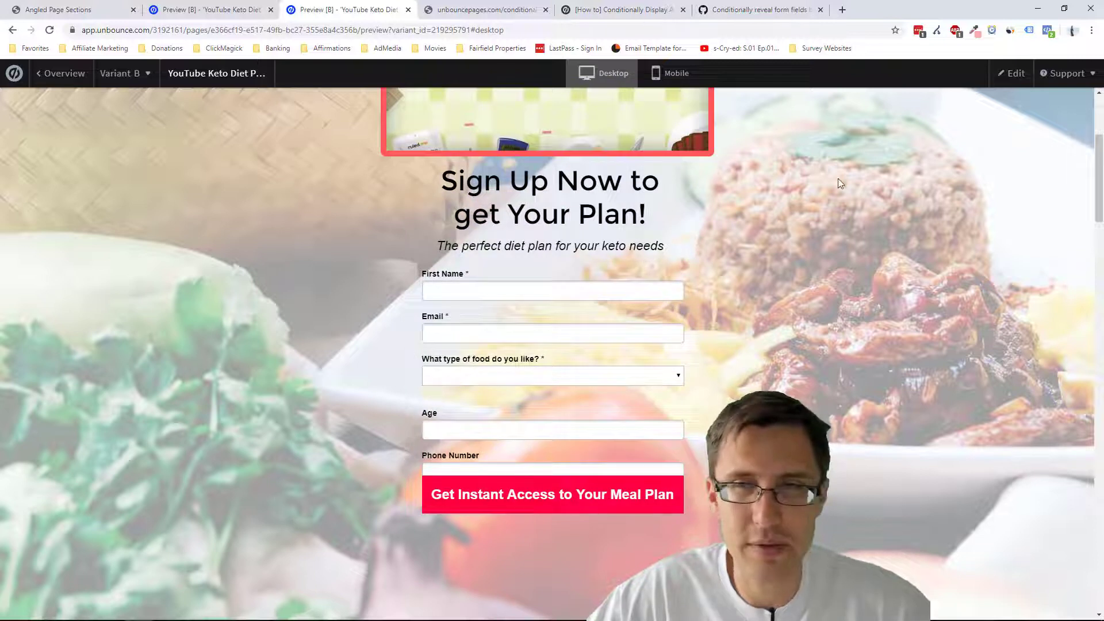
click(1014, 73)
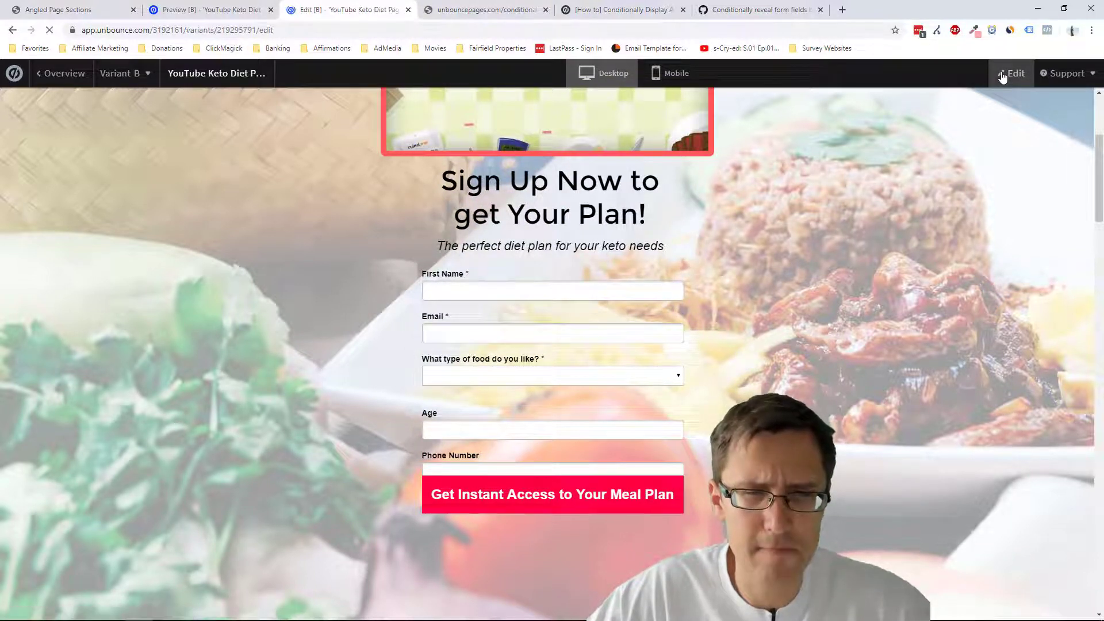
Step: Set var space to 55 in the Conditional Form Fields script and save the page
click(1015, 72)
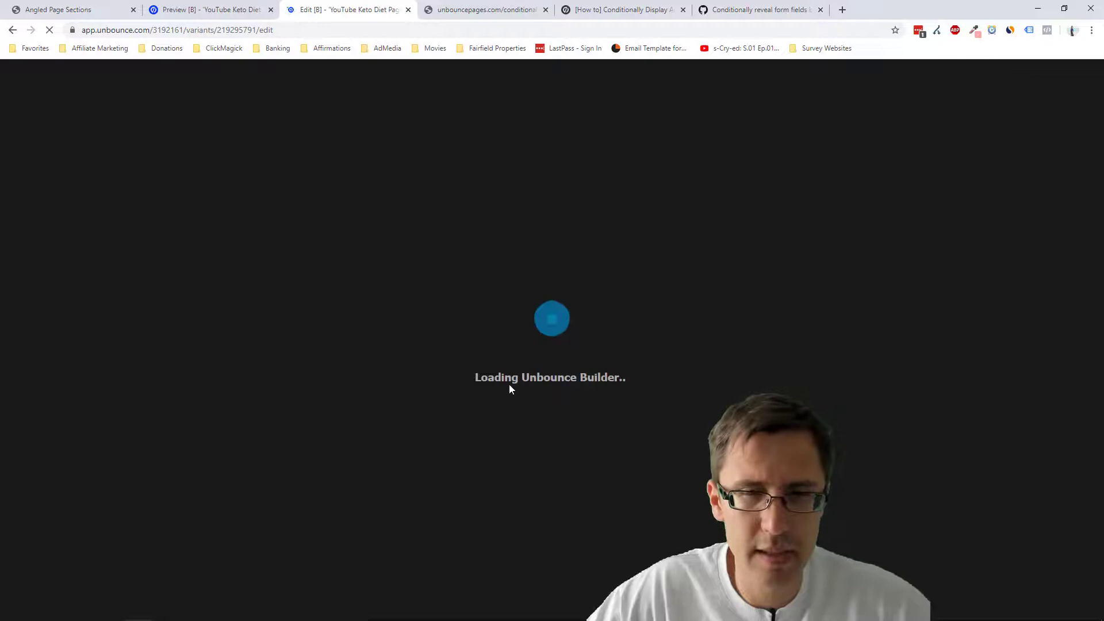
mouse_move(275, 588)
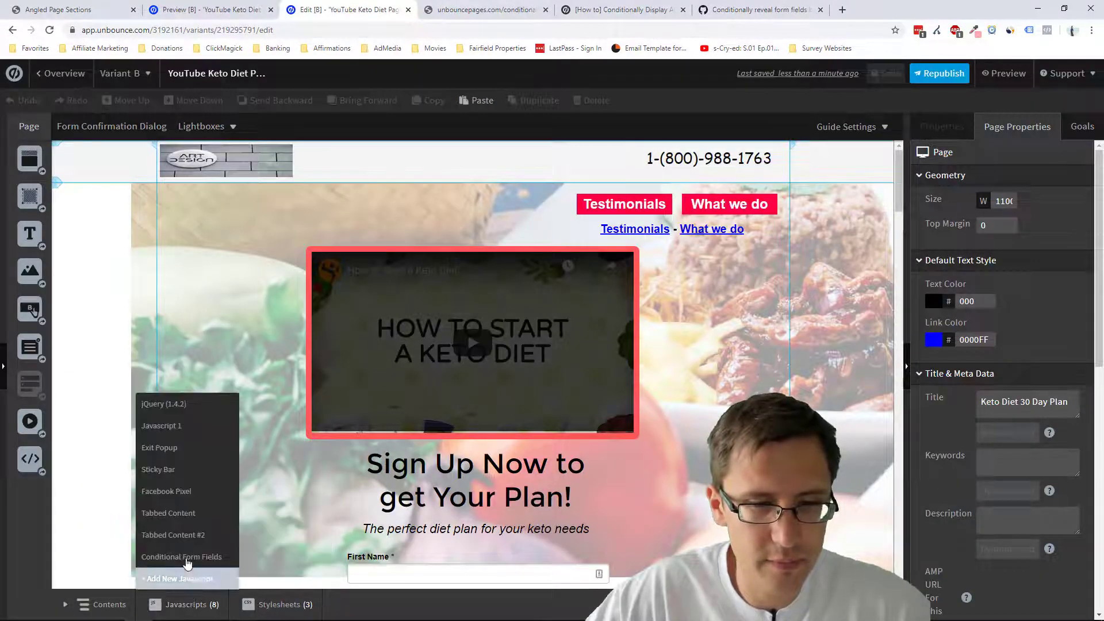
click(182, 556)
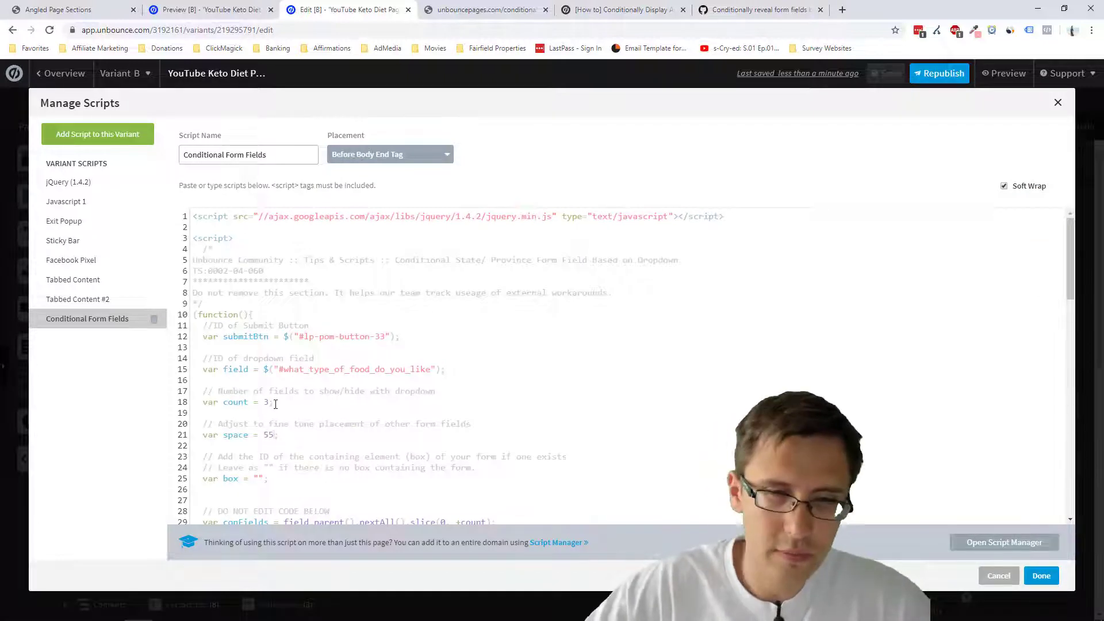
click(1041, 575)
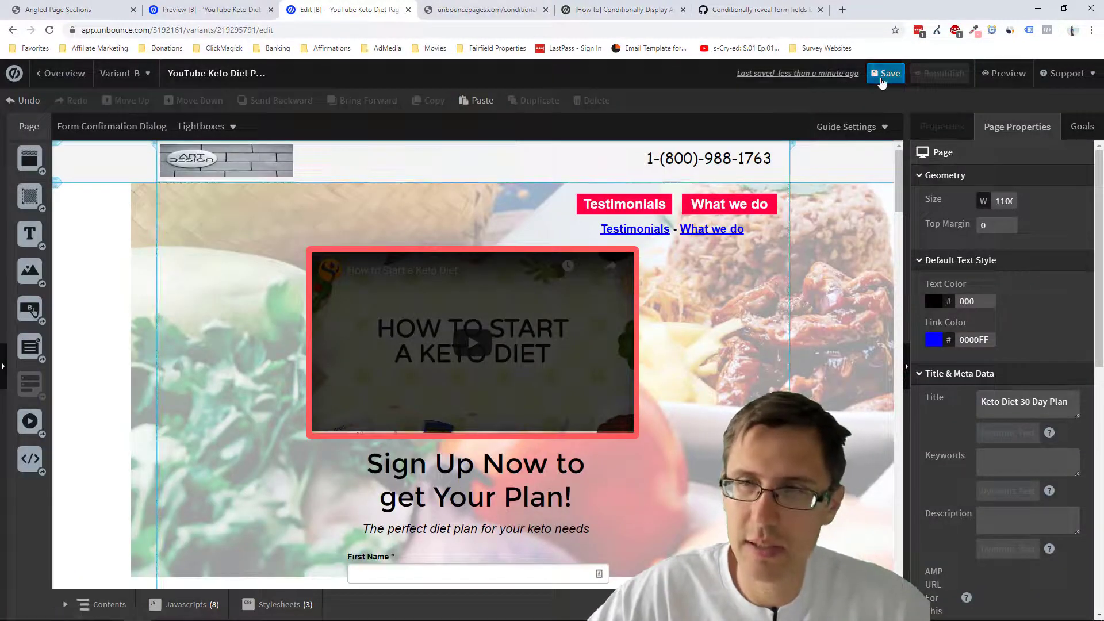
click(885, 73)
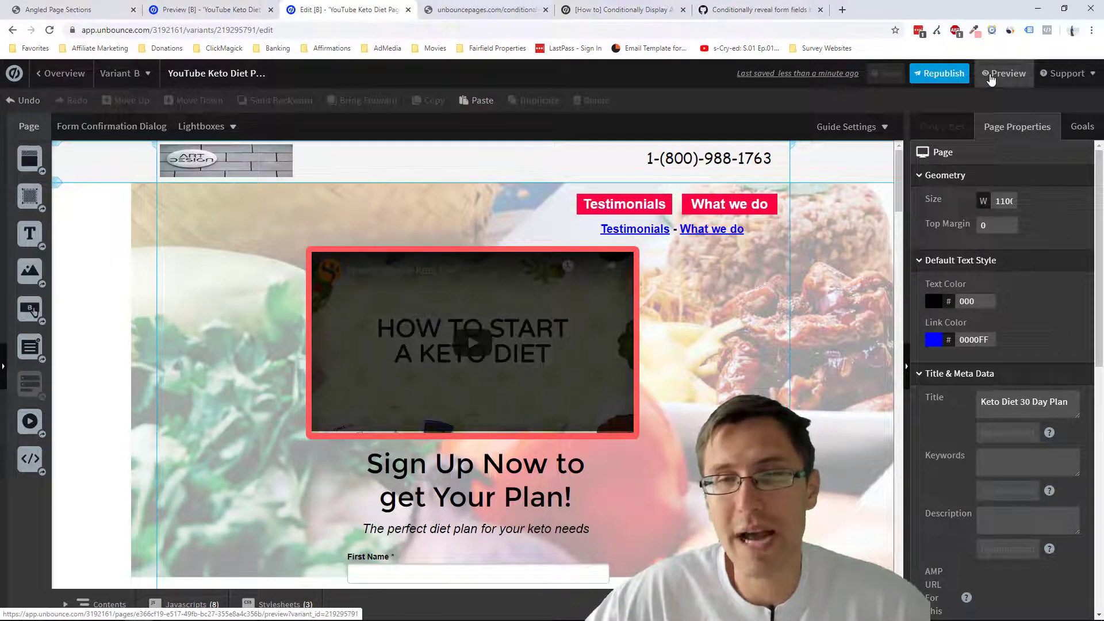
Step: Preview and test Pizza, Hamburger and Broccoli follow-ups, then clear the choice and return to editing
click(1005, 72)
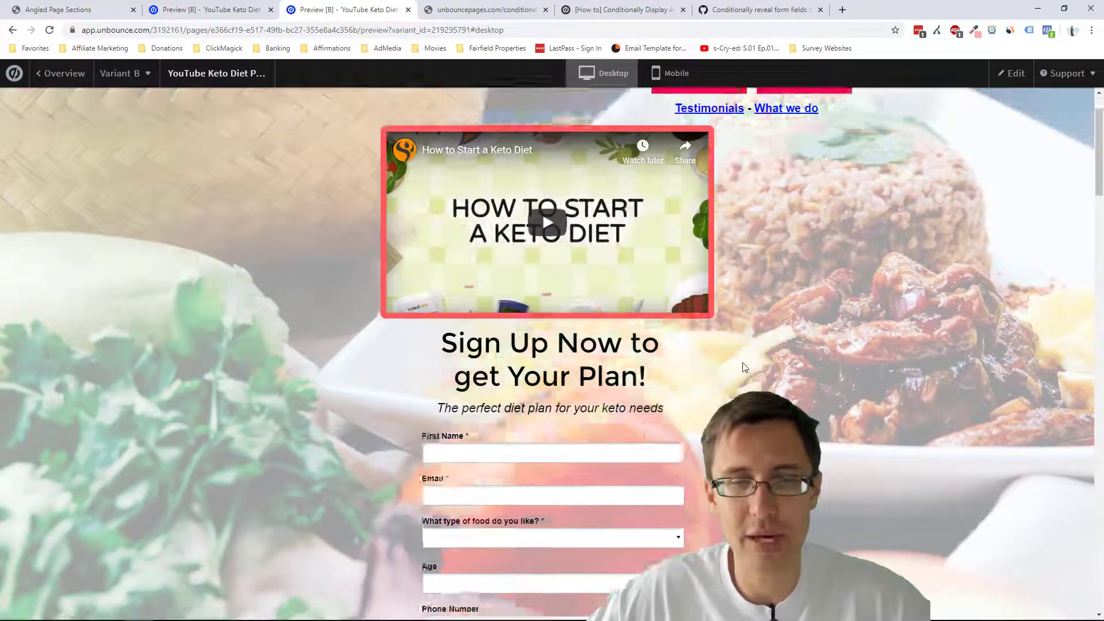
scroll(down, 3)
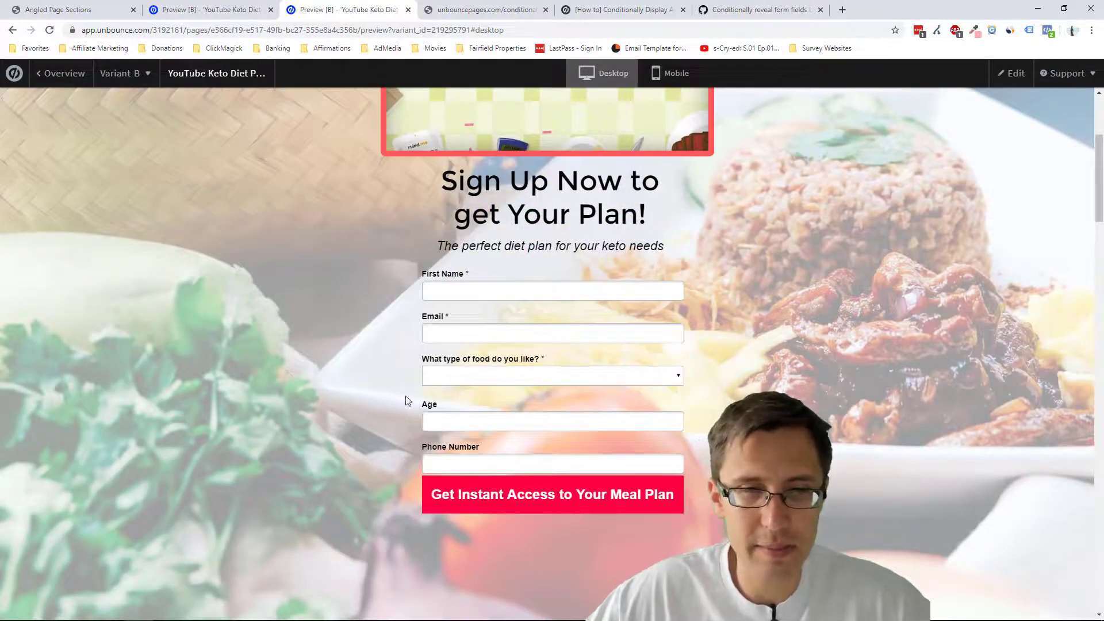
click(552, 375)
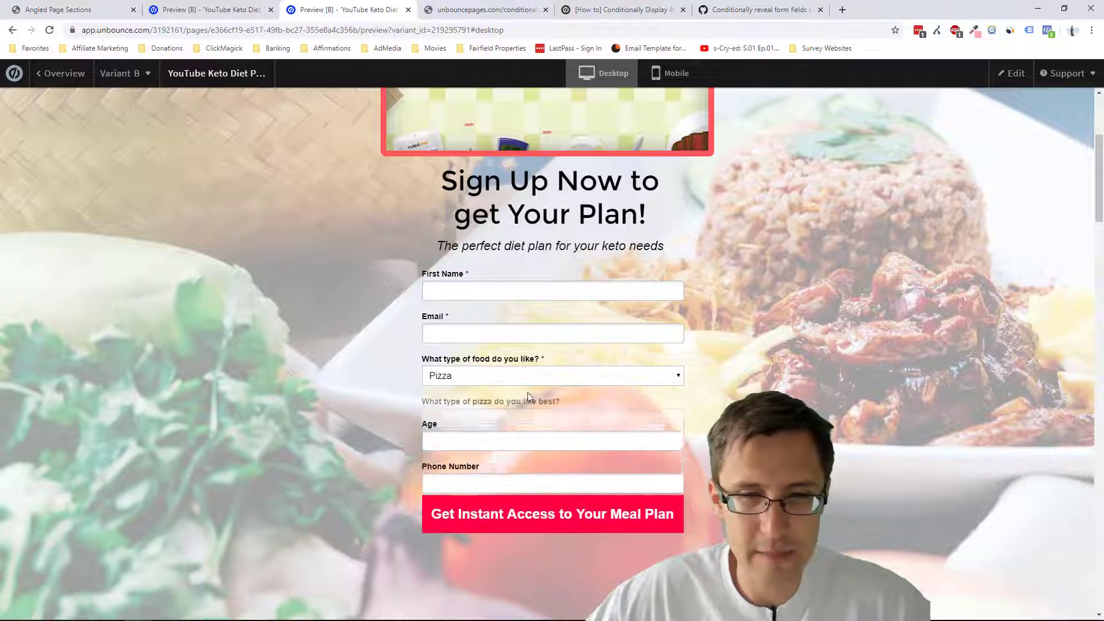
click(551, 375)
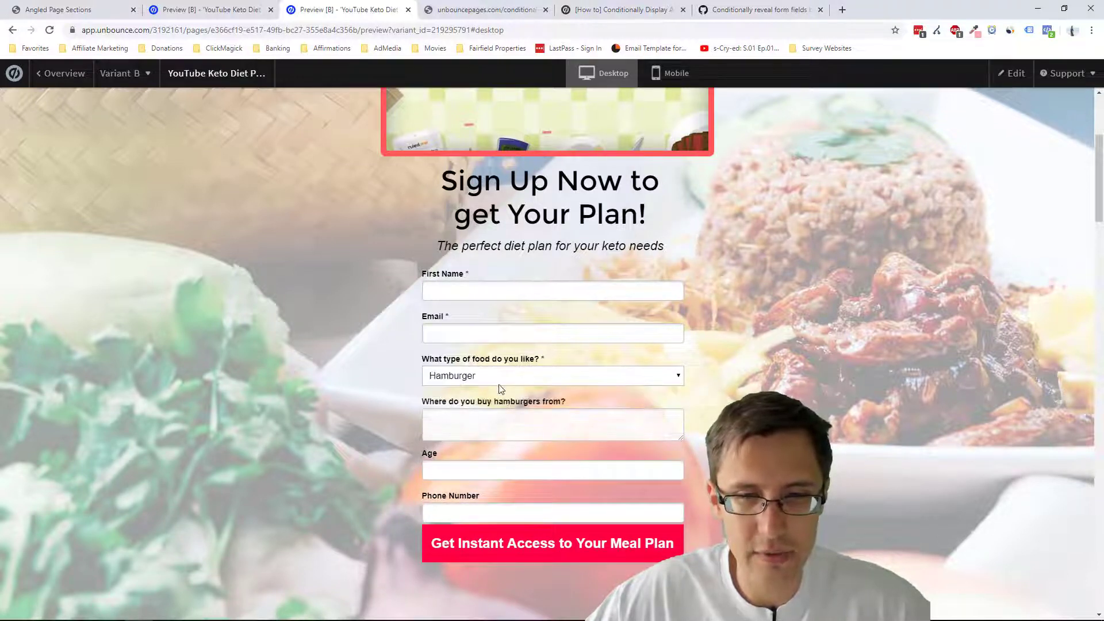
click(551, 376)
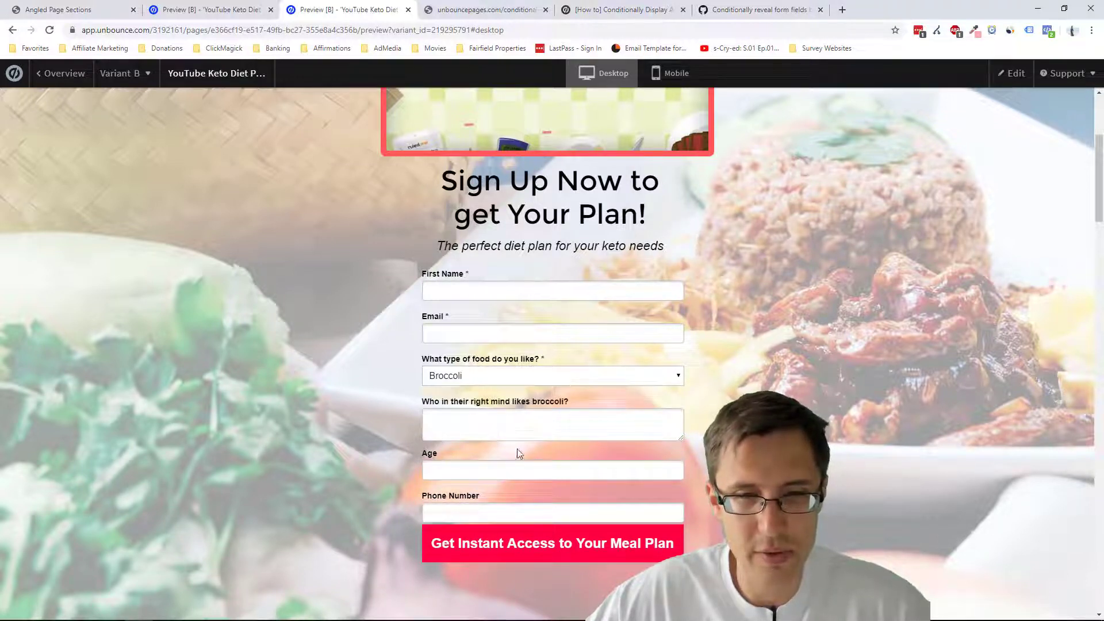
click(551, 375)
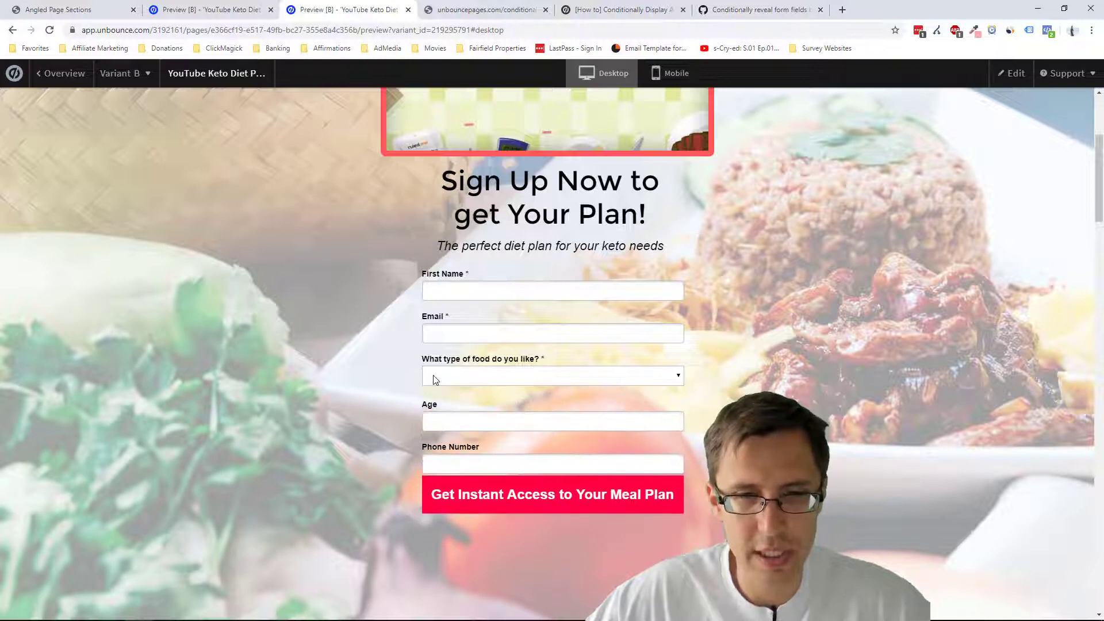
click(1014, 72)
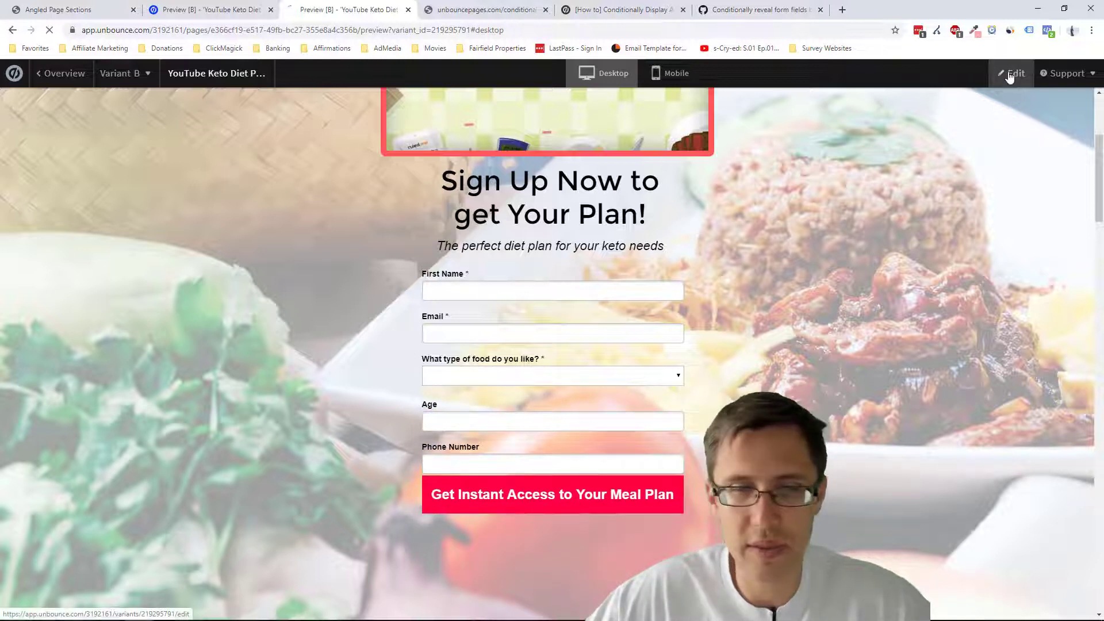
click(1016, 73)
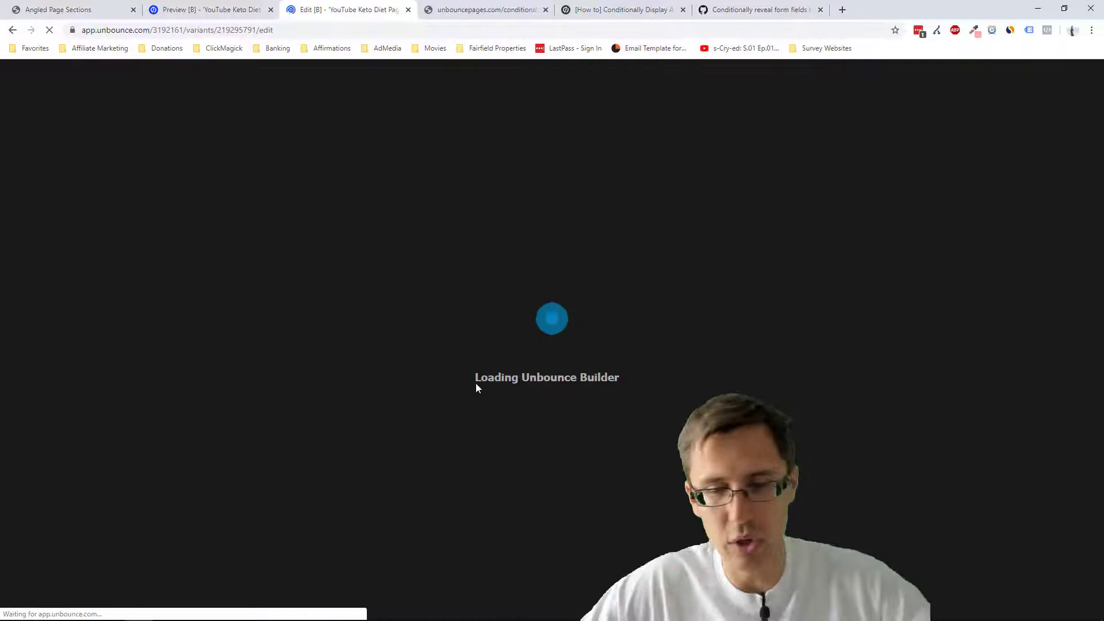
mouse_move(523, 421)
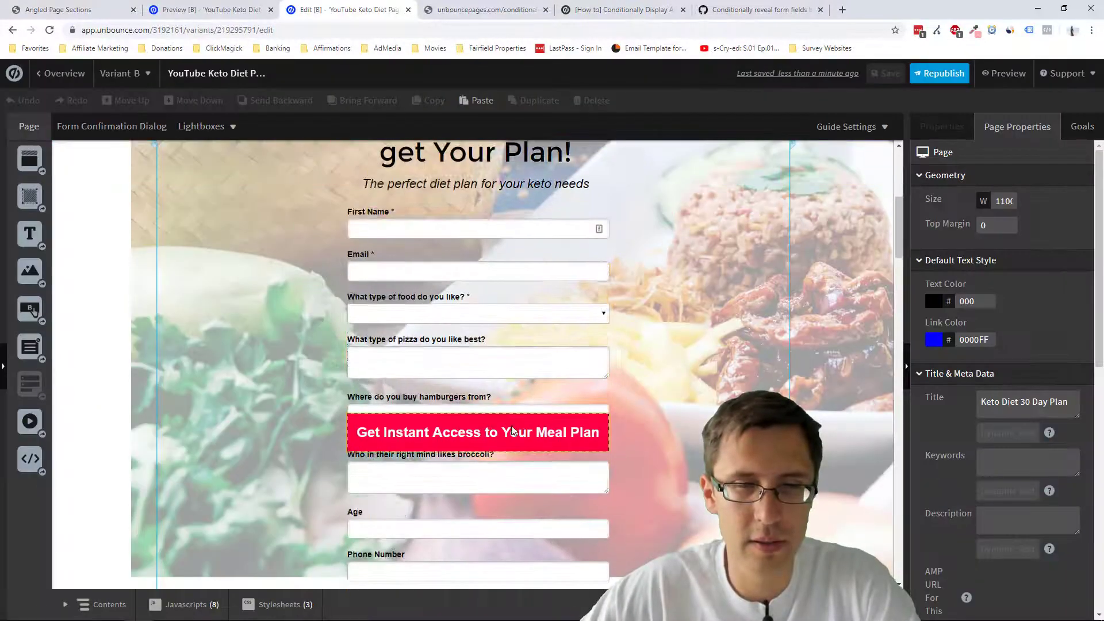
Step: Nudge the Get Instant Access button down to Top 375, save, and preview with Broccoli chosen
click(477, 432)
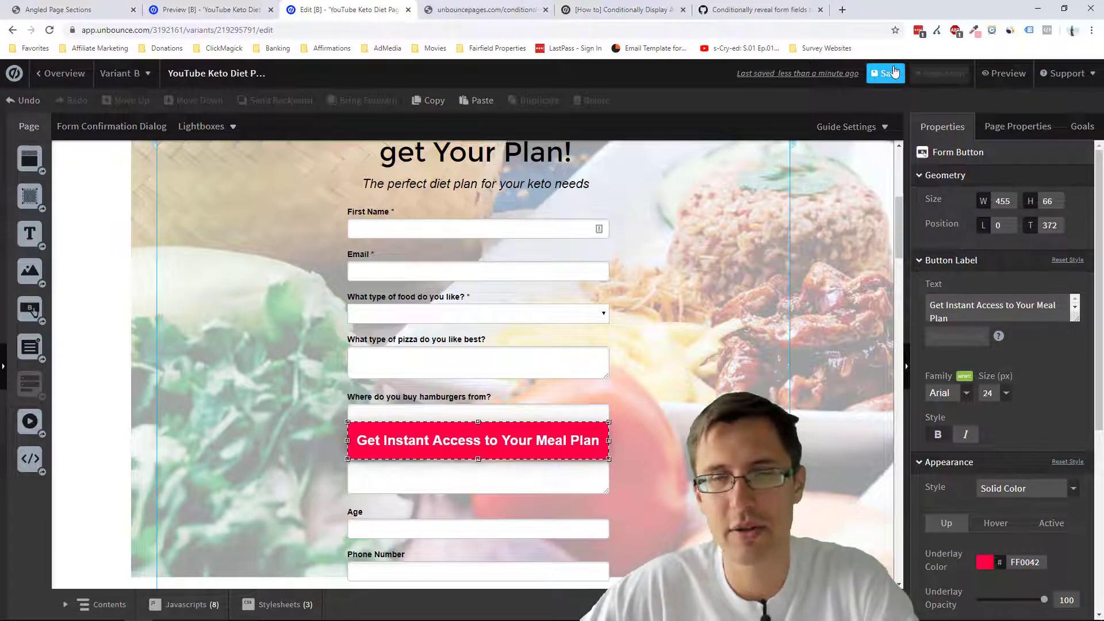
click(885, 72)
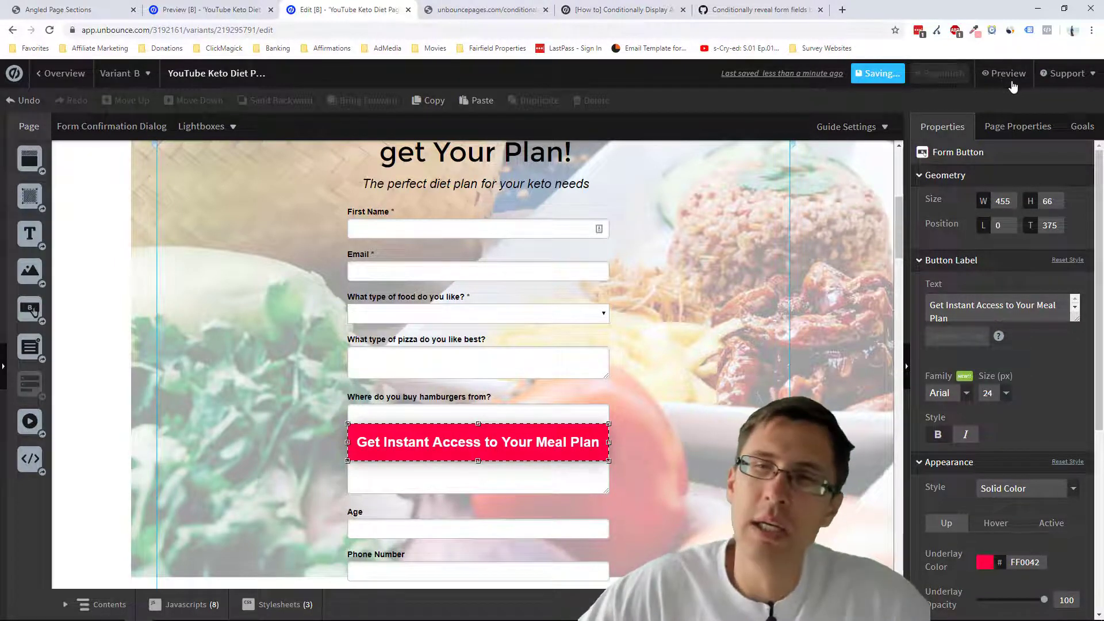
click(1004, 73)
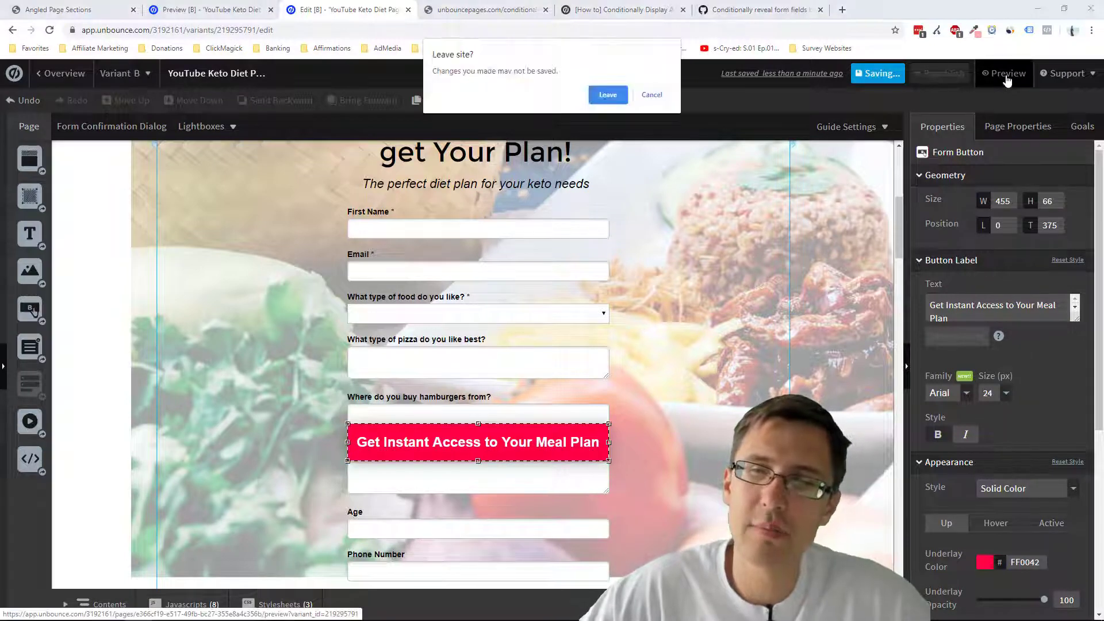
click(607, 94)
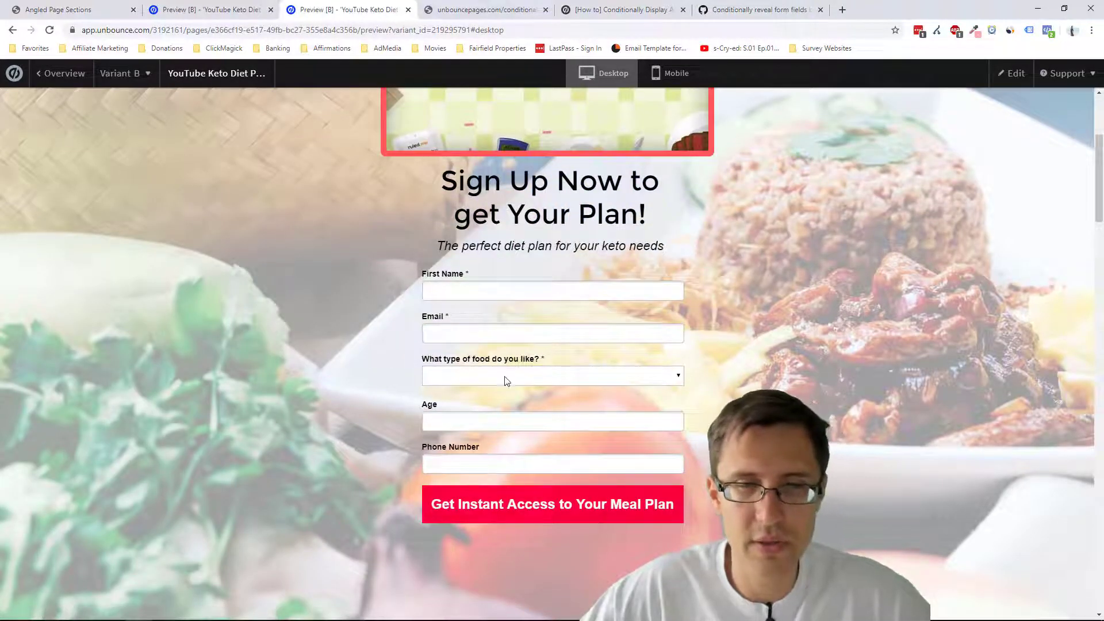
click(552, 376)
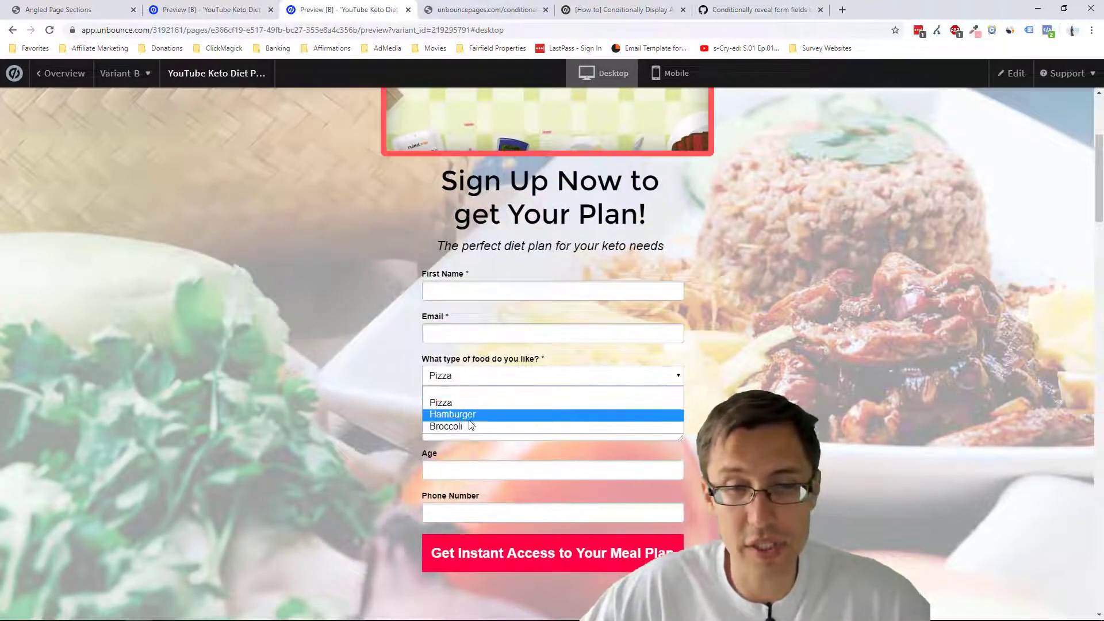
click(445, 426)
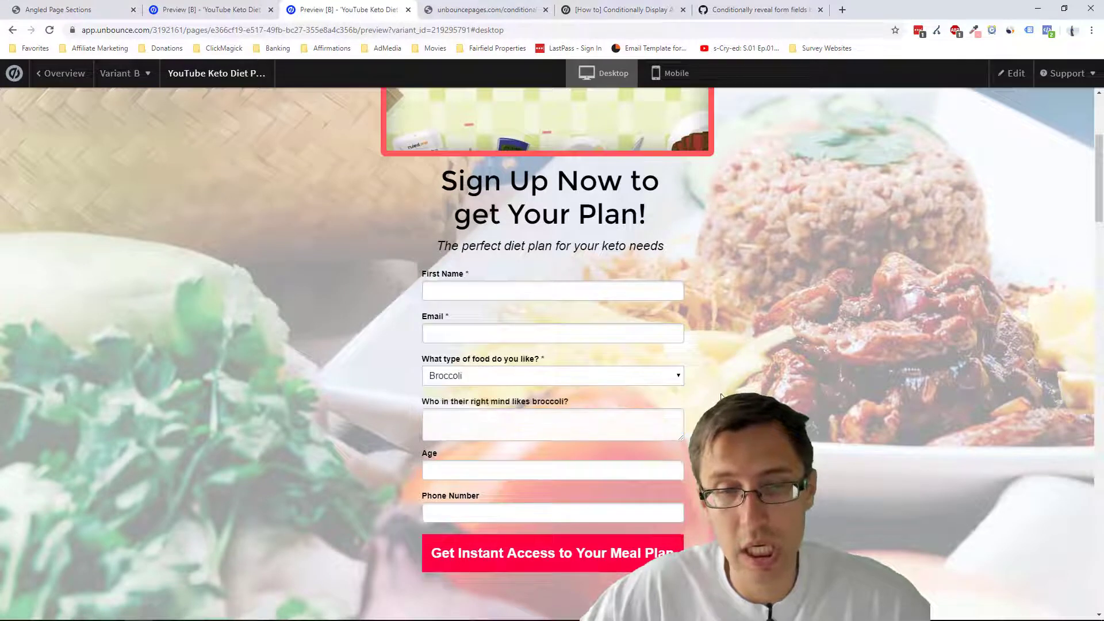